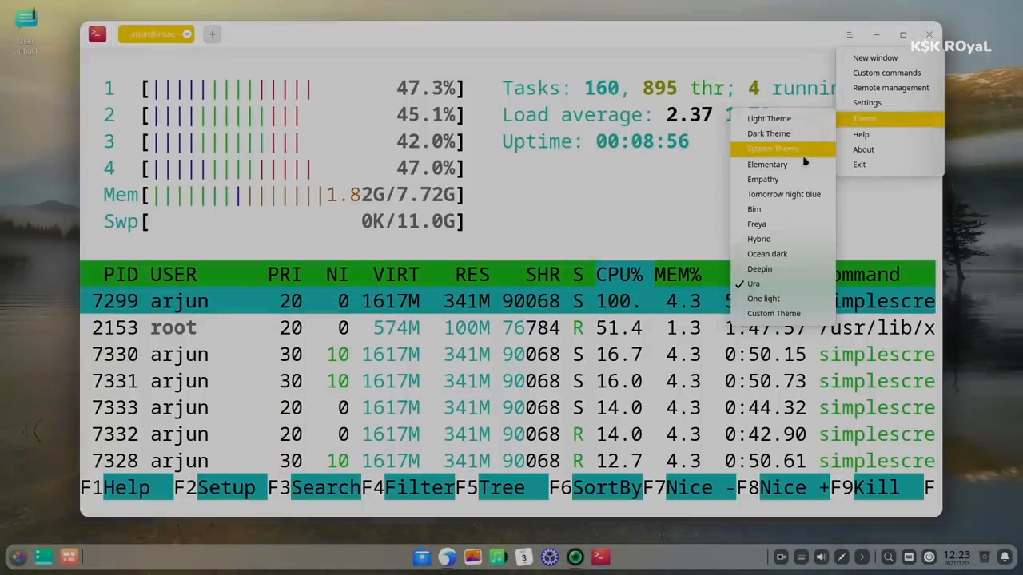
mouse_move(783, 194)
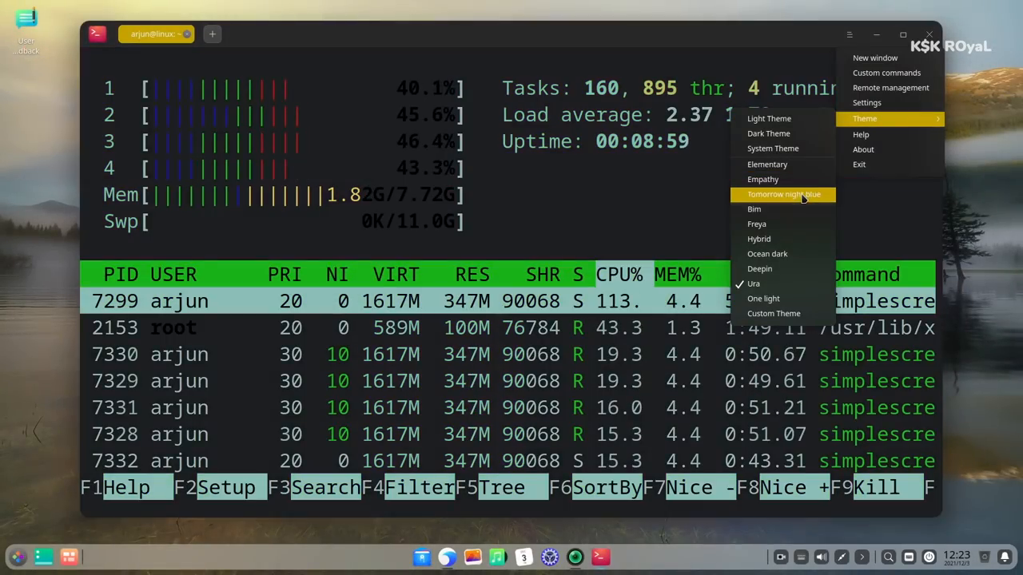
mouse_move(766, 253)
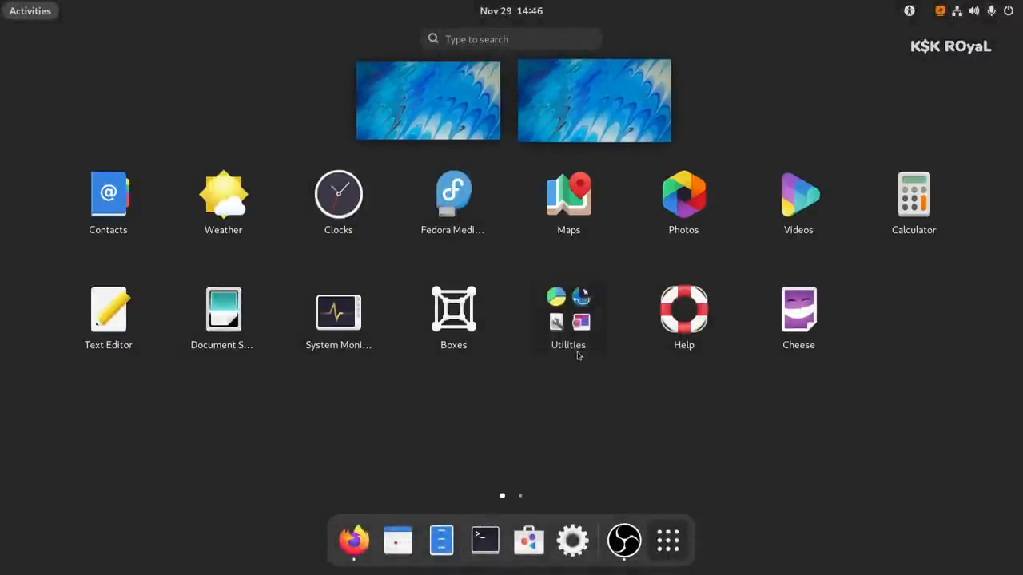
Open GNOME's Utilities folder, then set elementary Tweaks' window-controls layout to Windows.
click(569, 312)
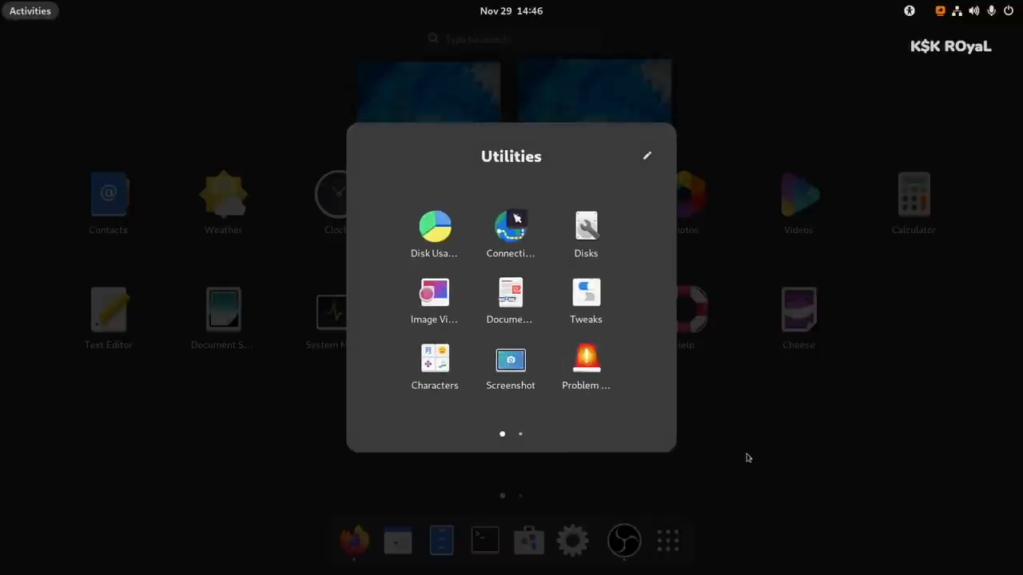
click(748, 458)
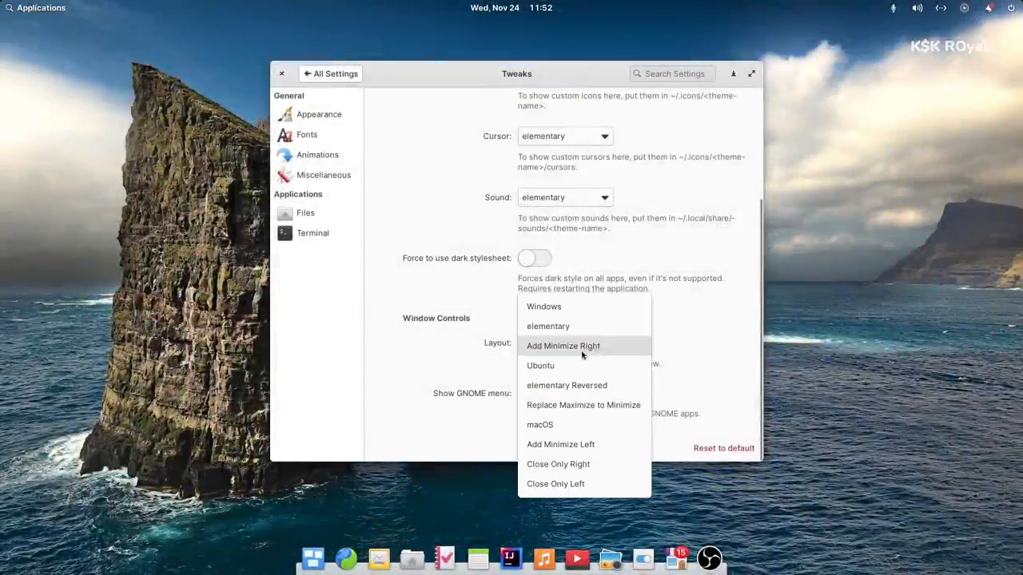
click(544, 306)
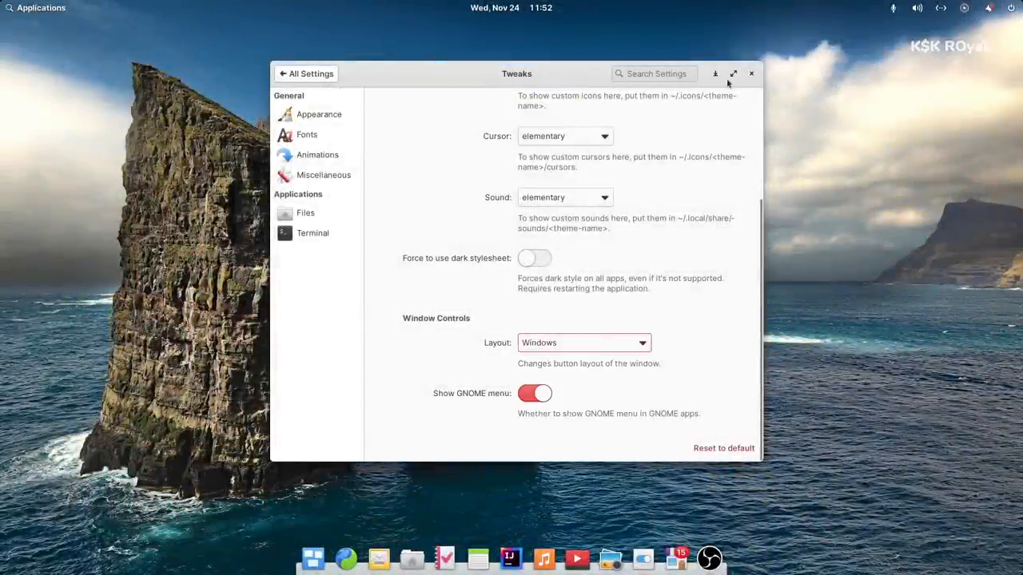
click(752, 74)
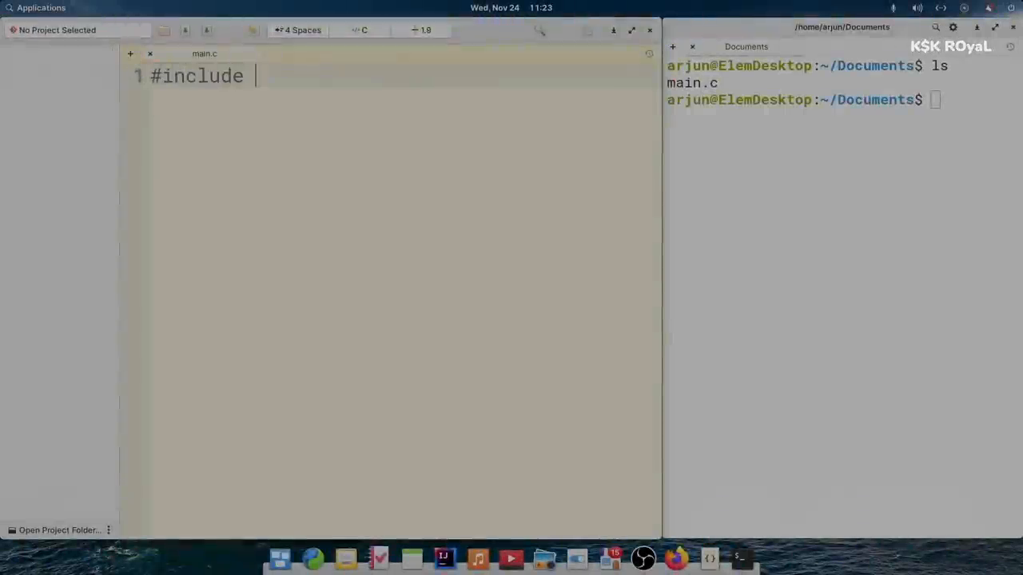
Type the lengthOfString function and greeting into main.c, then resize Garuda's Konsole window.
text(<stdio.h>)
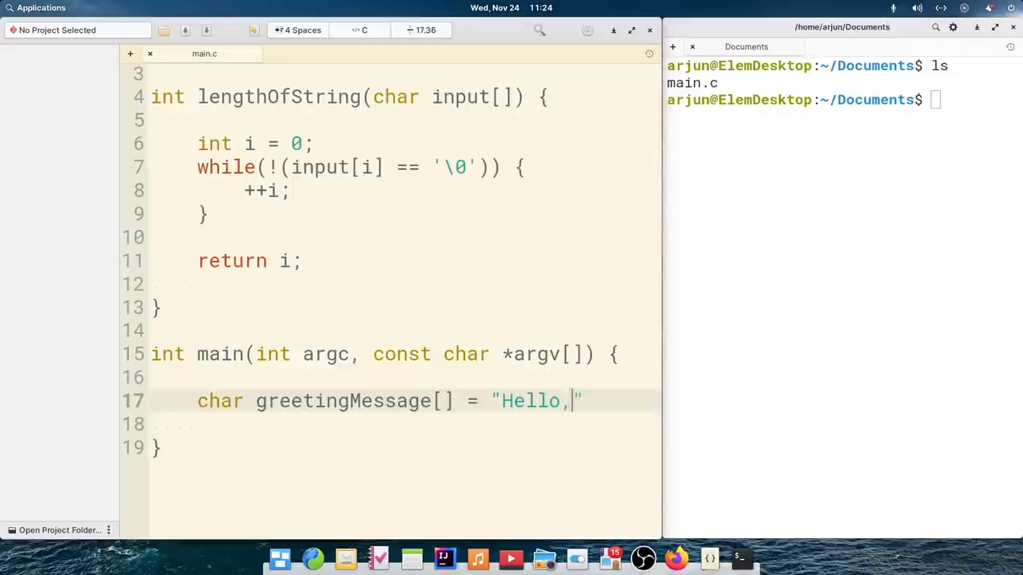
text(Sam";)
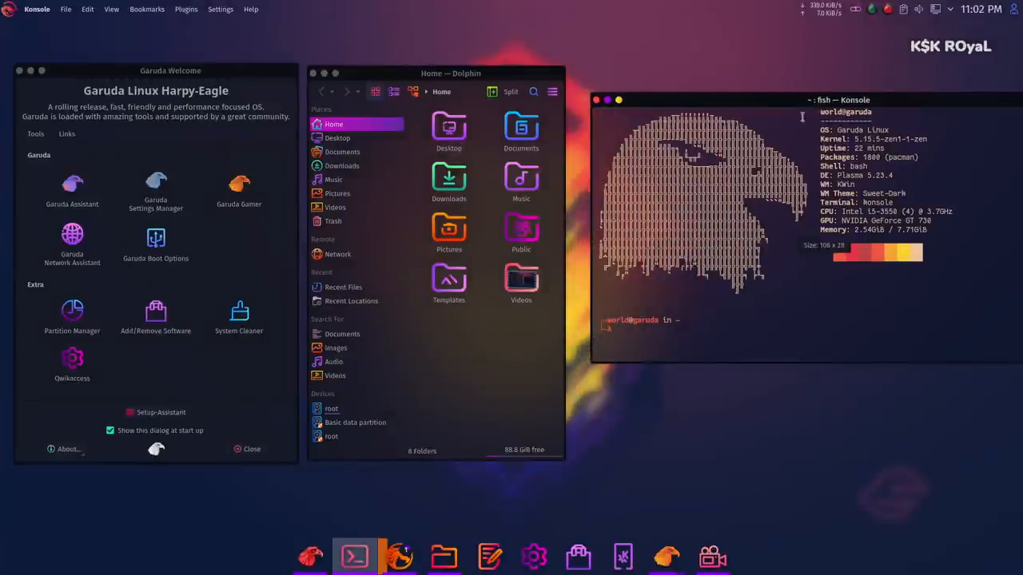
drag(799, 100, 867, 104)
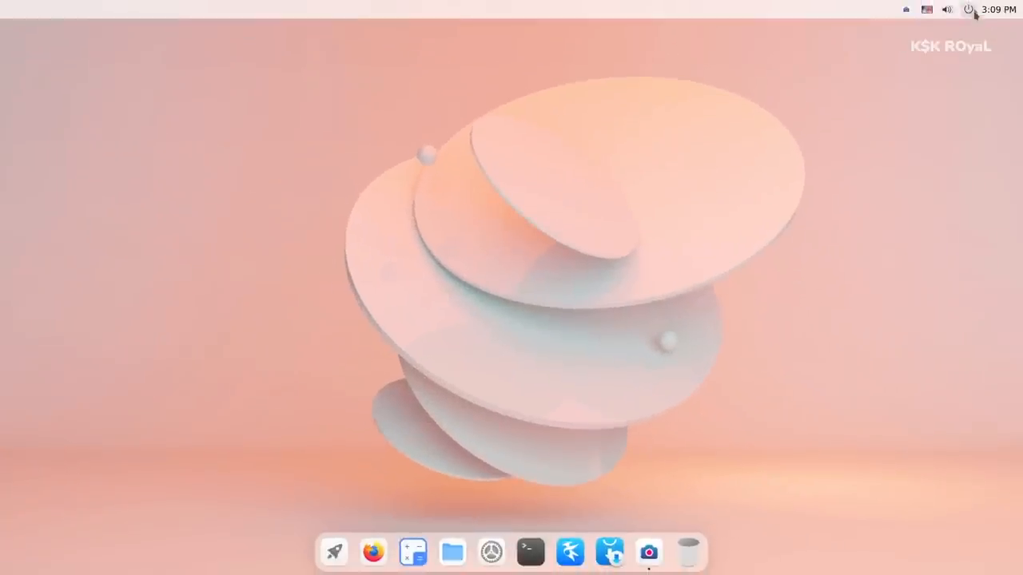
Launch Cutefish Settings from the top-right panel, landing on the WLAN page.
click(968, 9)
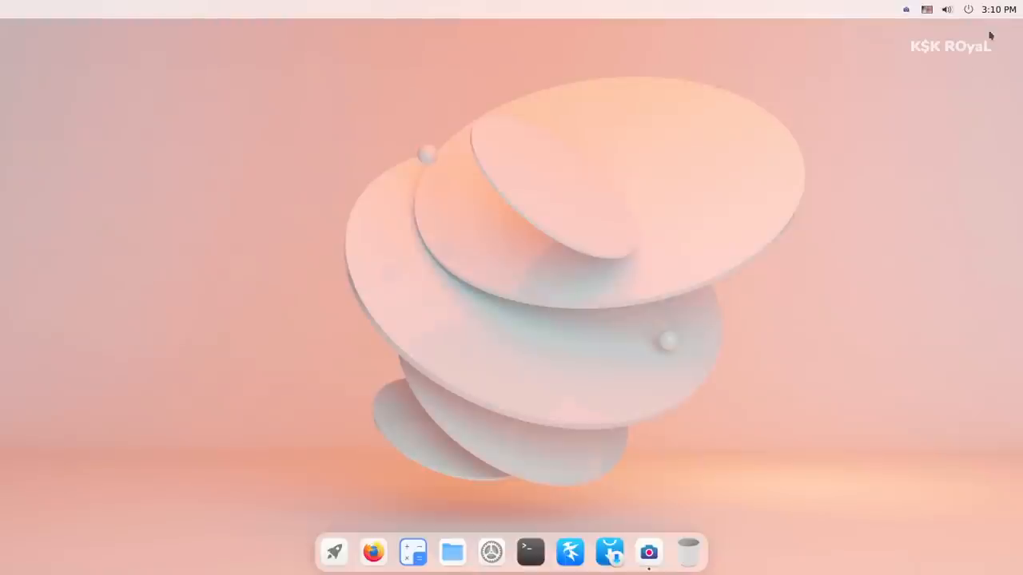
click(947, 8)
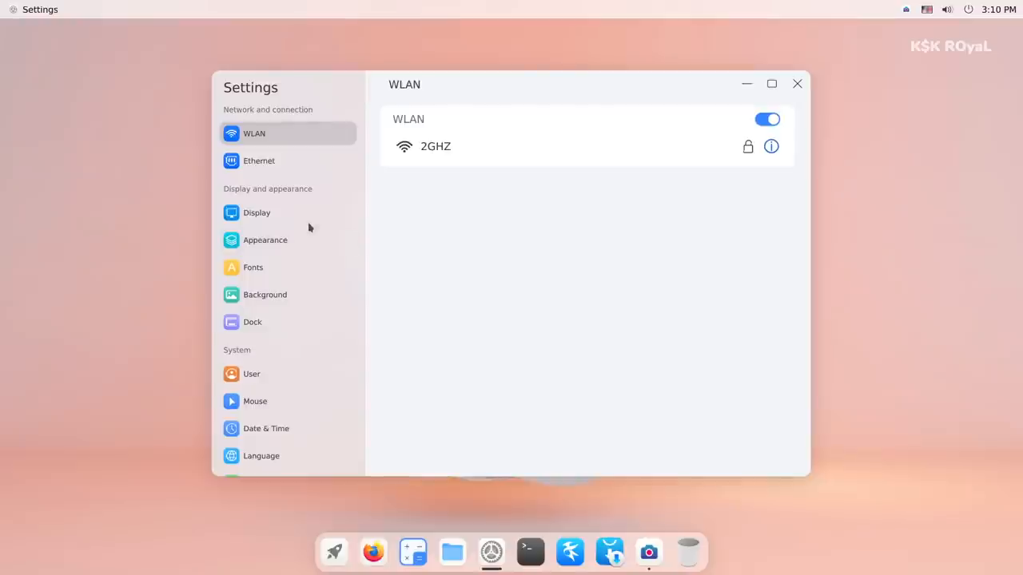
Set the accent colour to orange and turn on dark-theme wallpaper dimming.
click(256, 212)
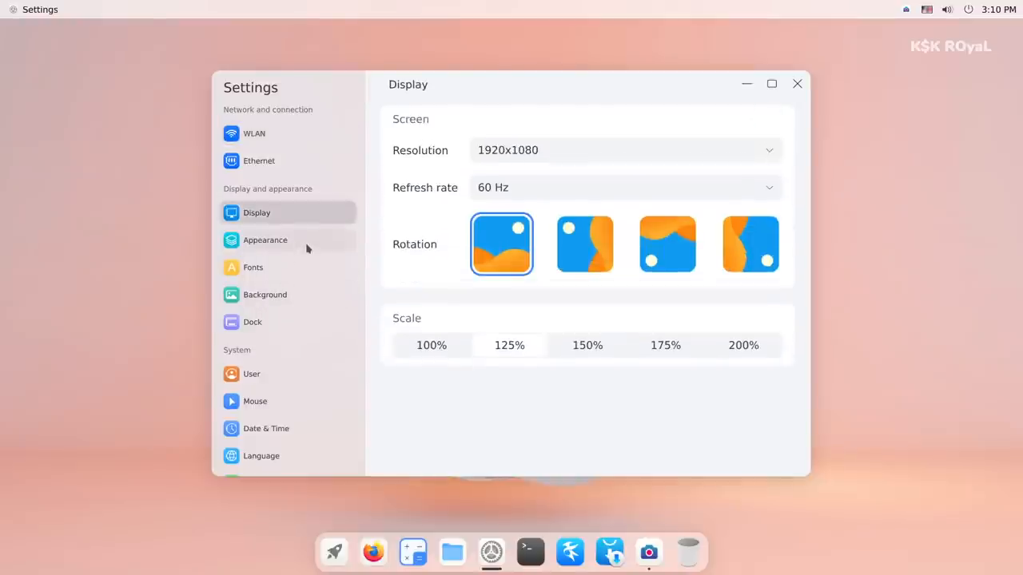
click(265, 239)
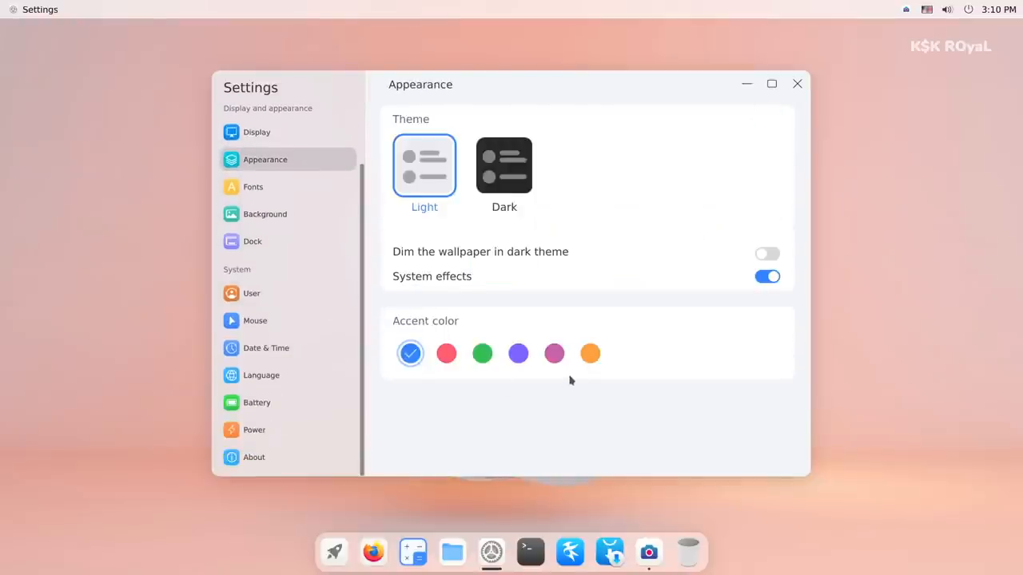
click(590, 353)
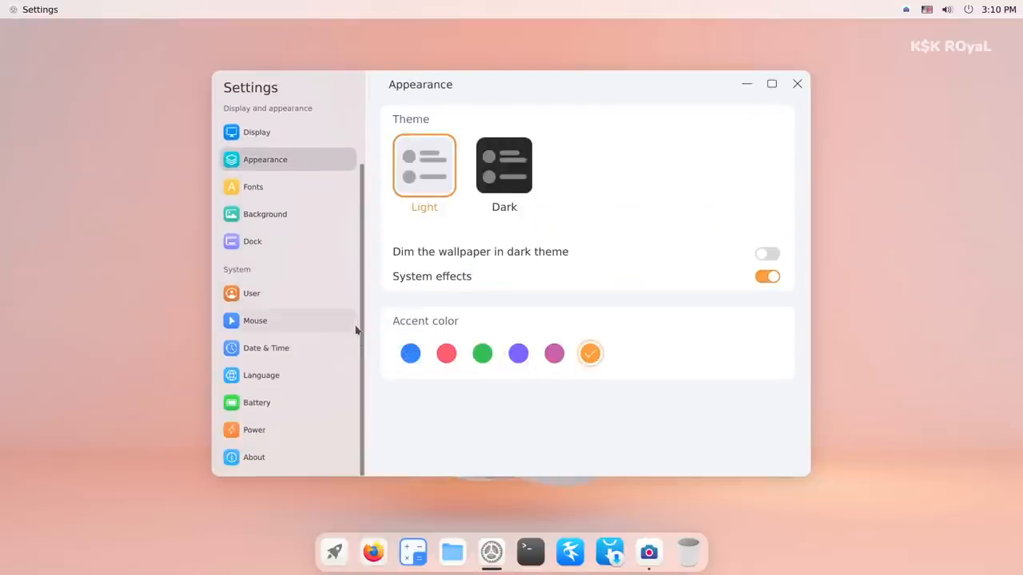
click(767, 254)
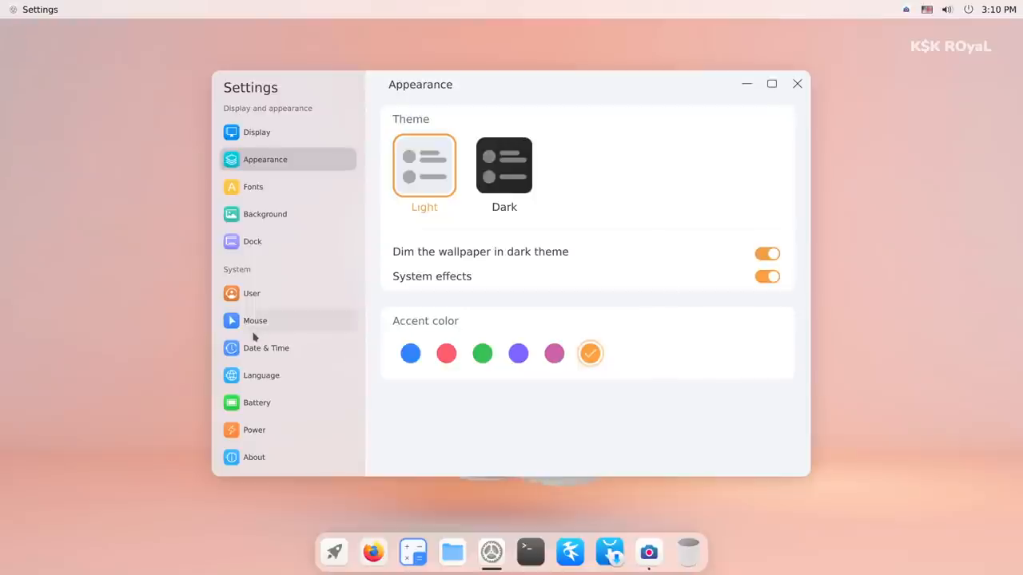
Move the dock to the left edge and close Settings.
click(255, 321)
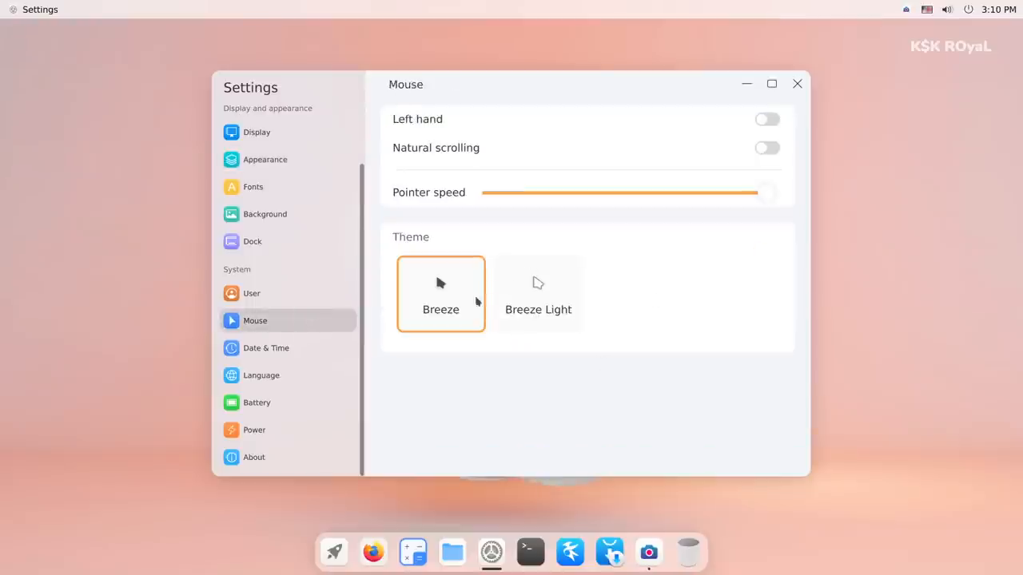
click(253, 456)
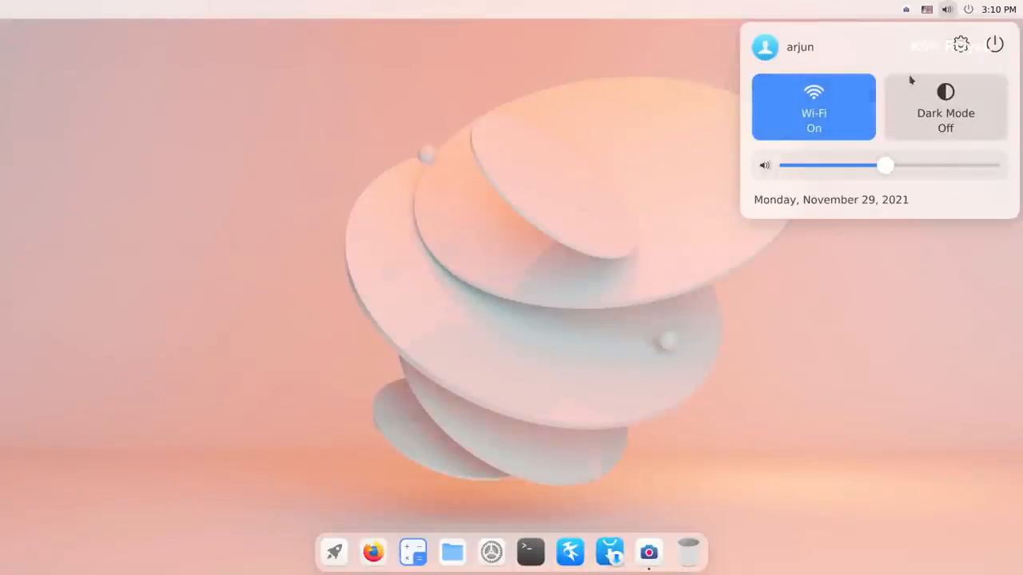
mouse_move(945, 110)
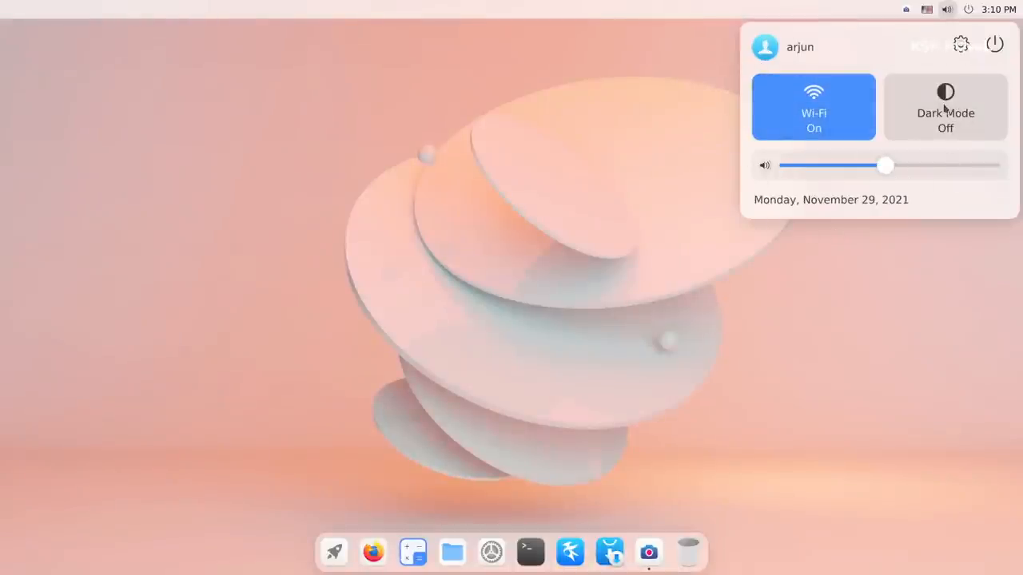
click(946, 107)
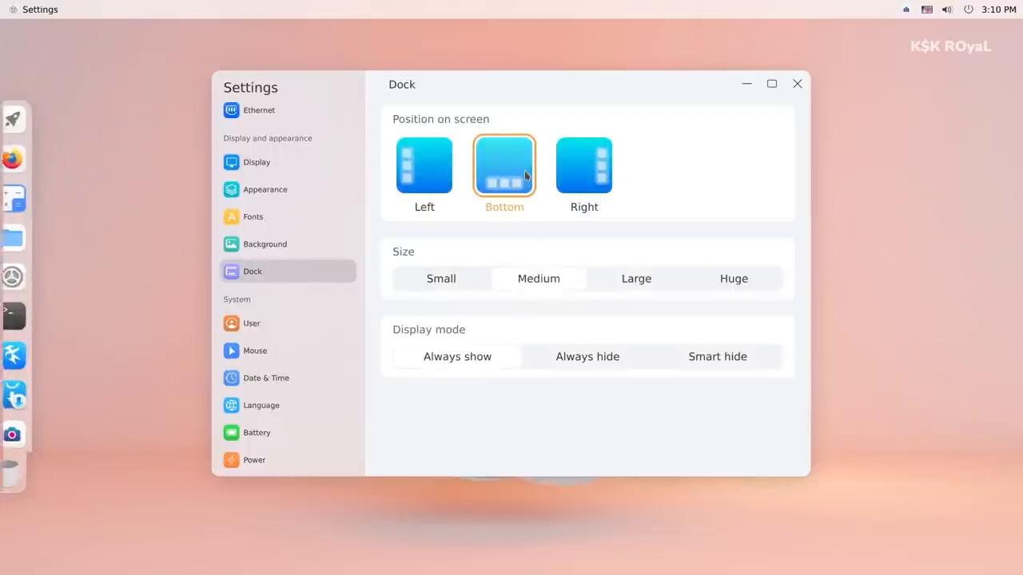
click(584, 165)
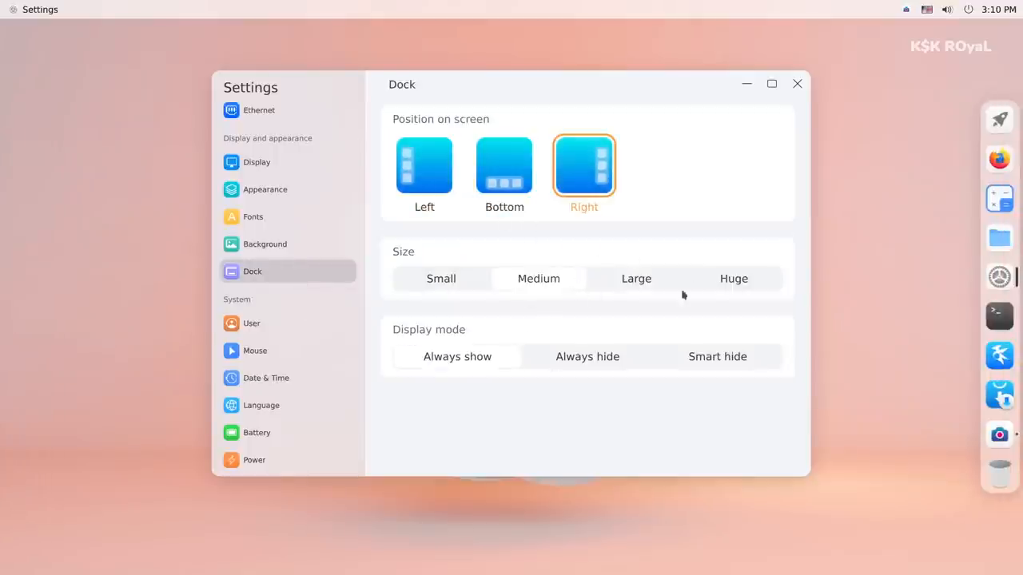
click(425, 166)
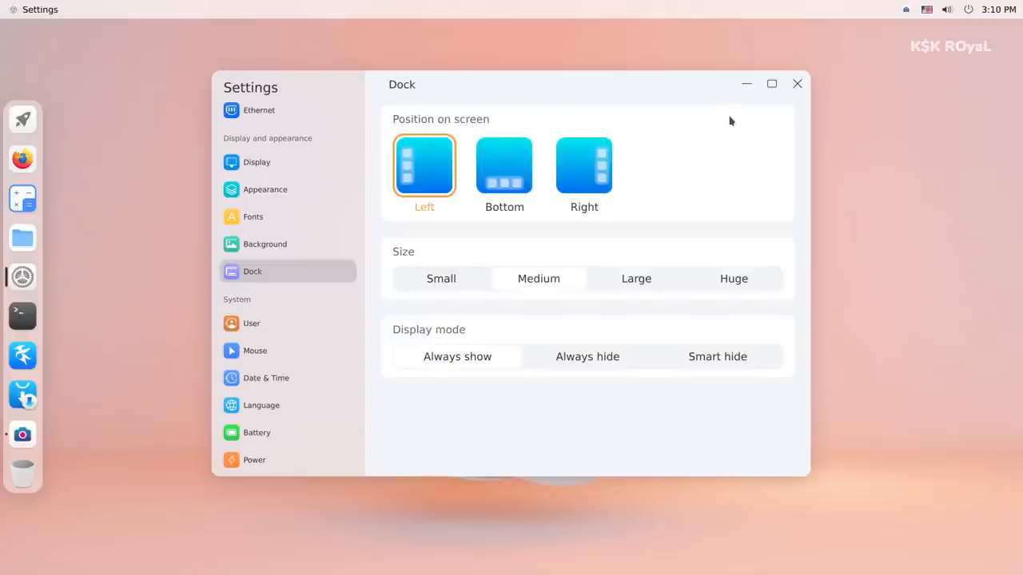
click(796, 83)
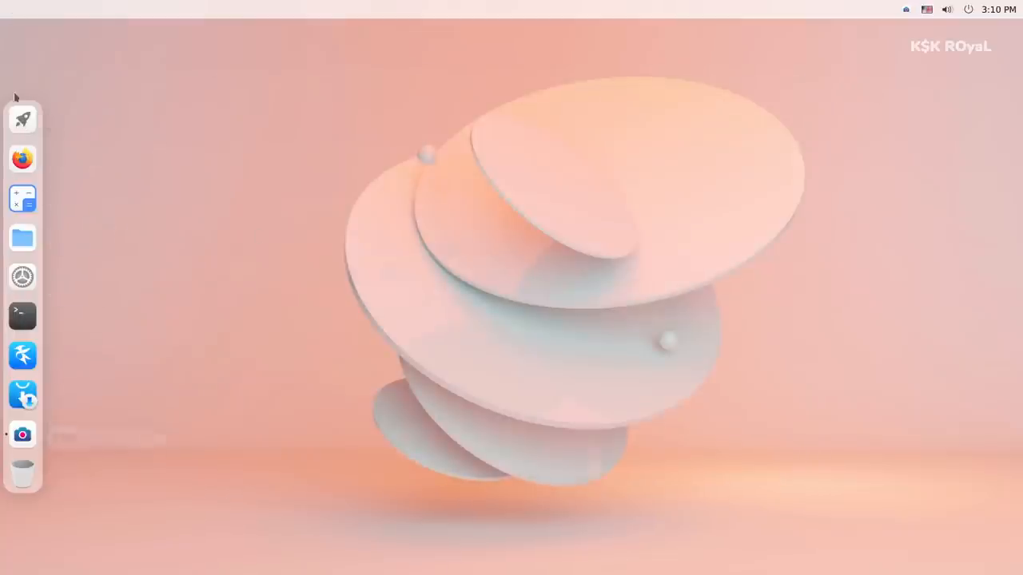
Open and dismiss the app launcher, then open File Manager on the home folder.
click(23, 119)
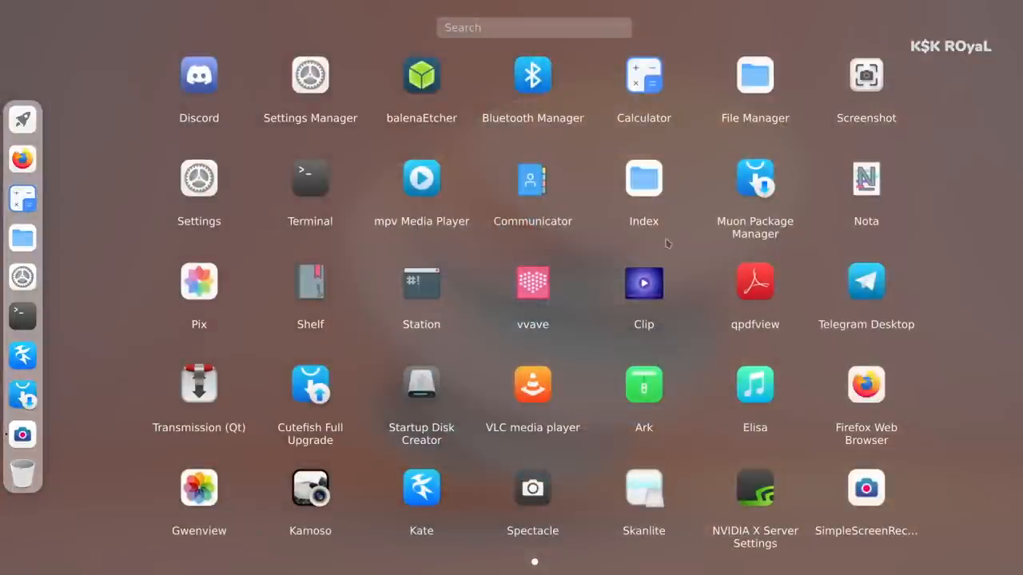
mouse_move(643, 179)
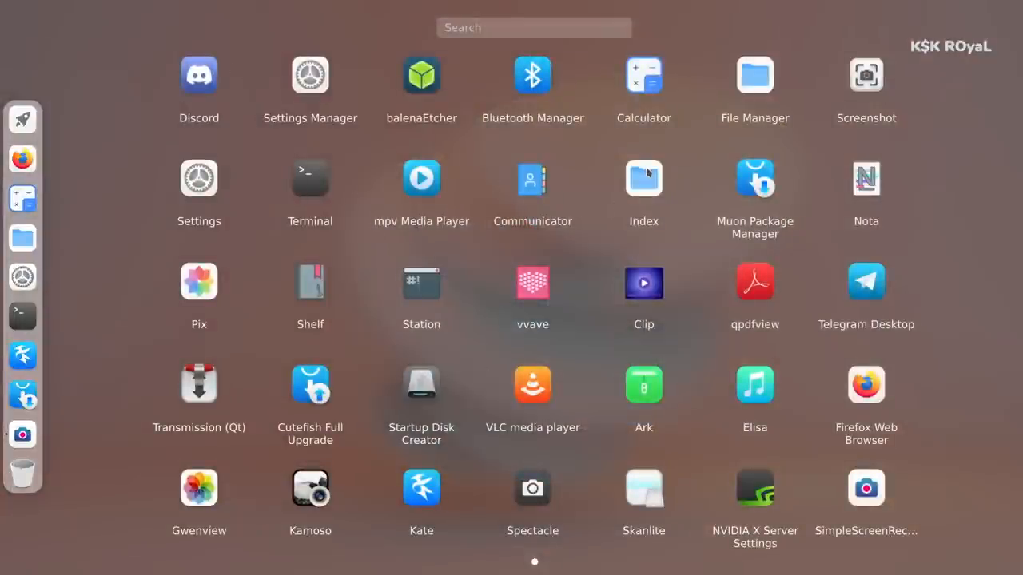
mouse_move(687, 382)
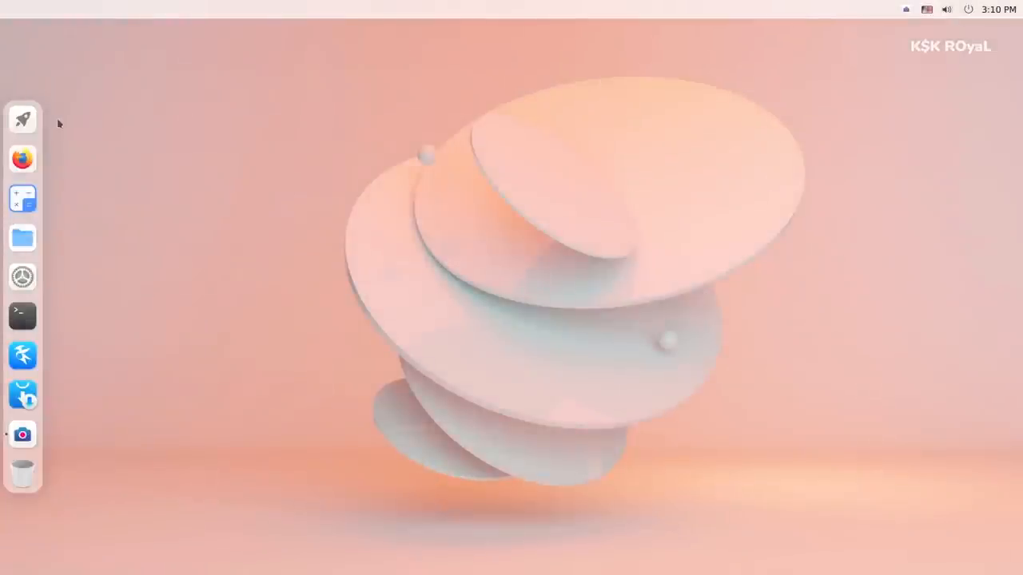
click(22, 119)
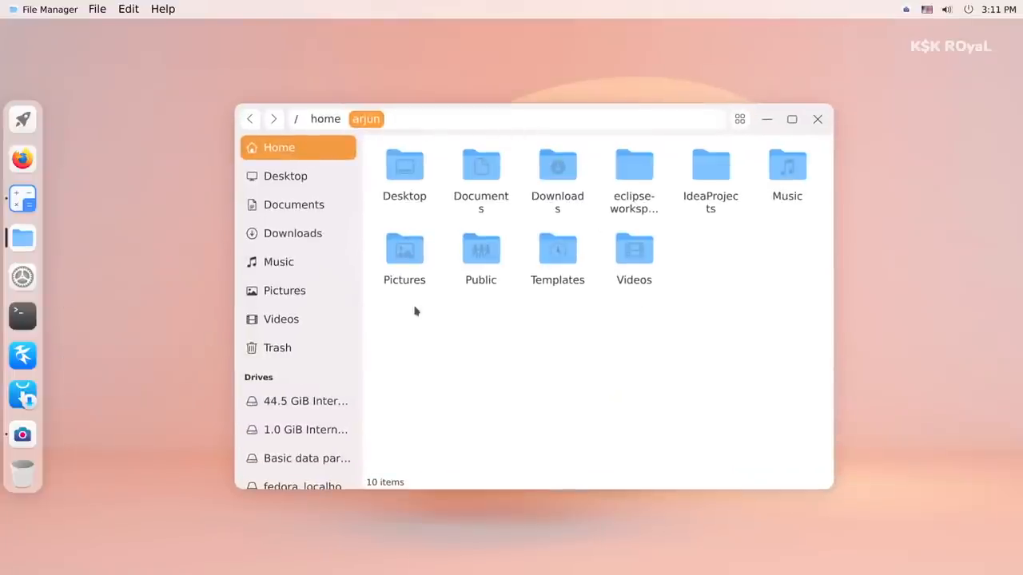
Move the file manager window, turn on dark mode, and close the music player.
drag(536, 118, 684, 143)
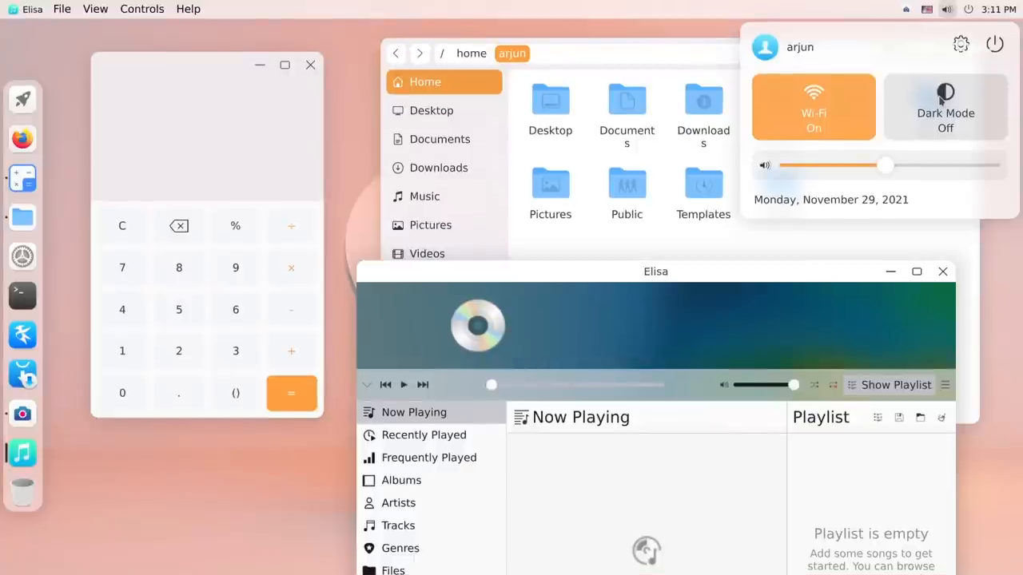
click(946, 107)
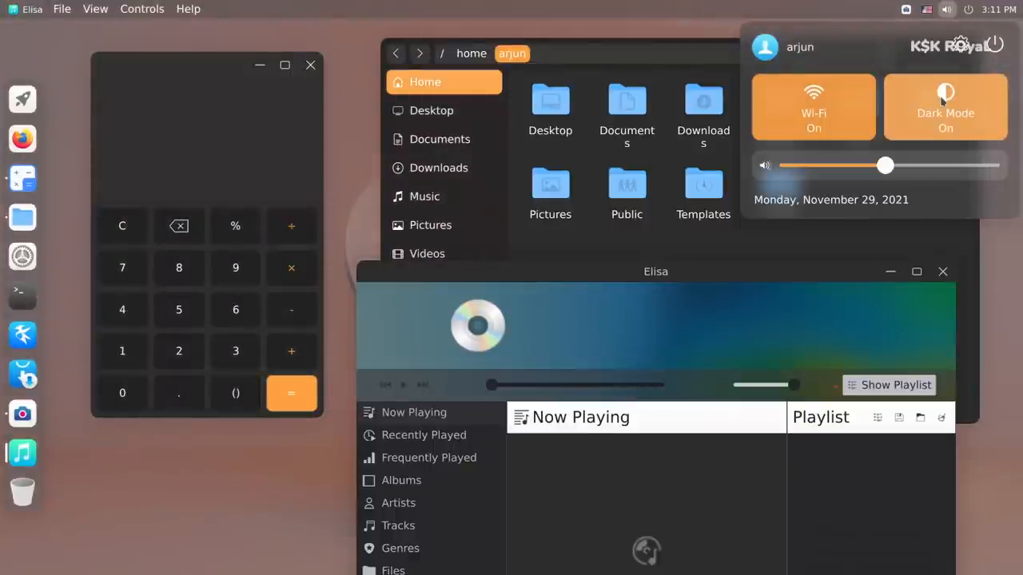
click(945, 106)
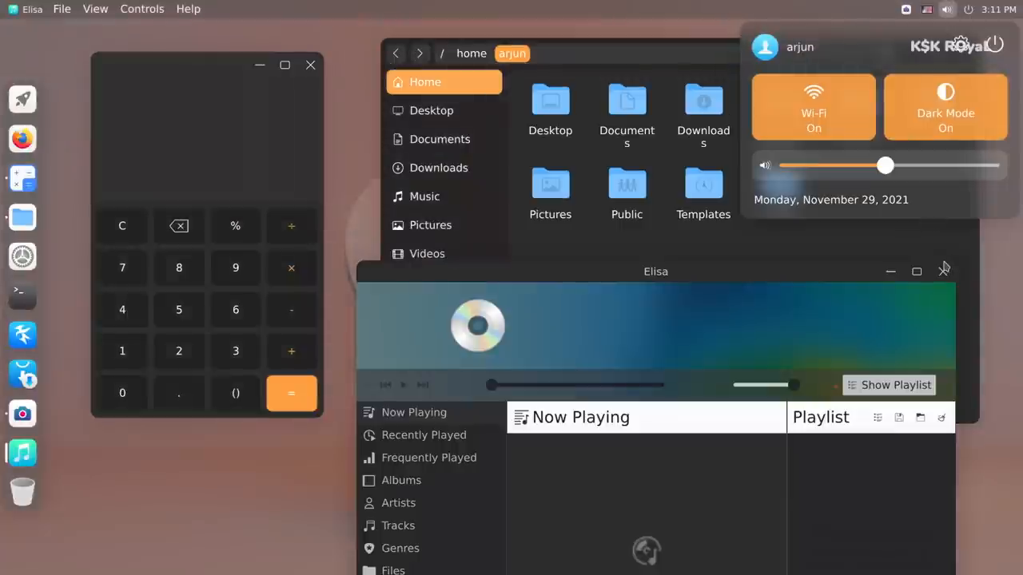
click(944, 271)
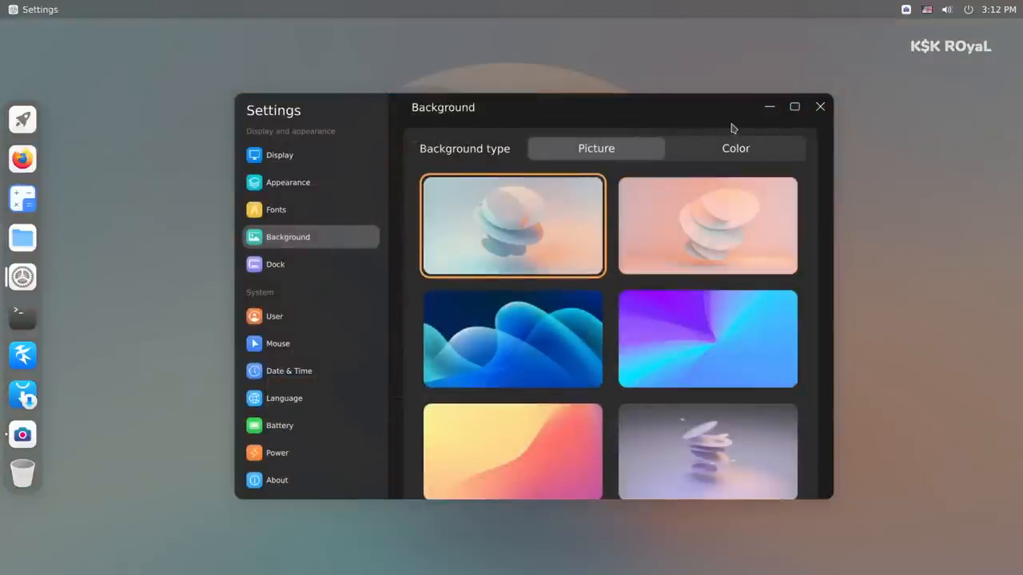
Browse the background wallpapers and run neofetch in the terminal.
scroll(down, 3)
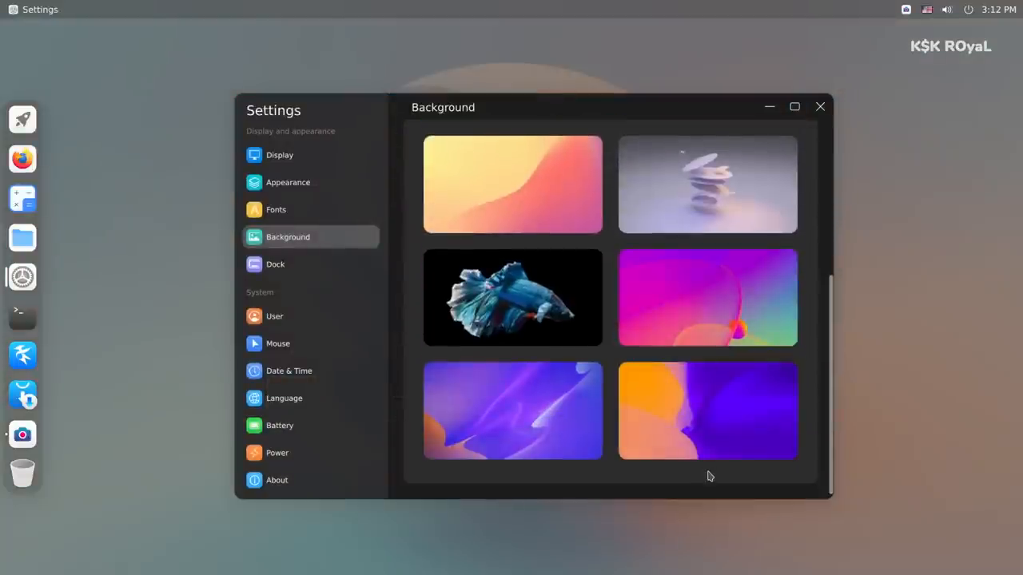
click(819, 106)
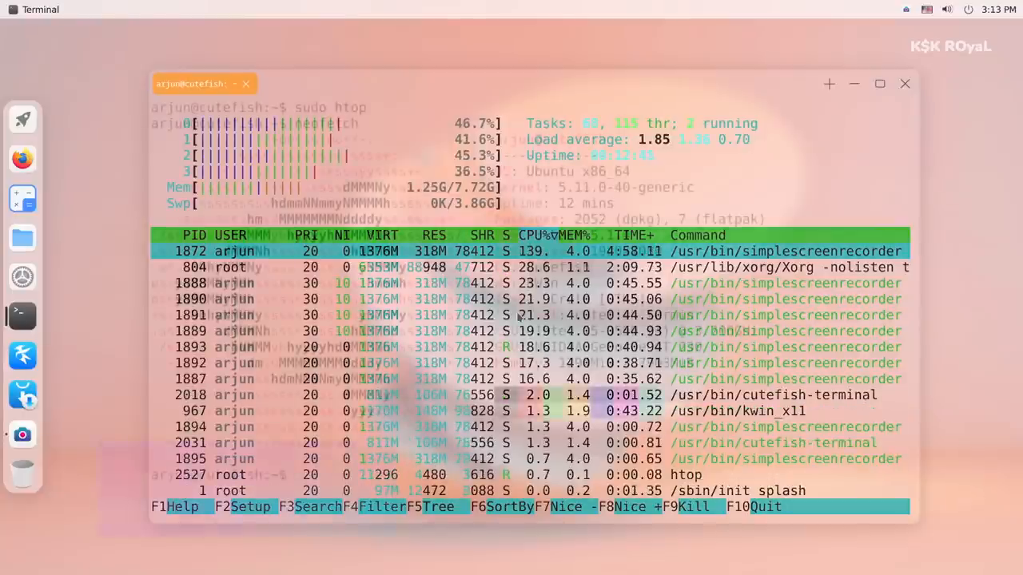
text(neofetch)
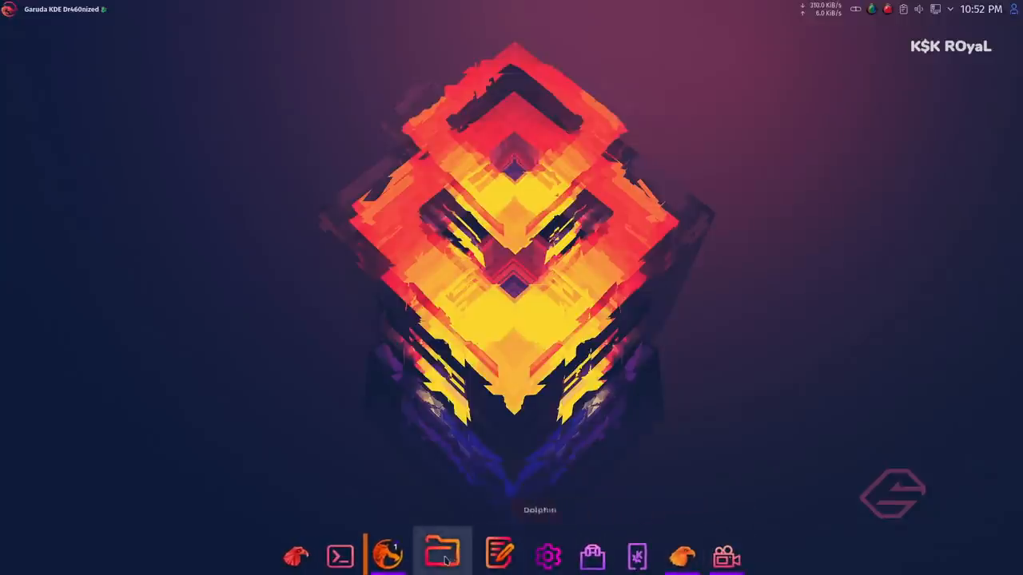
click(443, 553)
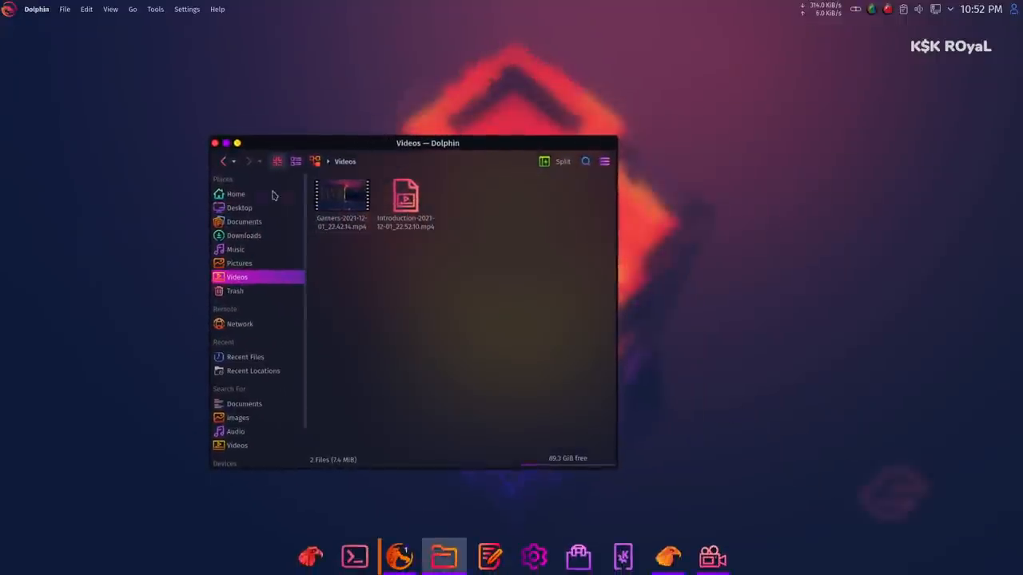
click(235, 193)
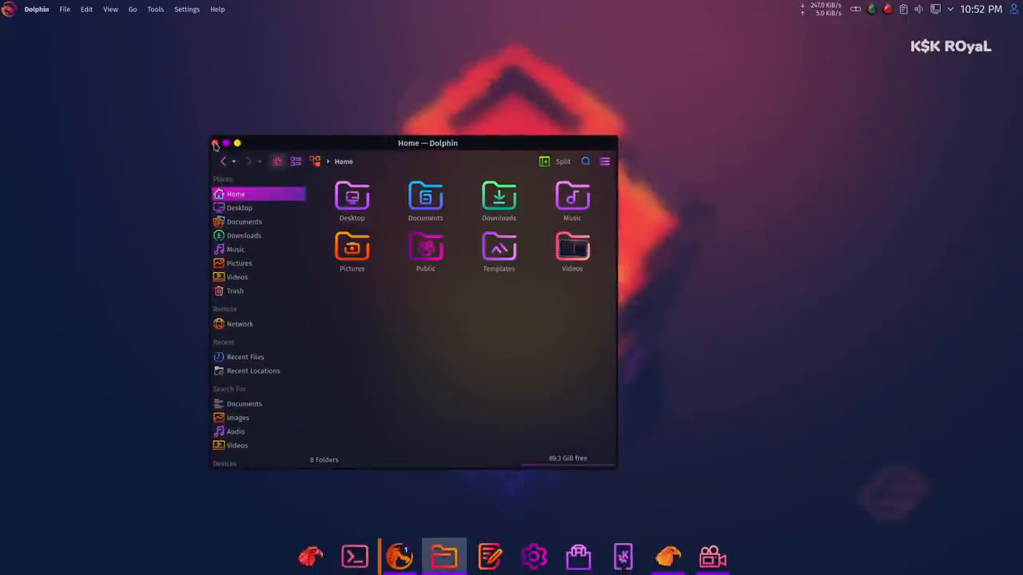
click(215, 143)
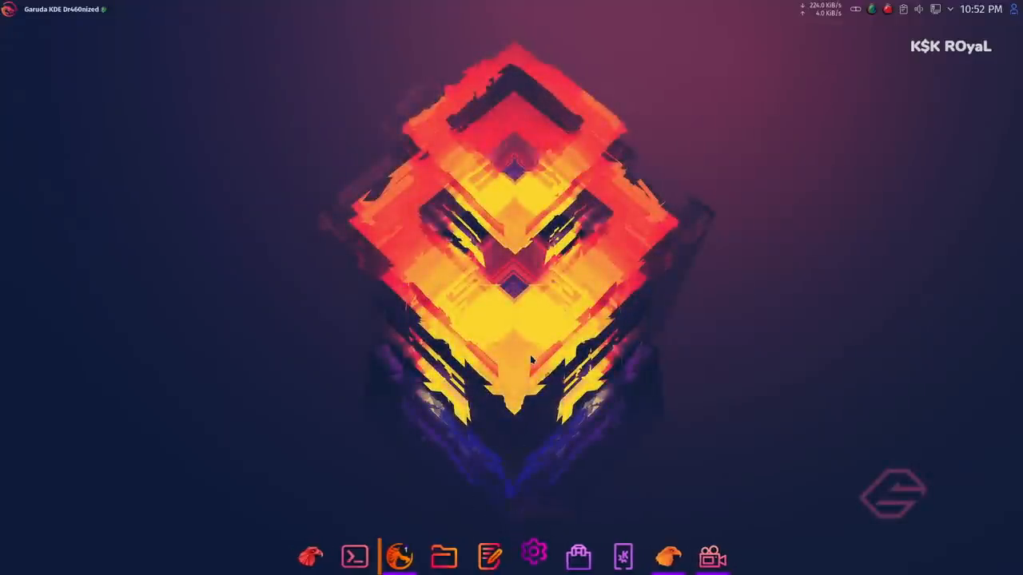
Open System Settings, centre its window, and show About this System.
click(533, 557)
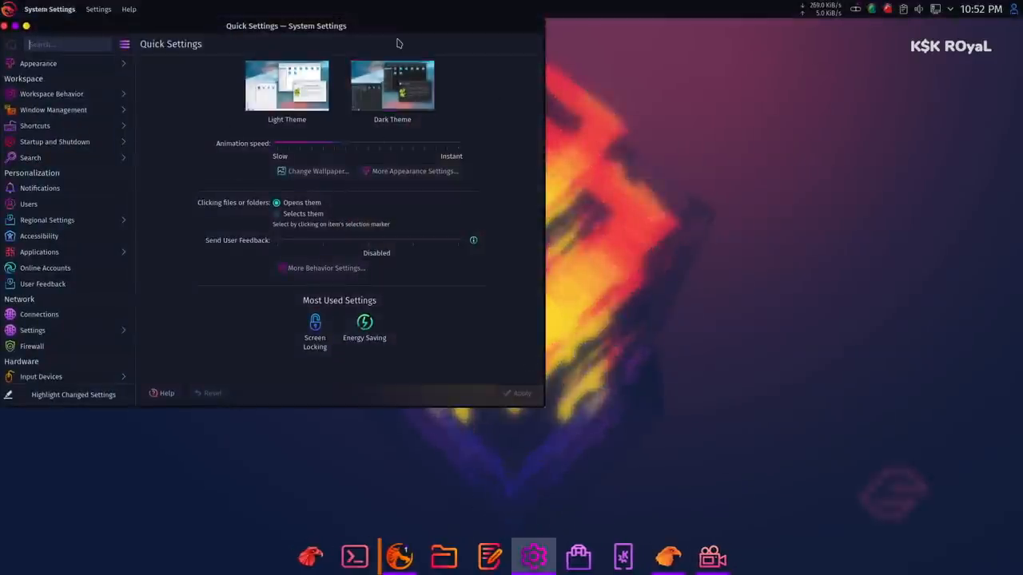
drag(285, 25, 423, 48)
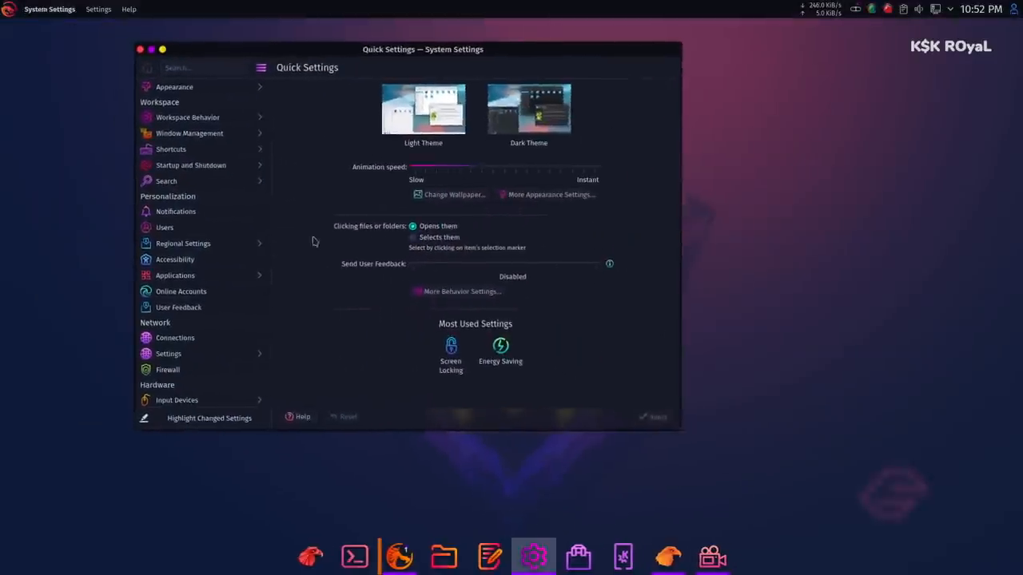
click(185, 390)
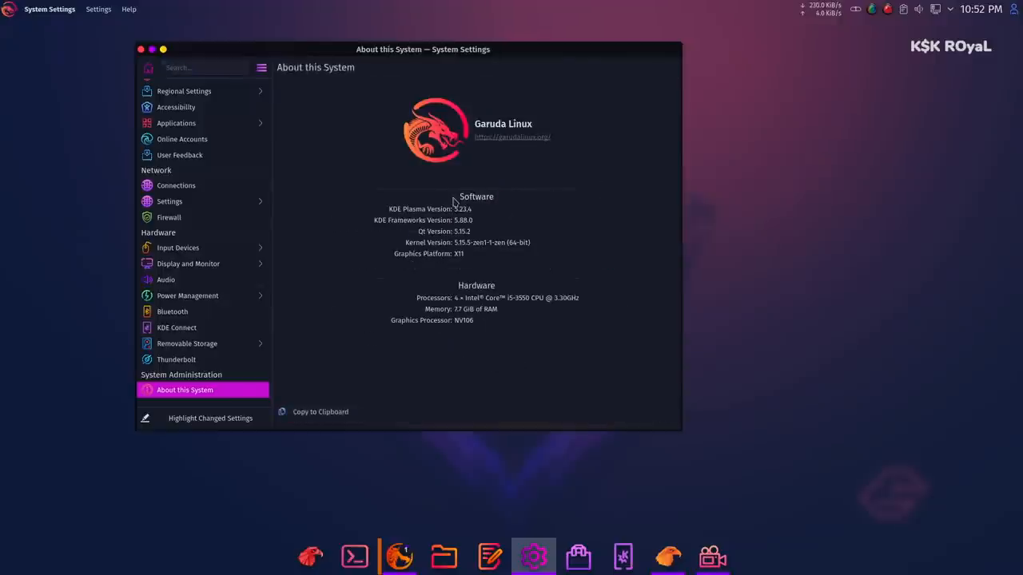
Browse the launcher's BlackArch category, then start the Steam package install.
click(9, 9)
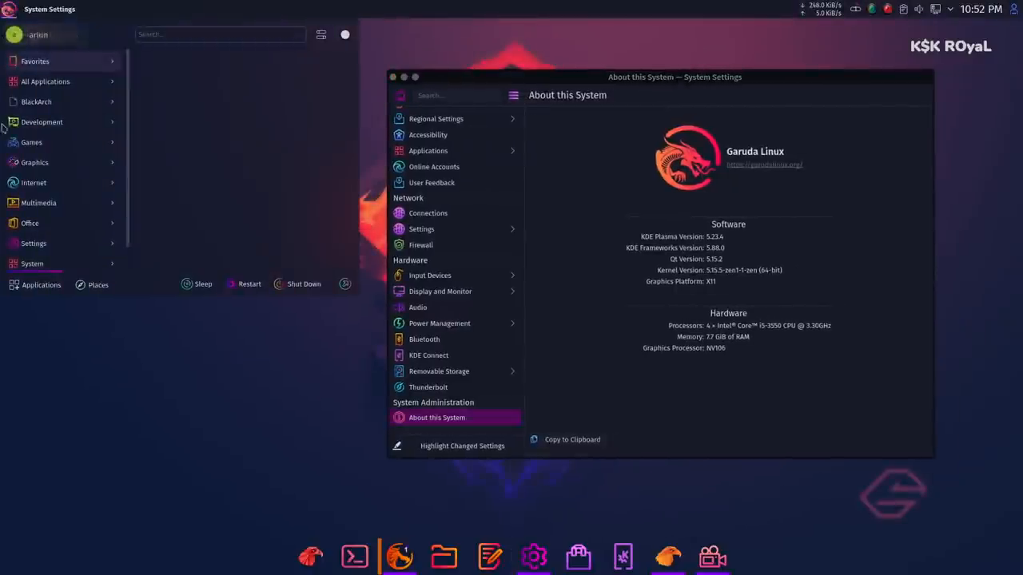
click(36, 102)
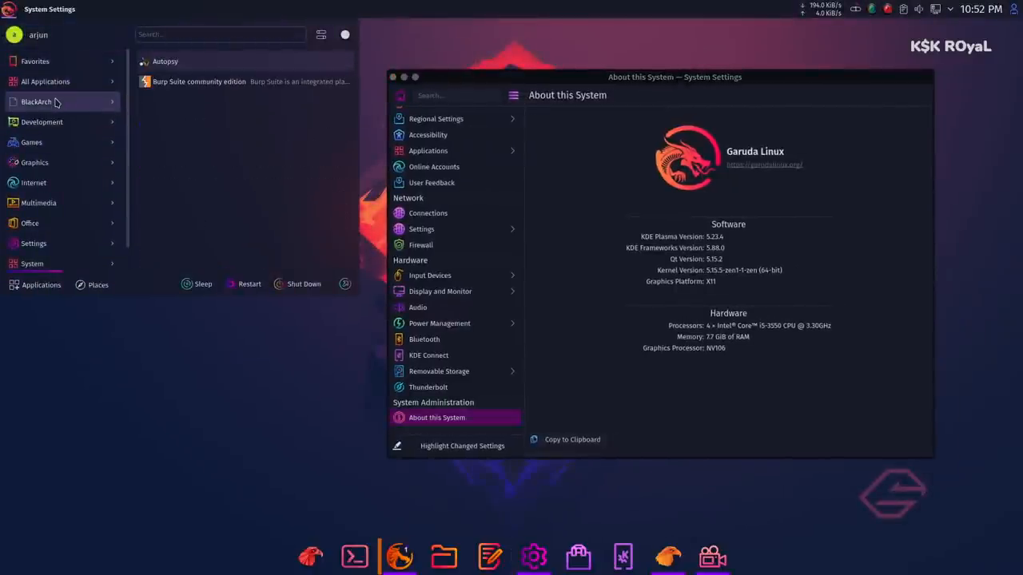
click(31, 141)
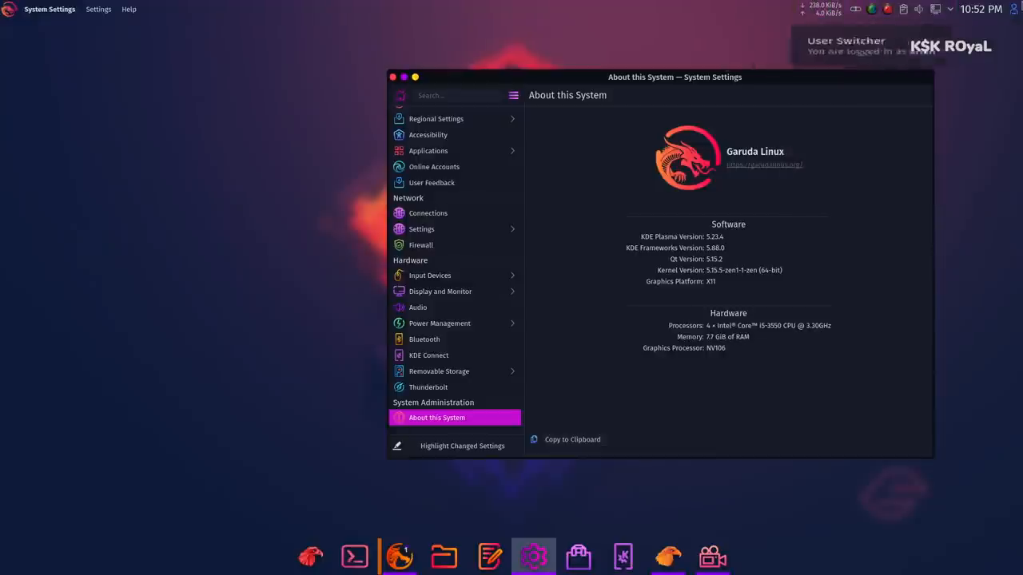
click(980, 9)
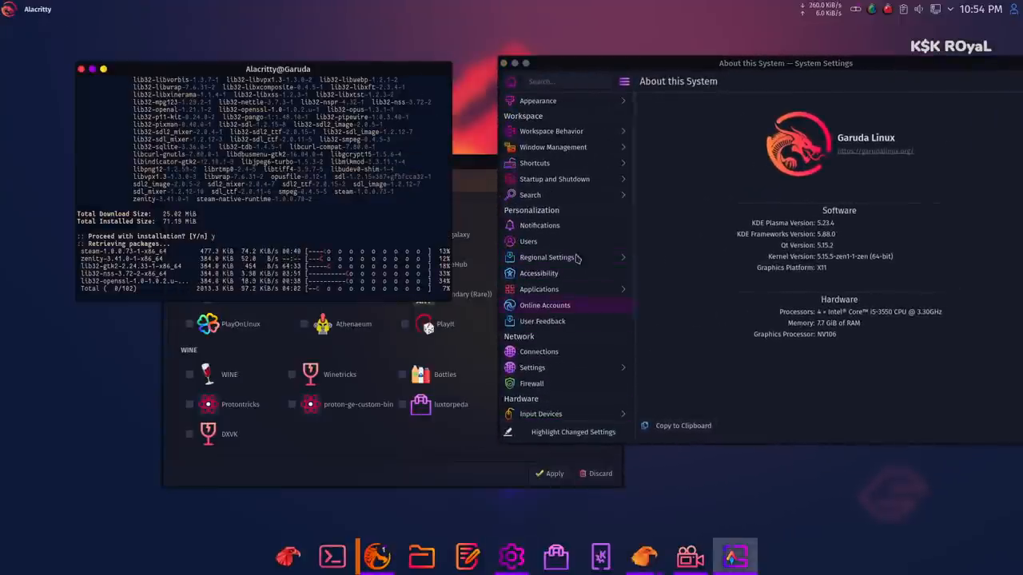
Check Octopi's package news and confirm the system upgrade with y.
click(538, 100)
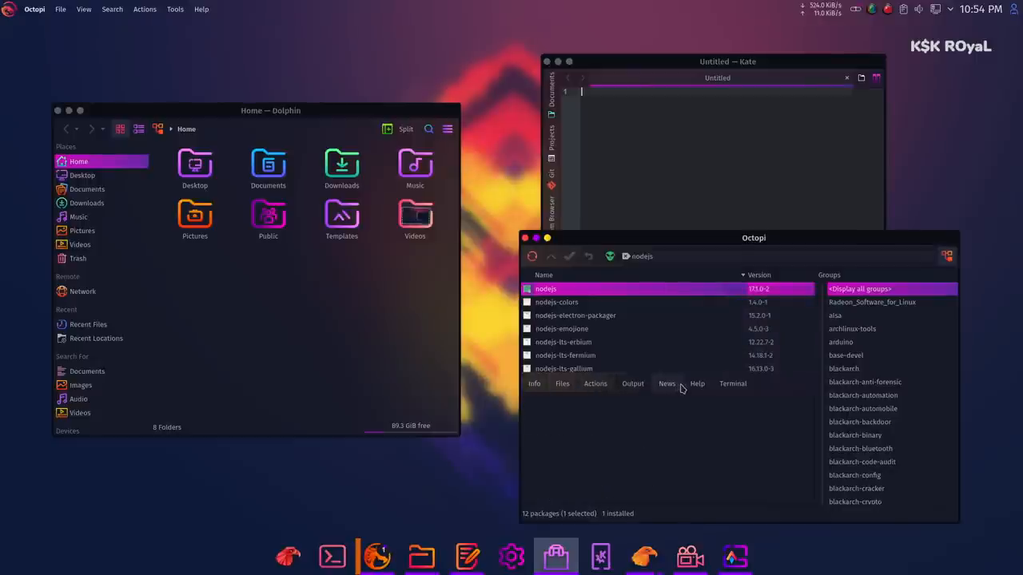
click(667, 384)
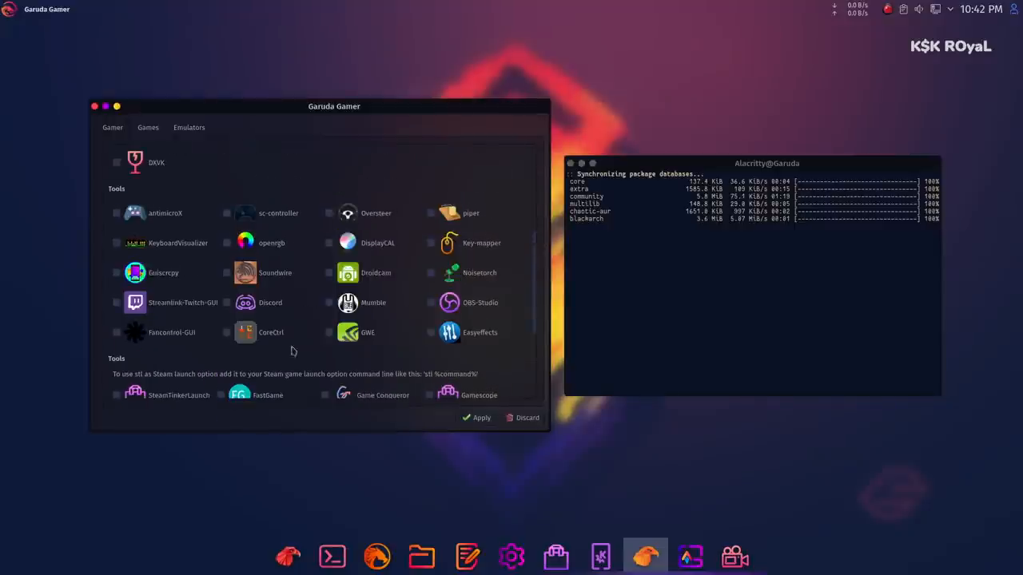
mouse_move(401, 224)
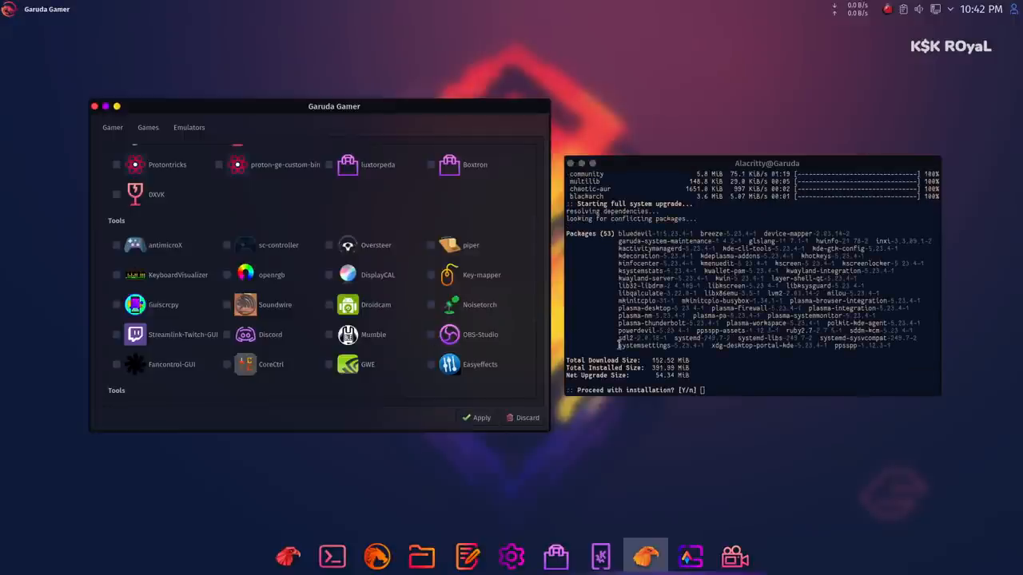
text(y)
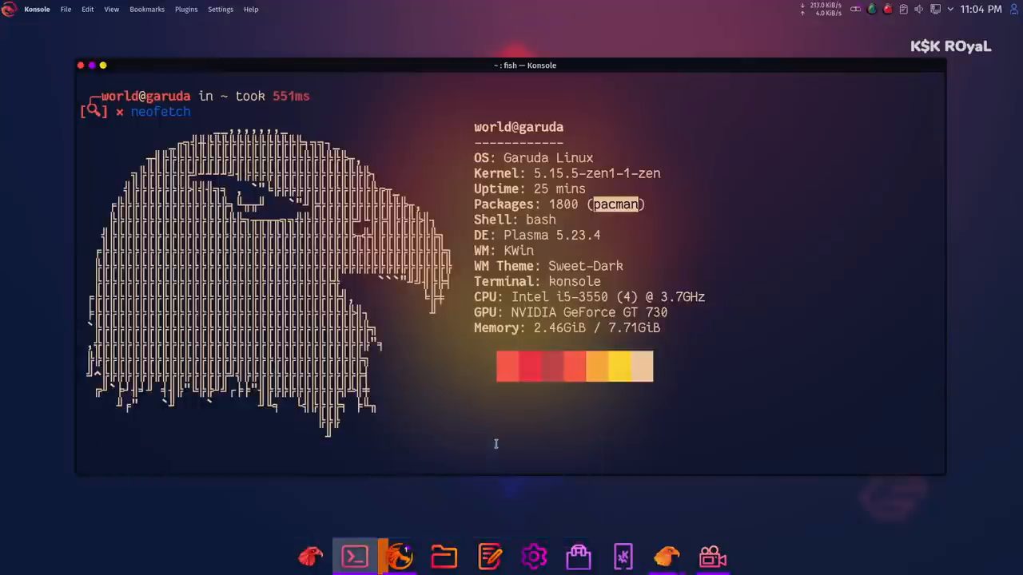
mouse_move(120, 72)
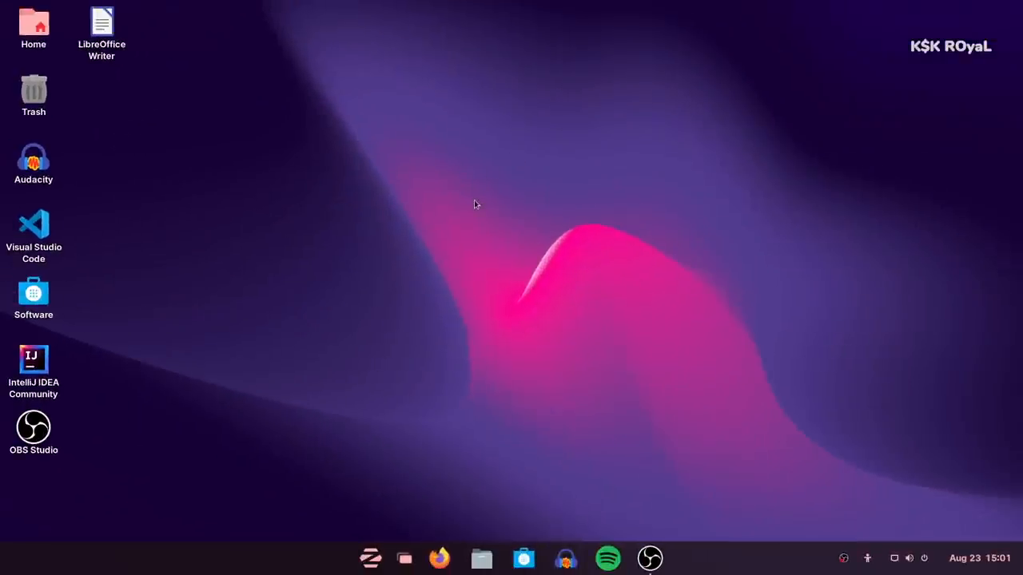
mouse_move(438, 497)
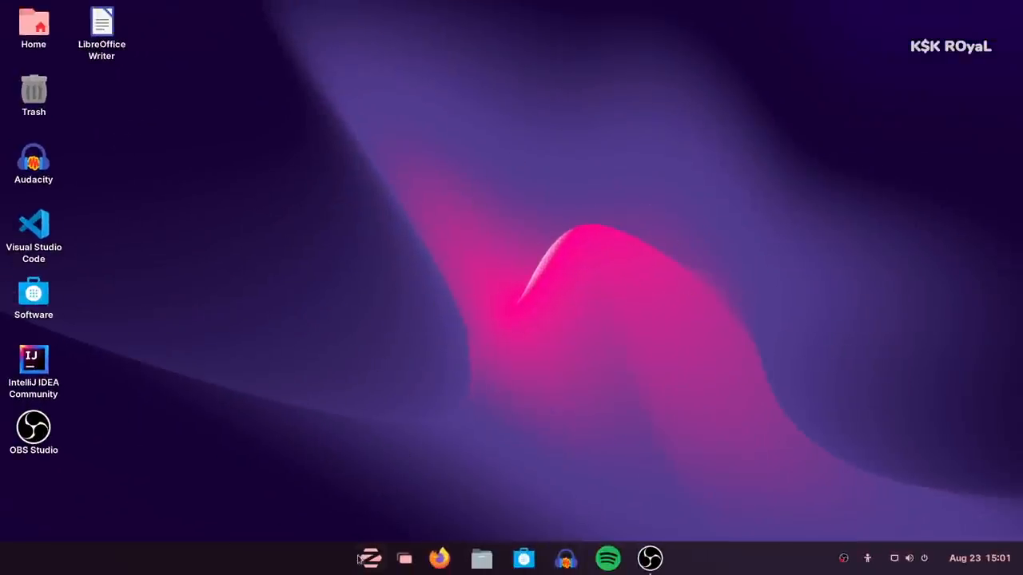
Scroll the Zorin app menu to its end and open Zorin Appearance.
click(369, 558)
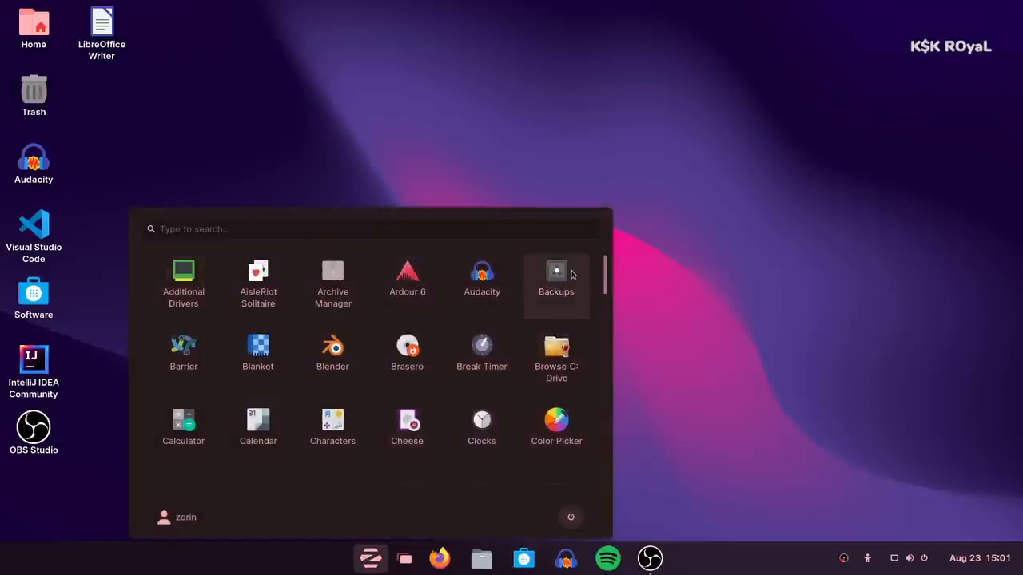
scroll(down, 3)
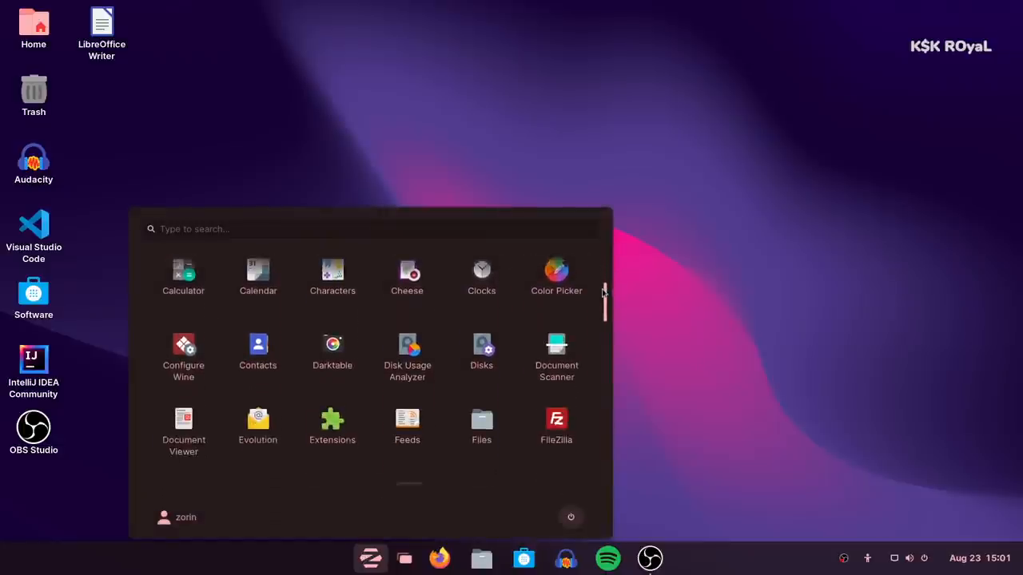
scroll(down, 3)
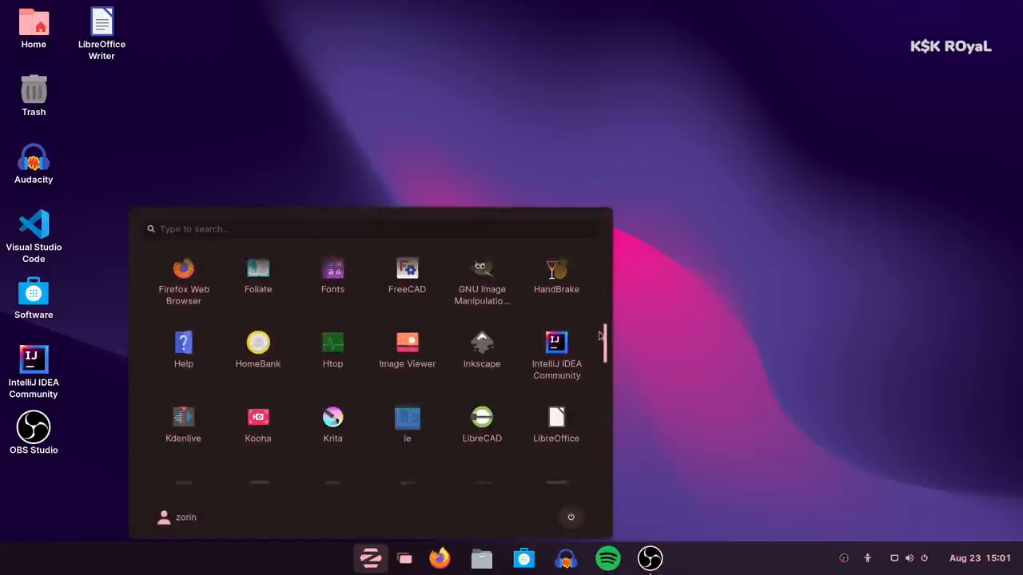
scroll(down, 3)
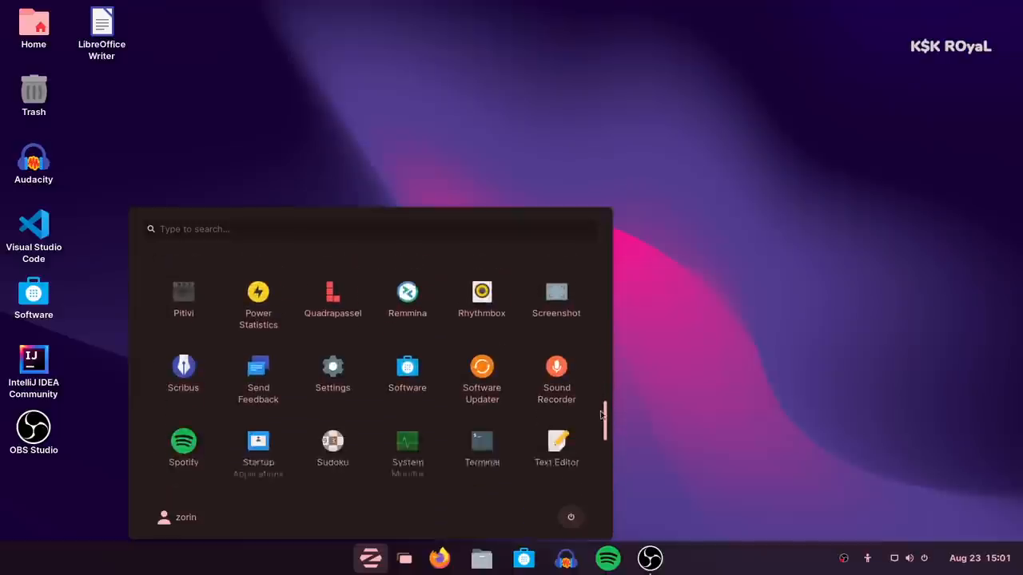
scroll(down, 3)
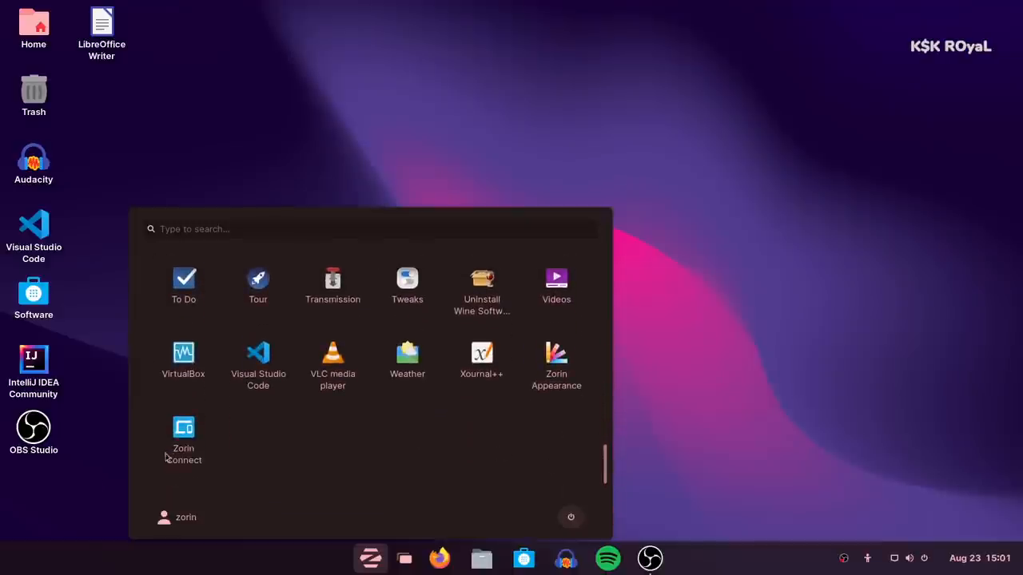
click(176, 517)
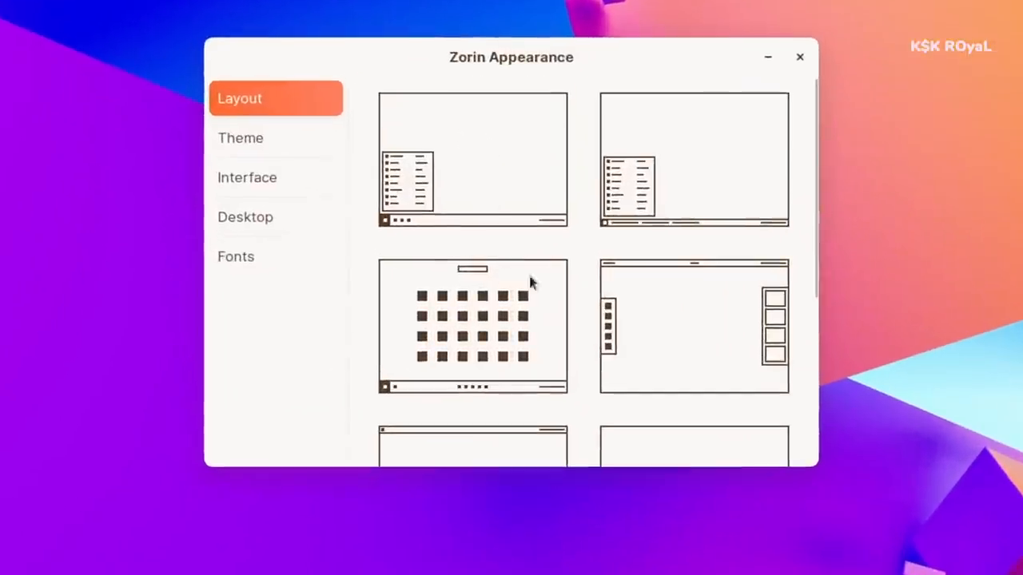
View Zorin Appearance's Theme, Desktop and Fonts pages, then close the window.
click(240, 137)
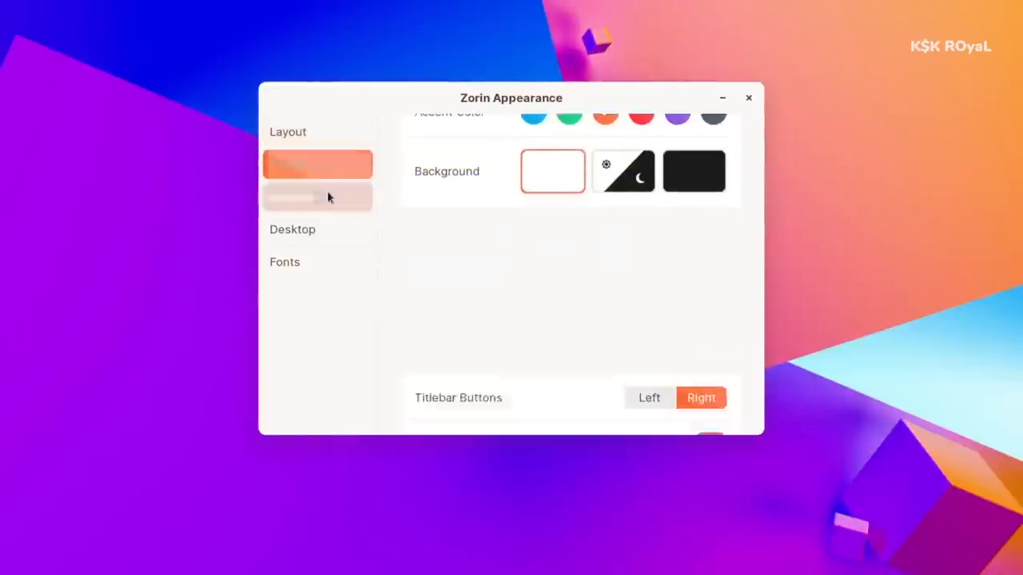
click(291, 230)
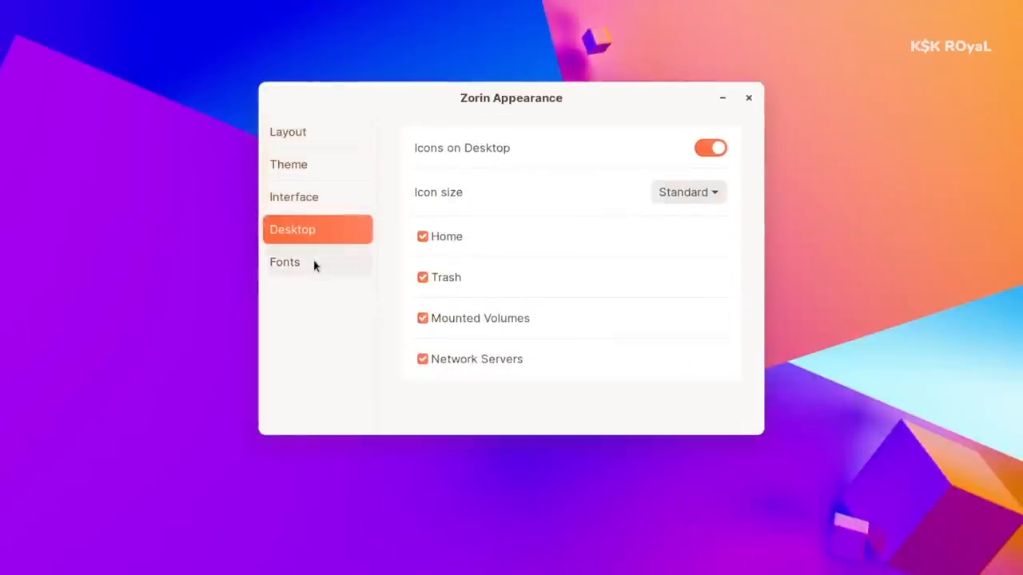
click(284, 262)
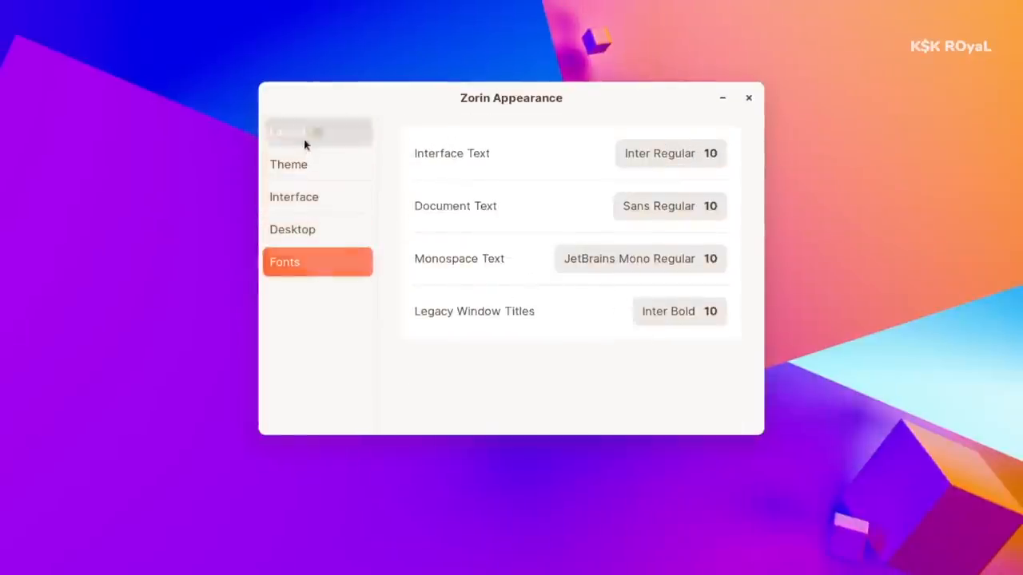
click(318, 132)
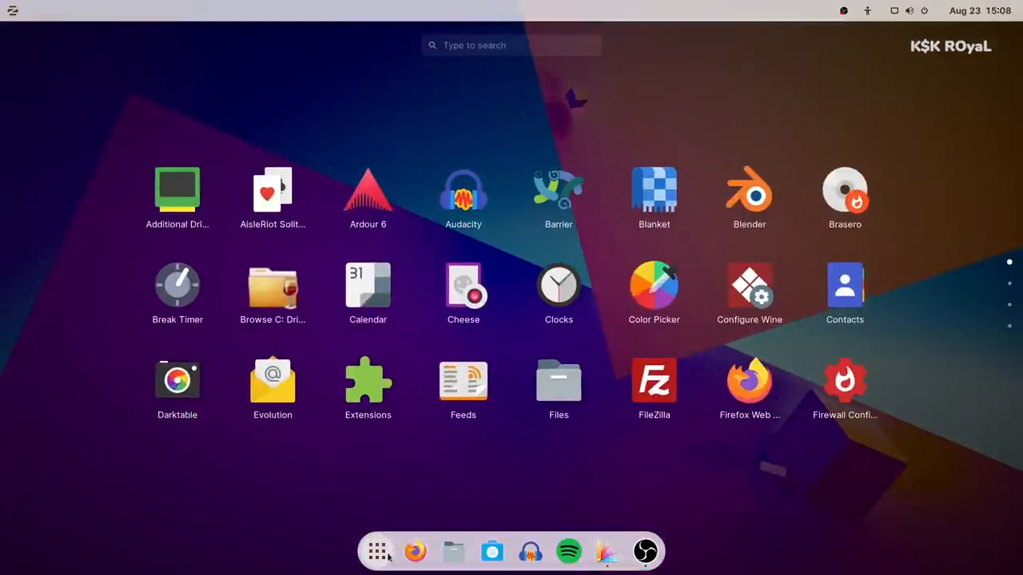
Dismiss Software Updater and apply the dark water-ripple wallpaper in Settings > Background.
click(377, 551)
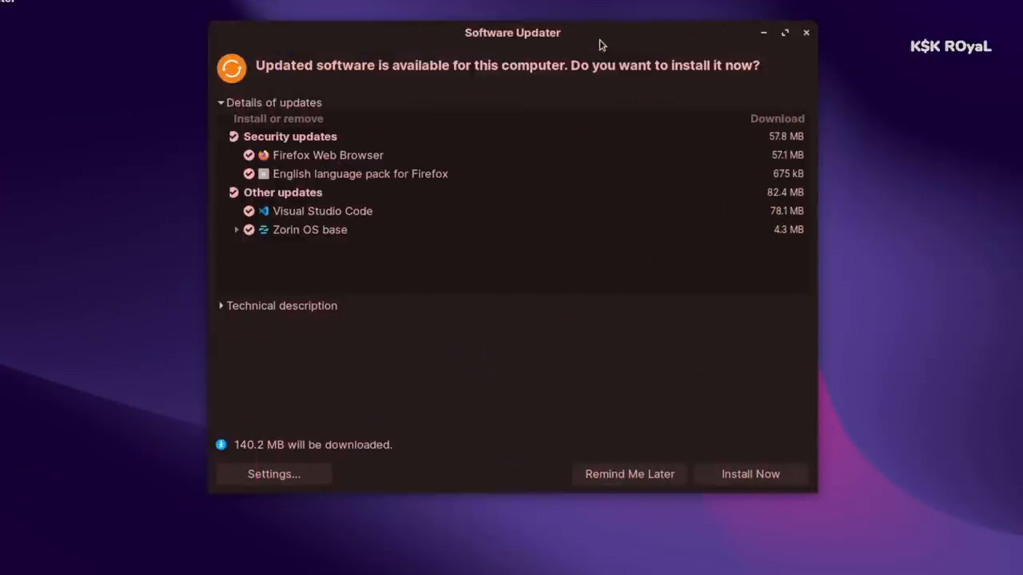
mouse_move(286, 250)
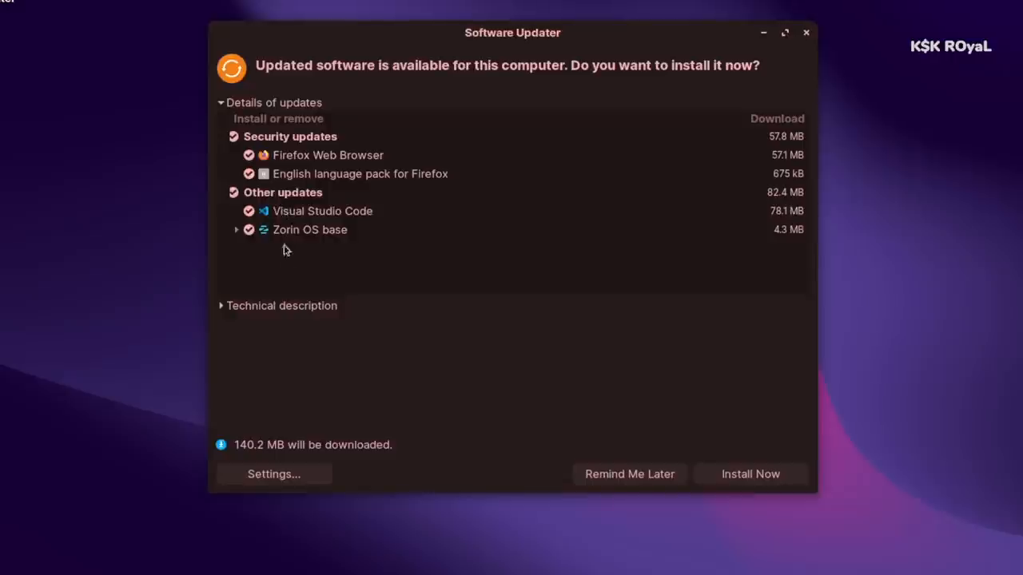
click(281, 305)
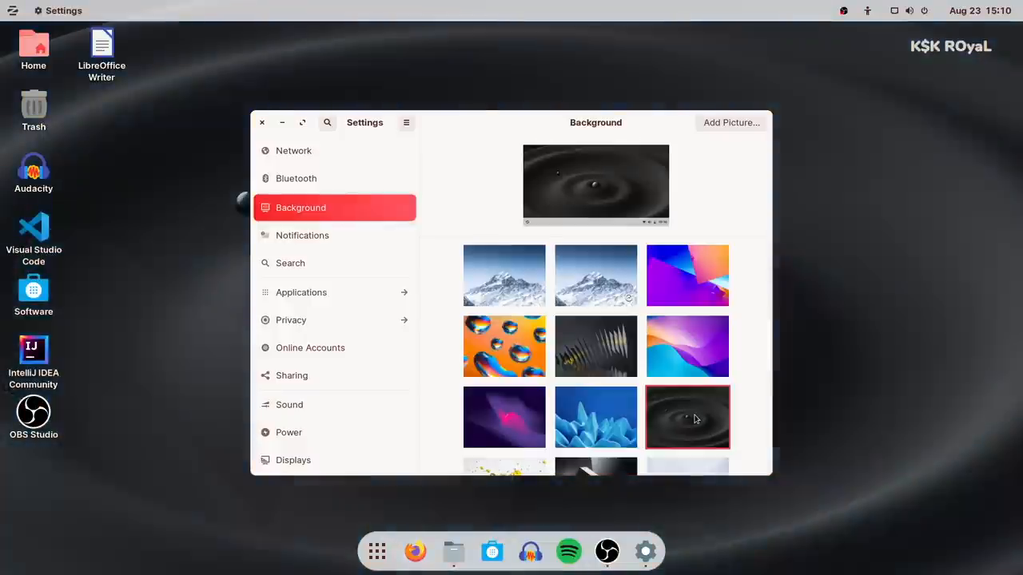
Set the orange, blue and purple waves wallpaper and close Settings.
scroll(down, 3)
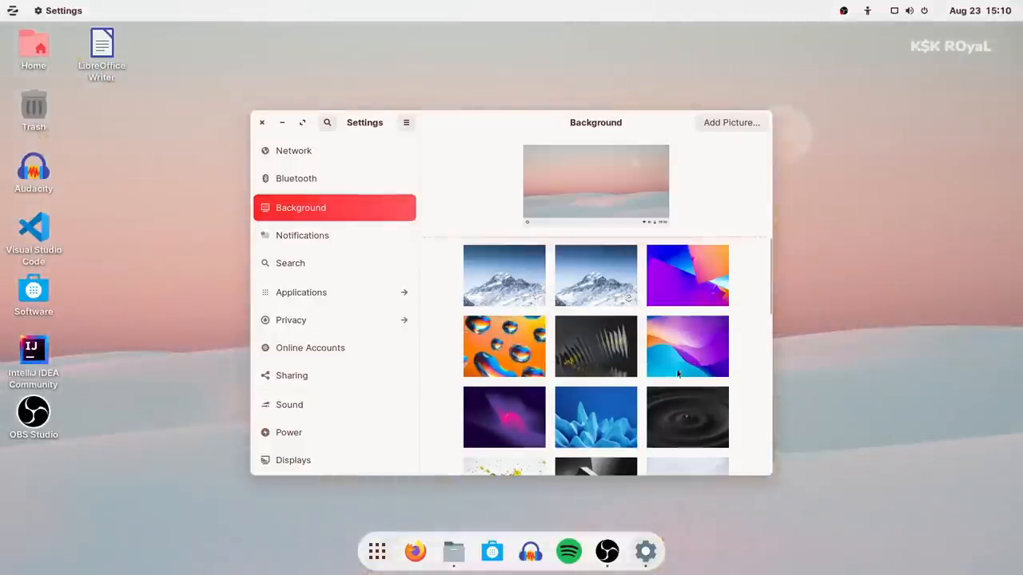
click(688, 346)
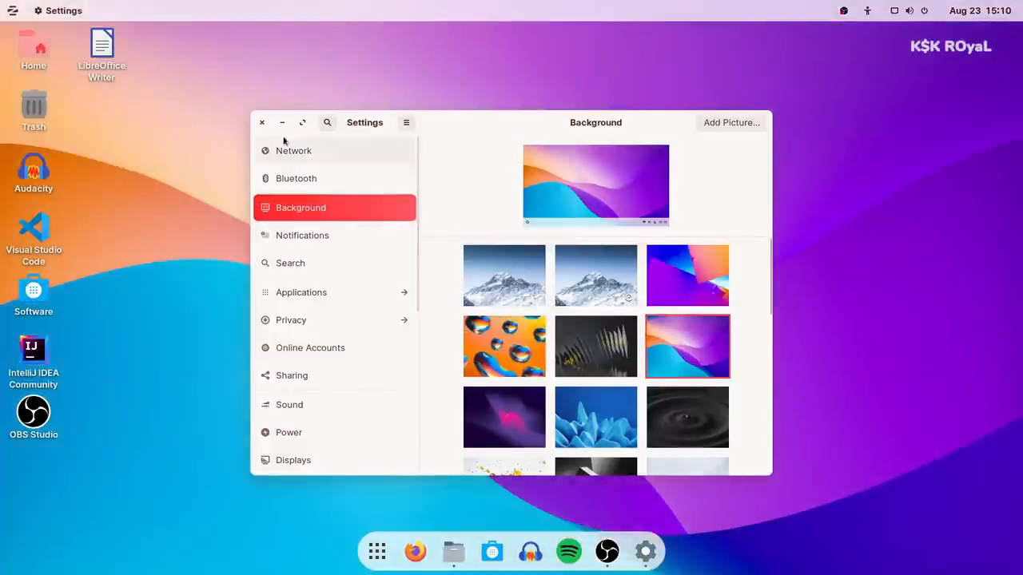
click(262, 122)
text(zori)
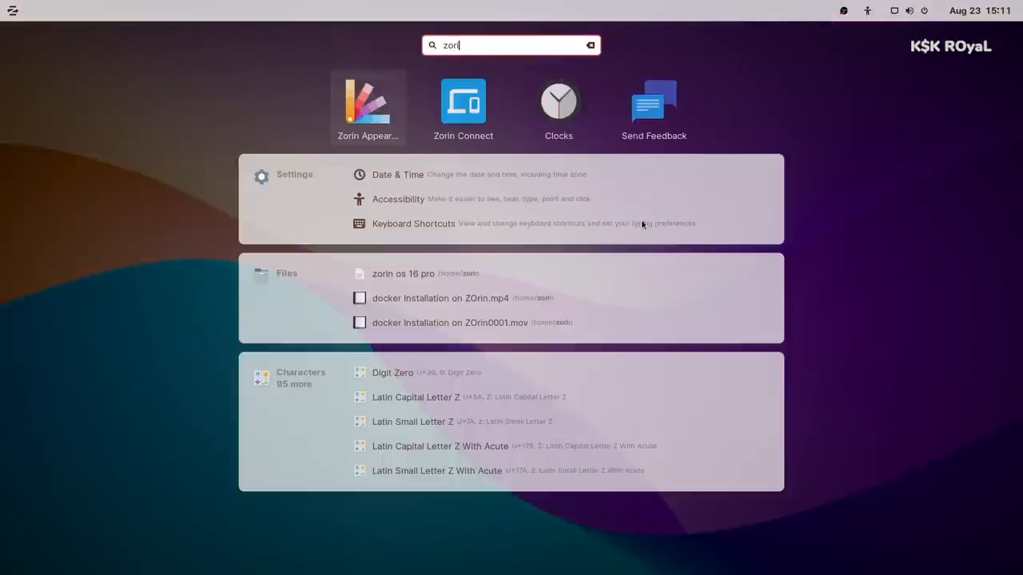
Switch the desktop to the dark style on Zorin Appearance's Theme page.
click(367, 104)
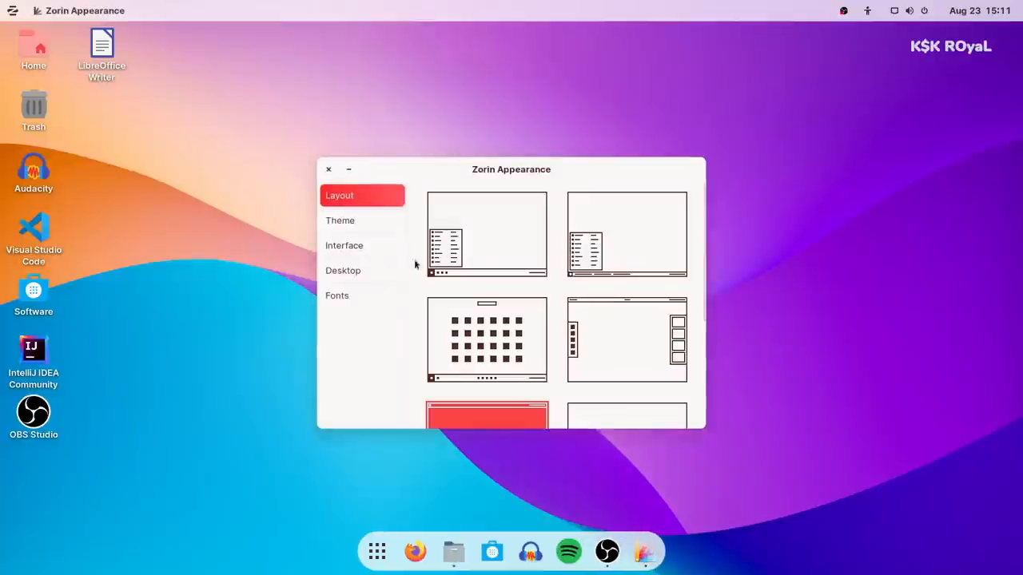
click(340, 220)
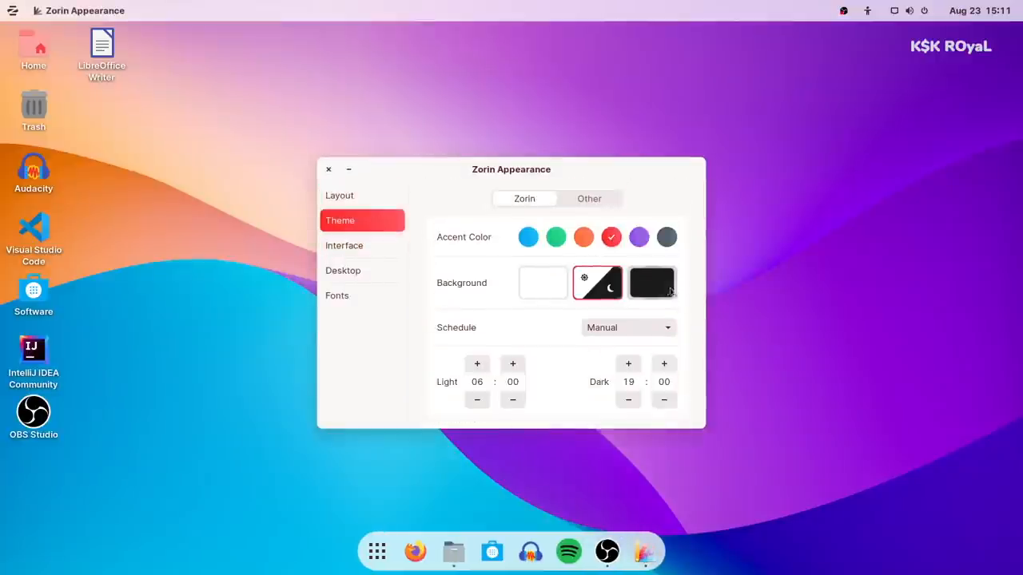
click(328, 169)
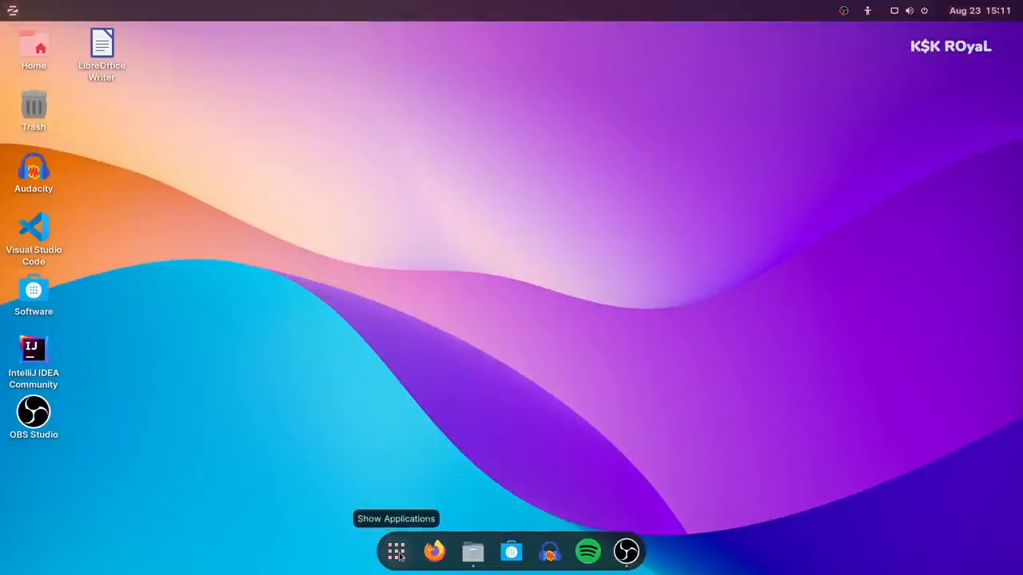
Save the script in nano and make docker_installScript.sh executable with chmod +x.
click(396, 551)
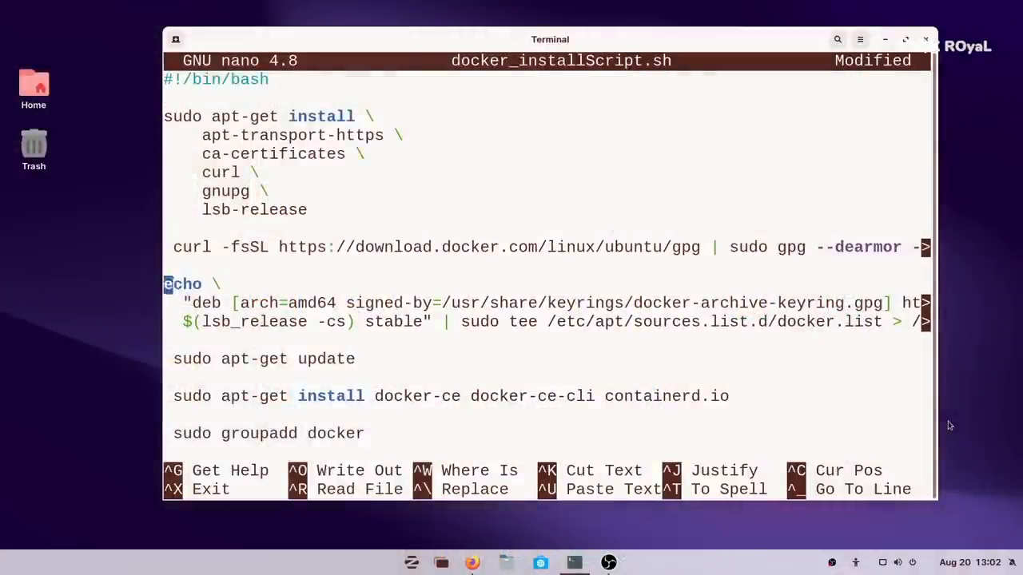
key(ctrl+o)
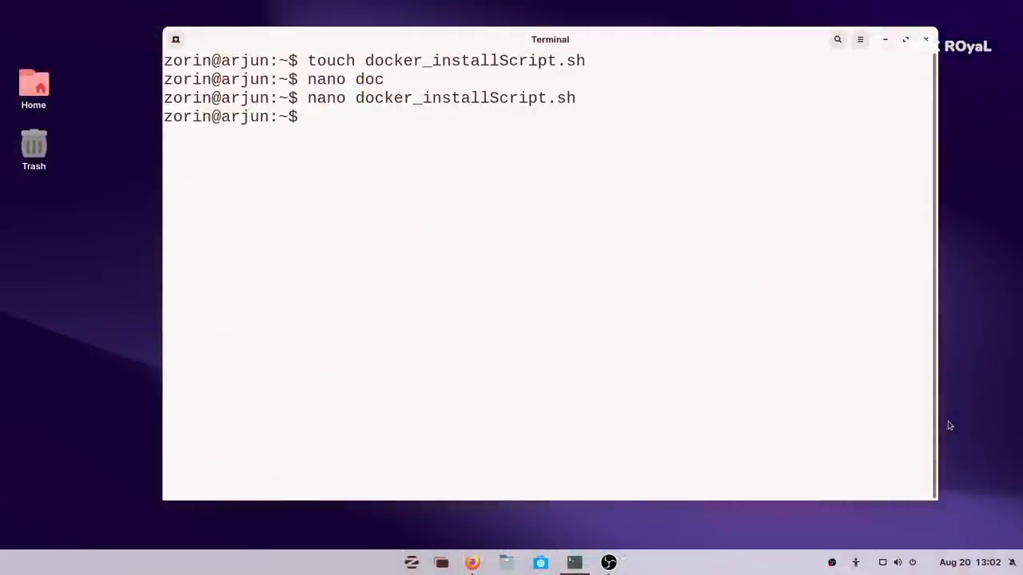
text(chmod)
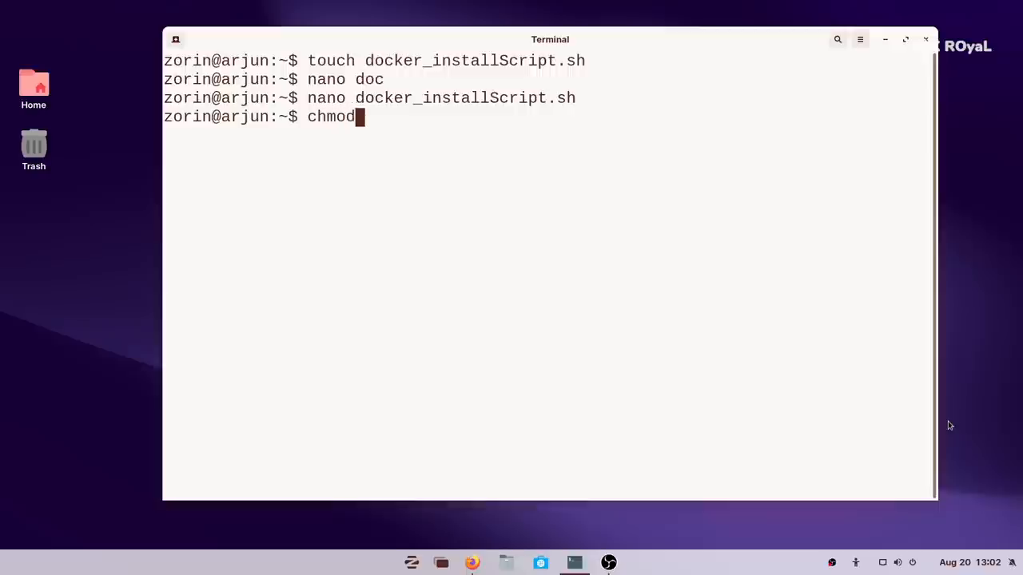
text(+x docker_installScript.sh)
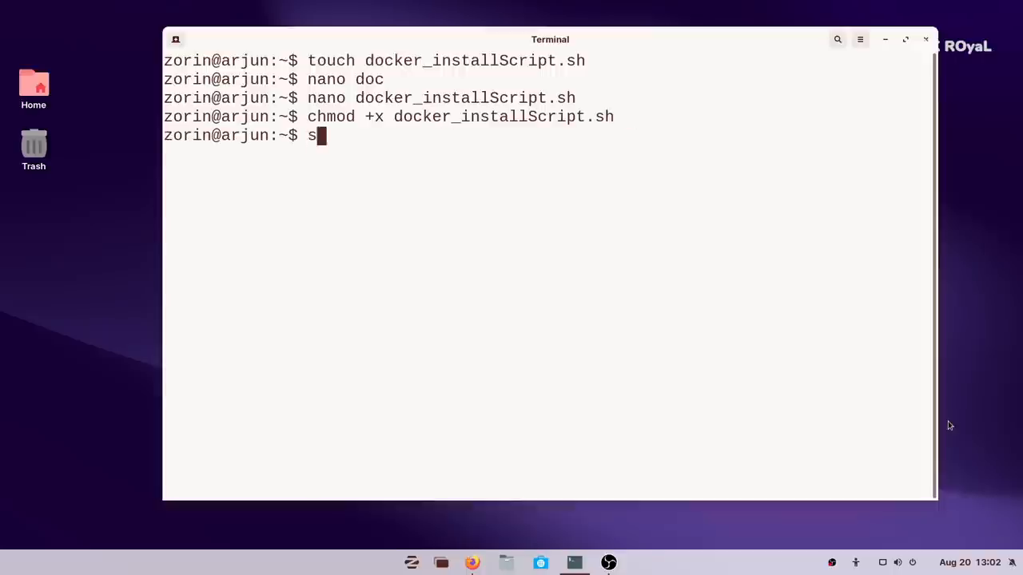
Run the Docker install script with sudo and try Docker commands as root.
text(udo ./docker_installScript.sh)
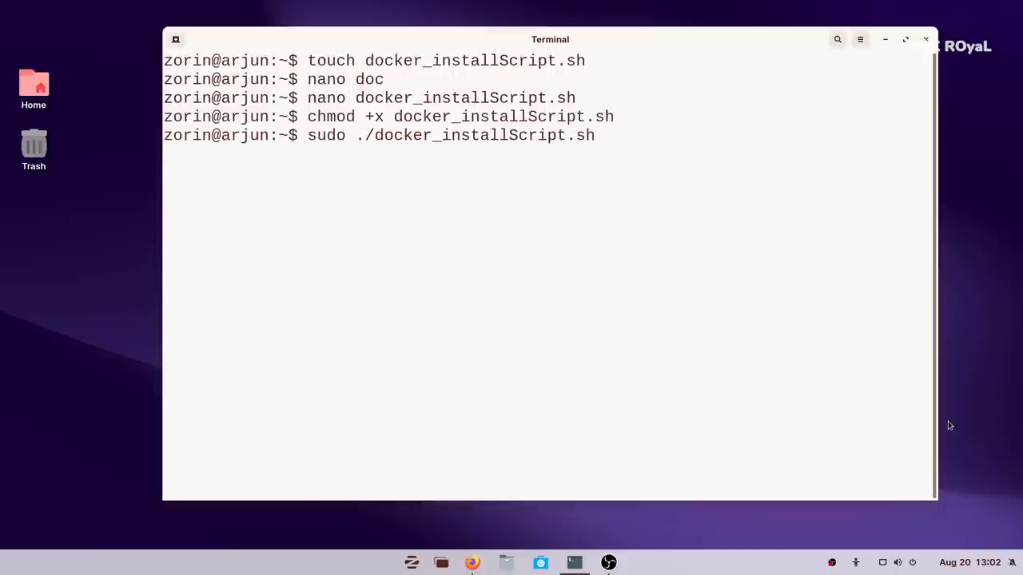
key(Return)
text(docker run h)
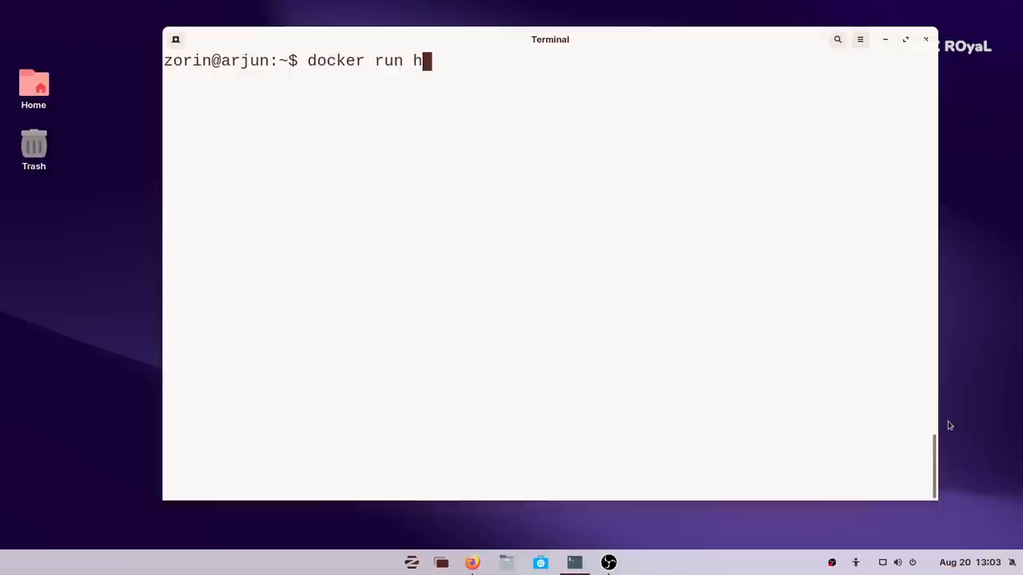
text(ello-wr)
text(docker)
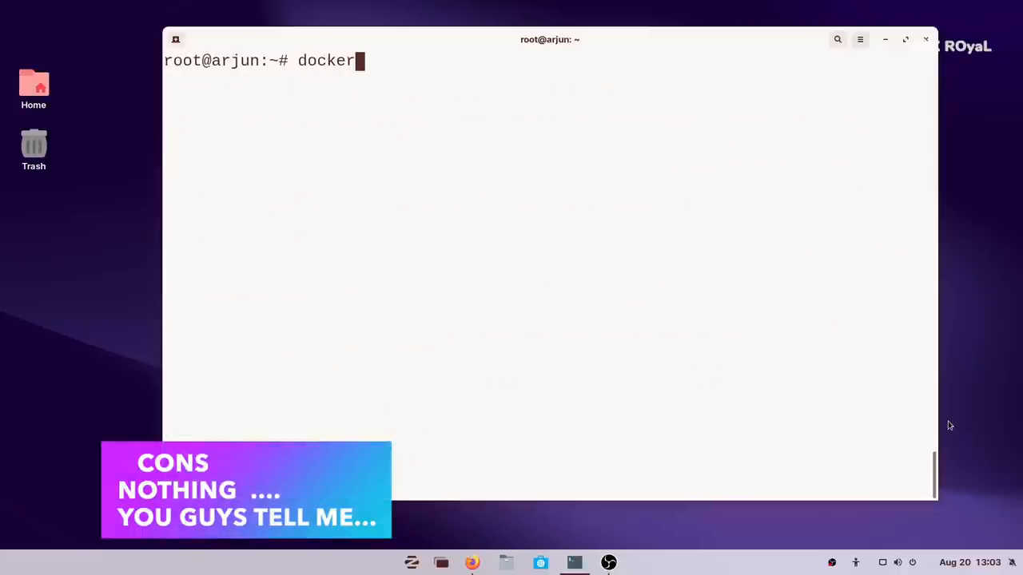
text(sarc)
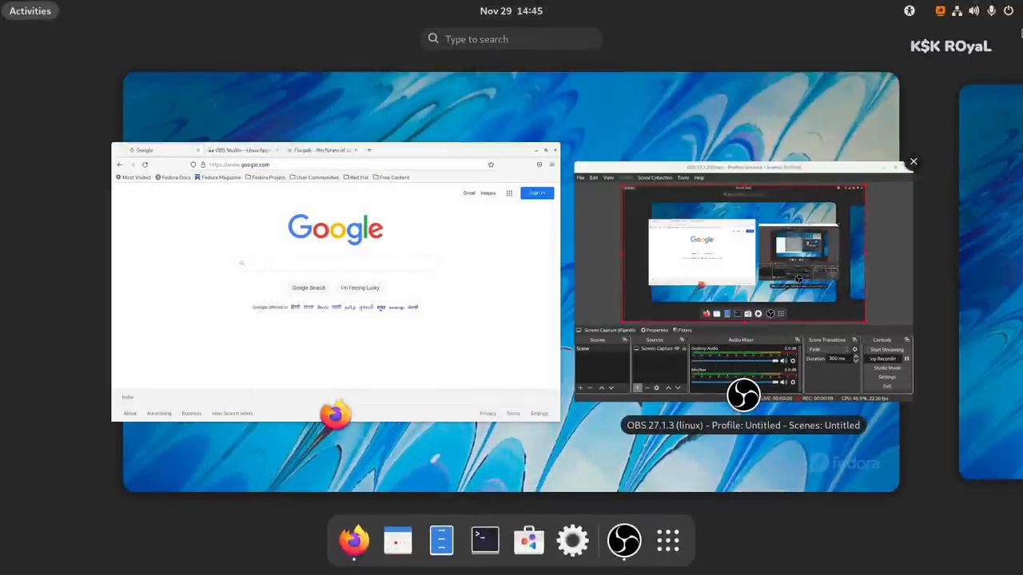
Browse the app grid and peek into the Utilities folder.
click(956, 11)
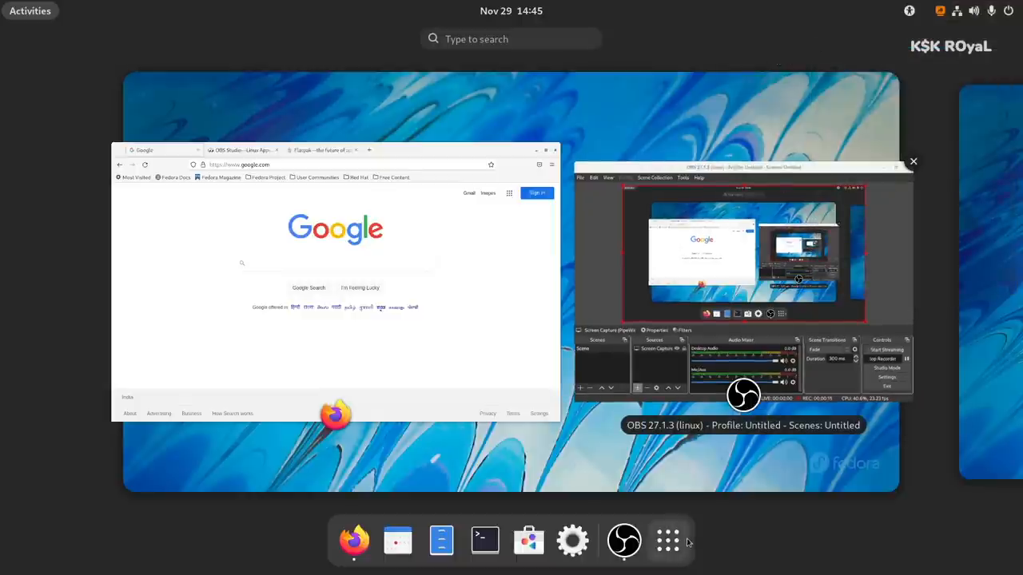
click(668, 541)
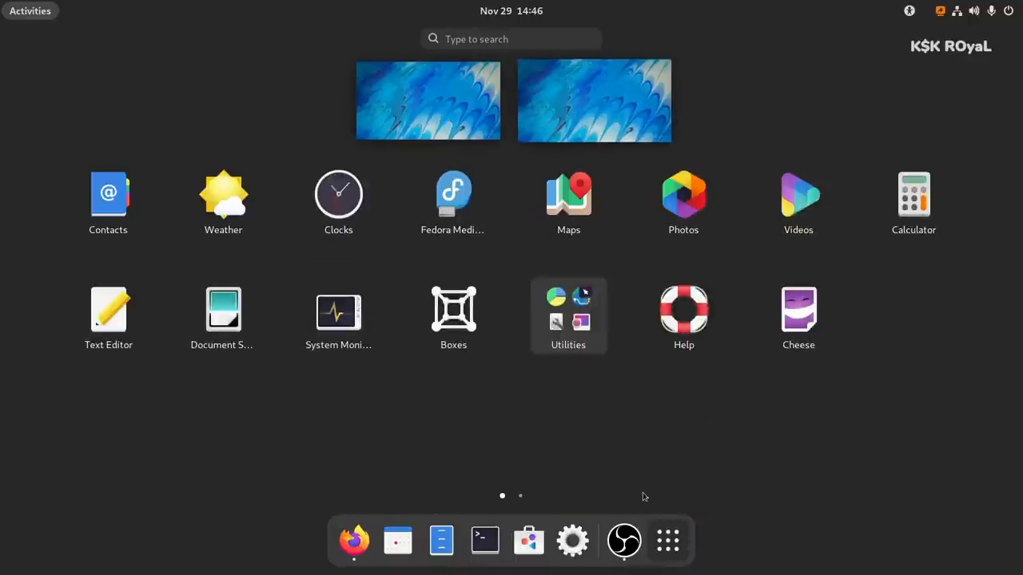
click(569, 312)
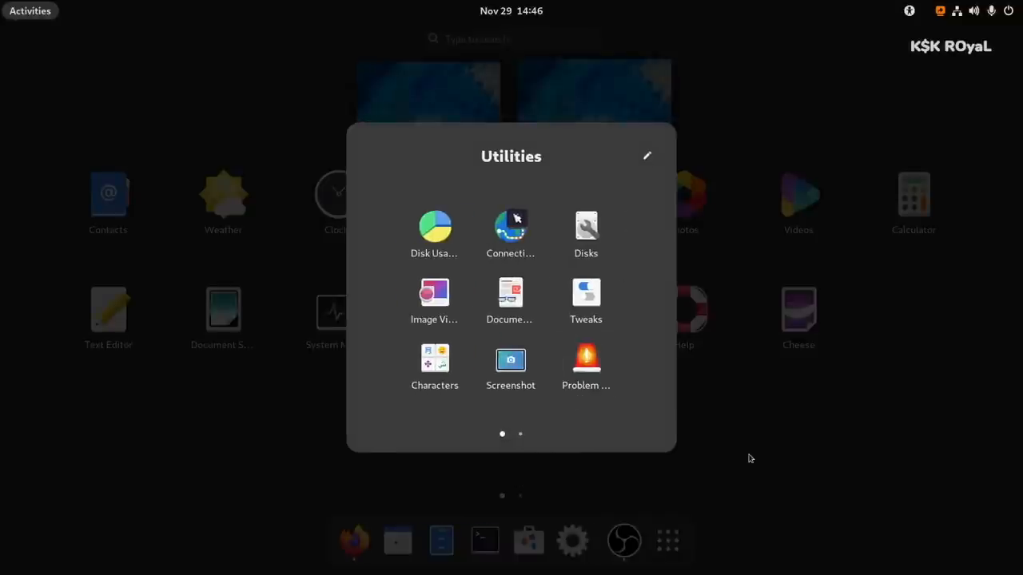
click(750, 458)
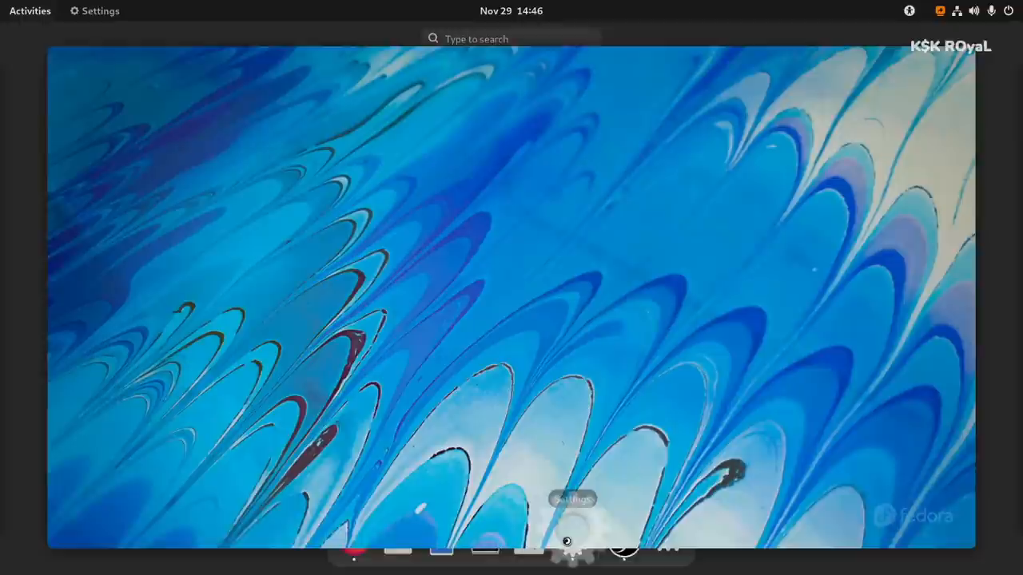
View Settings' About page showing Fedora Linux 35 and GNOME 41.1, then the Activities overview.
click(566, 548)
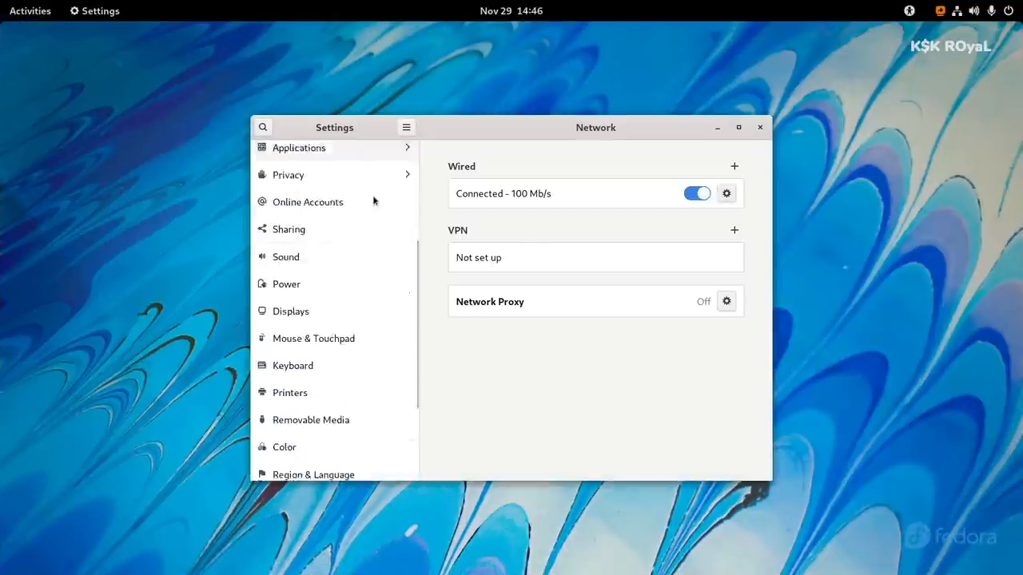
click(286, 467)
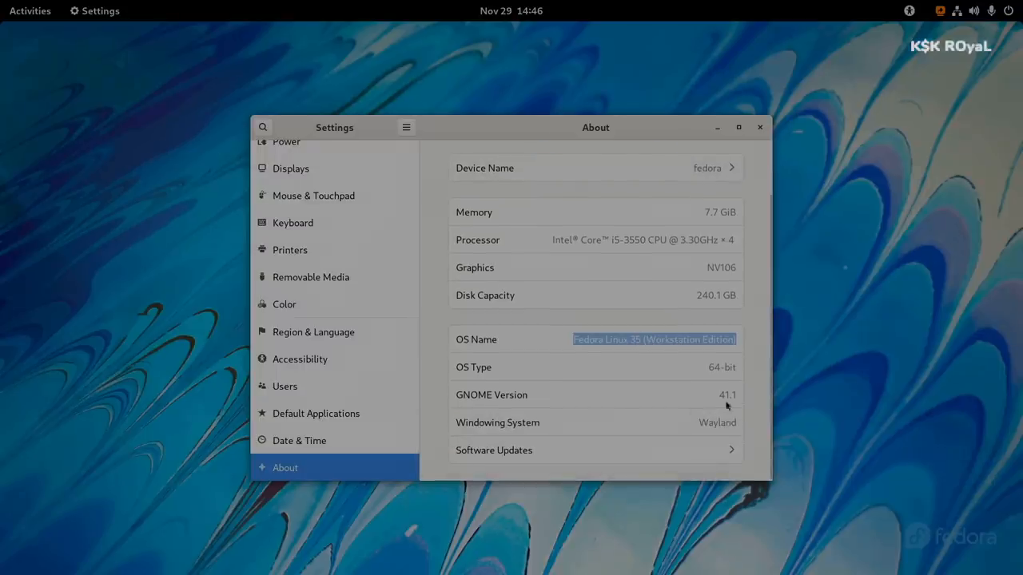
click(29, 11)
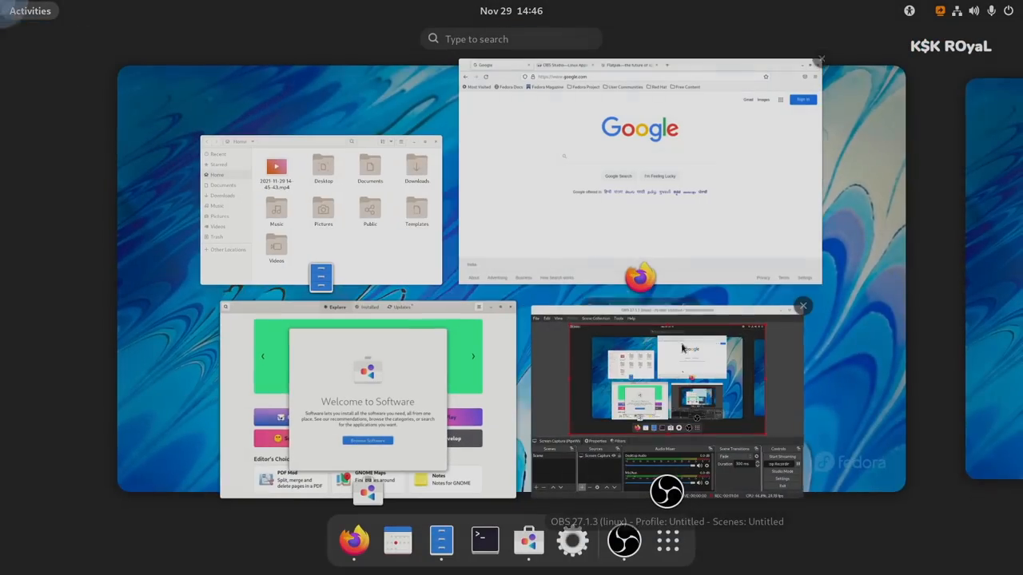
Open a terminal and run htop, with OBS processes leading CPU usage.
click(667, 540)
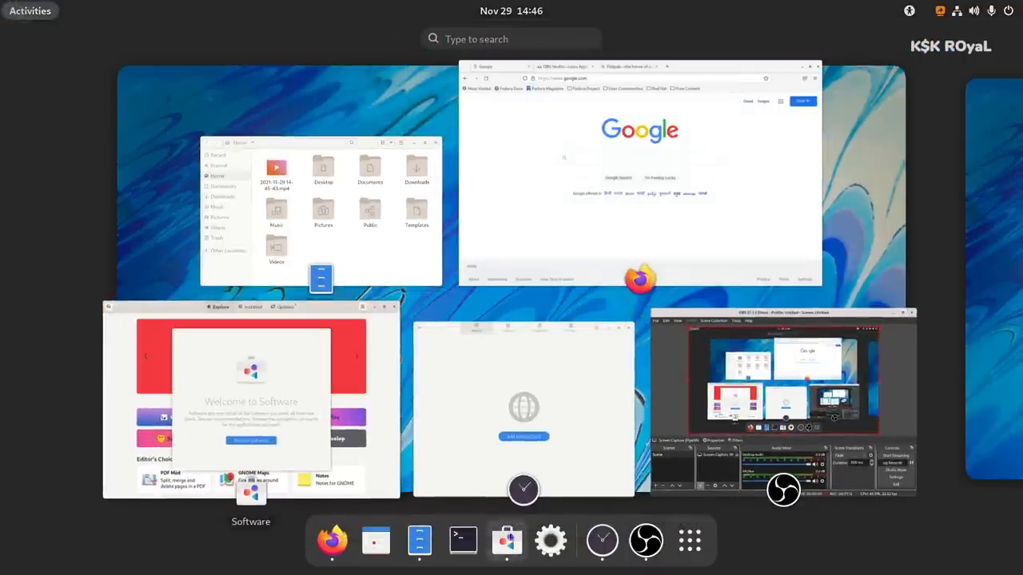
click(689, 541)
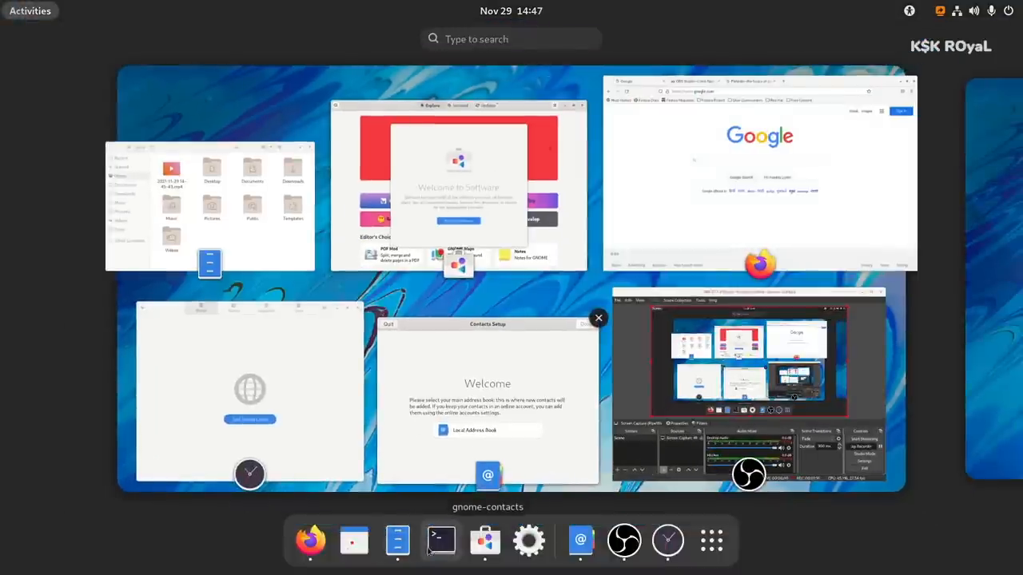
click(441, 540)
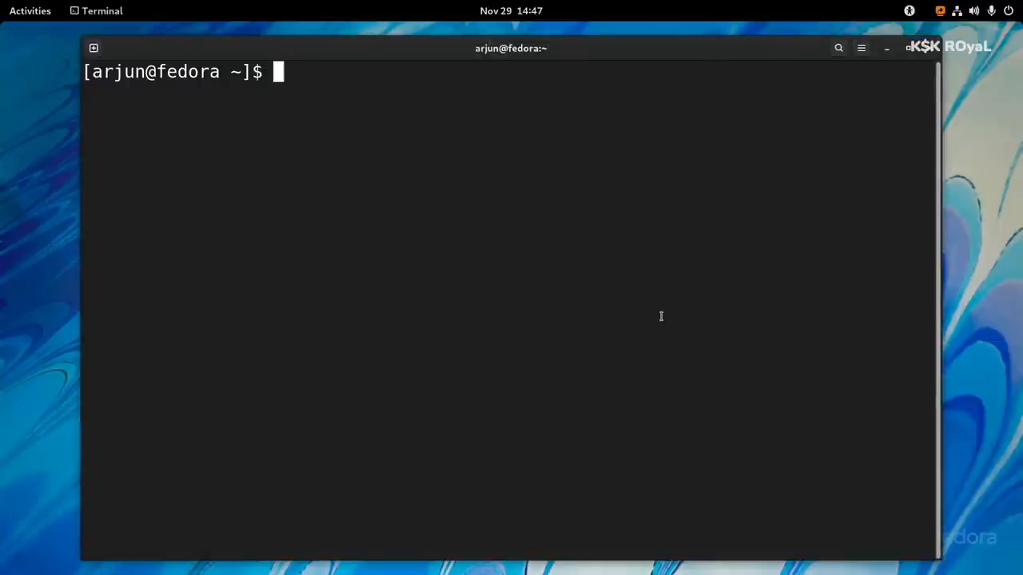
text(sudo dnf install neofetch-7.1.0-tch)
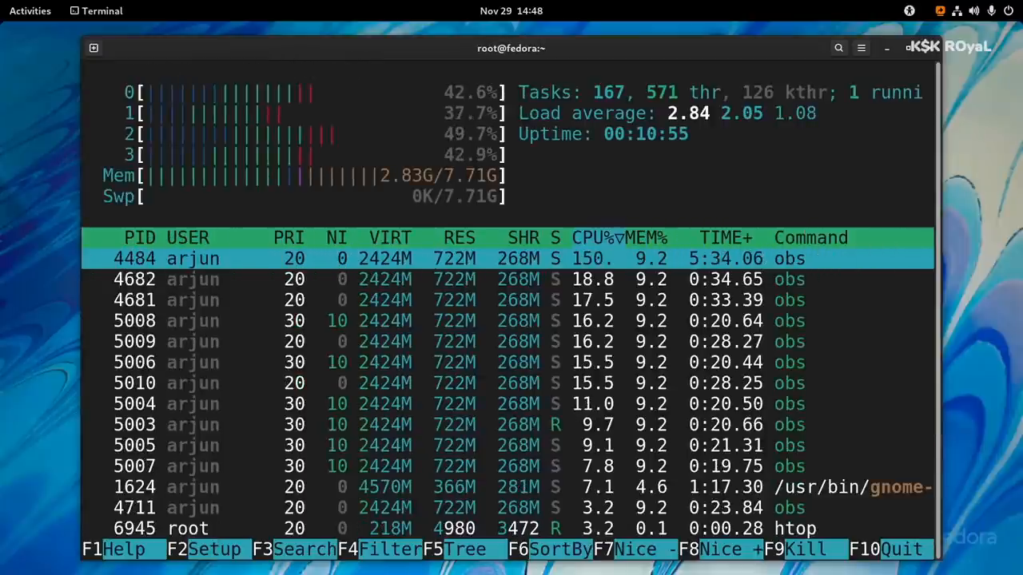
Open Disks from the Utilities app folder, listing two 120 GB drives.
click(30, 11)
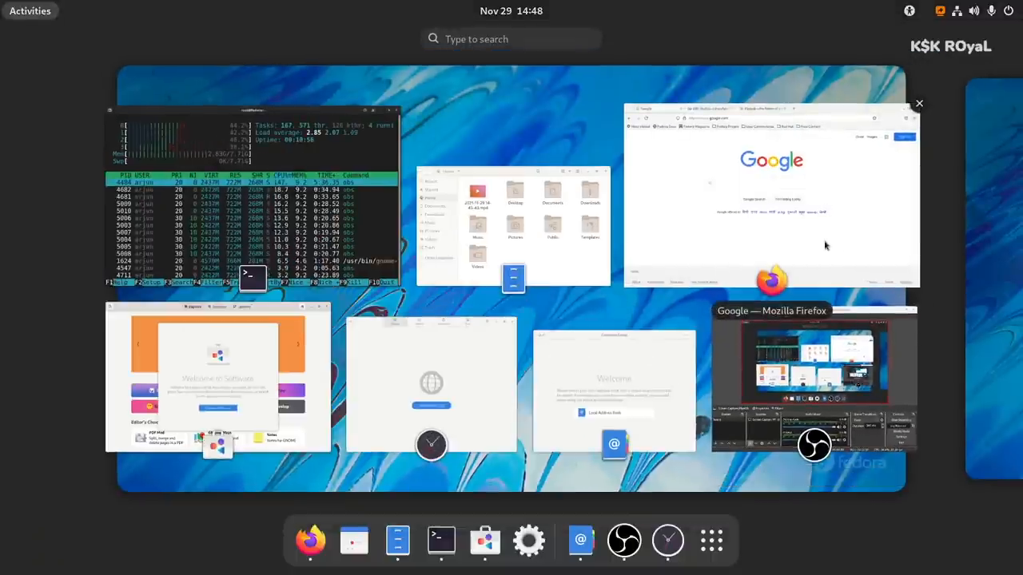
click(918, 103)
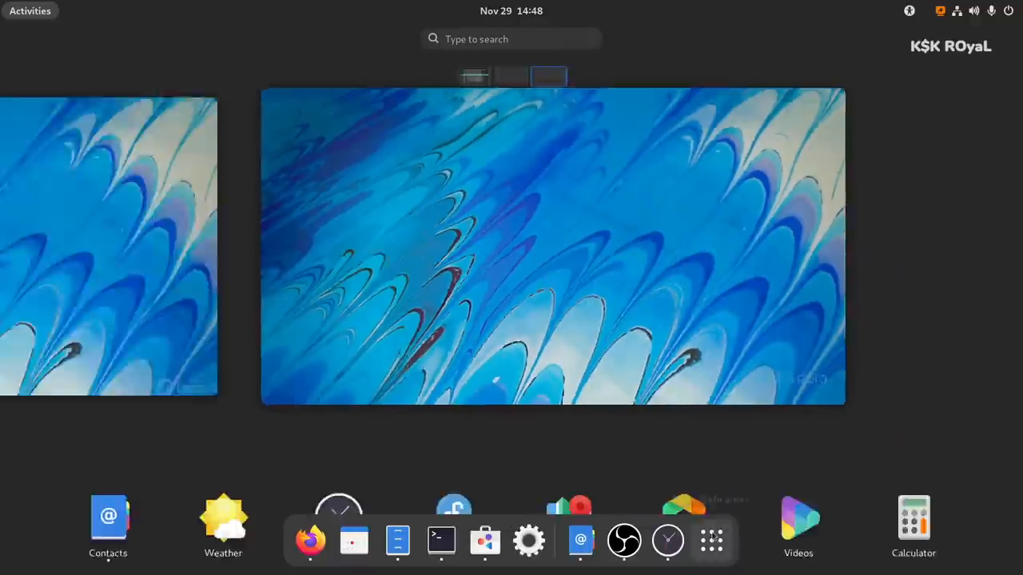
click(710, 540)
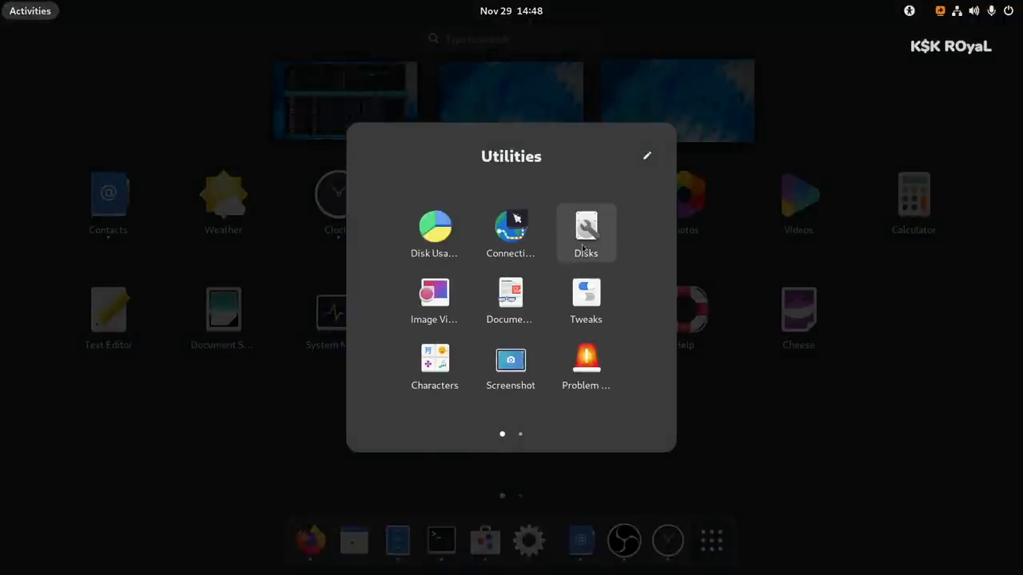
click(586, 226)
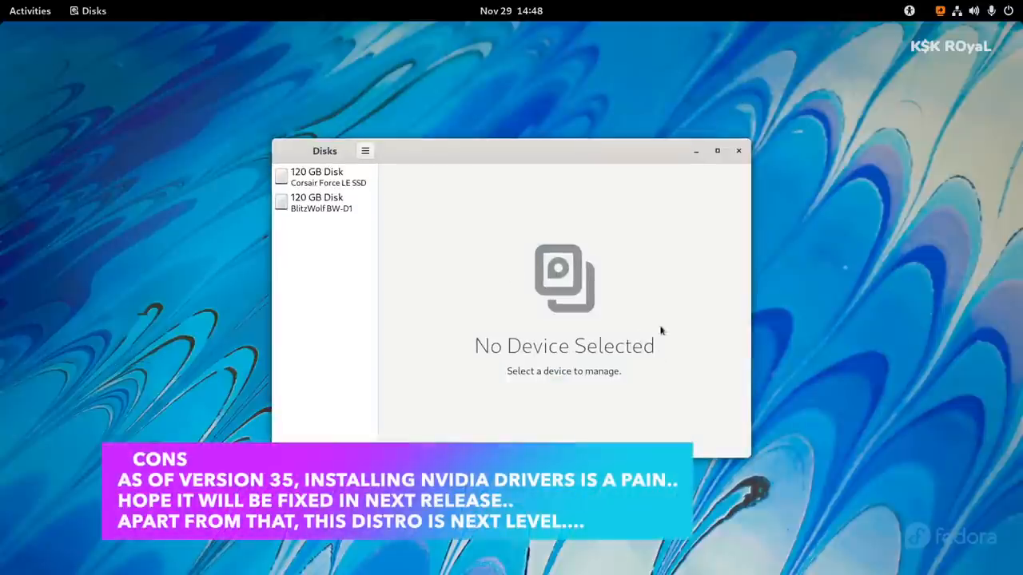
Launch Boxes from the app grid and advance its welcome tutorial.
click(29, 10)
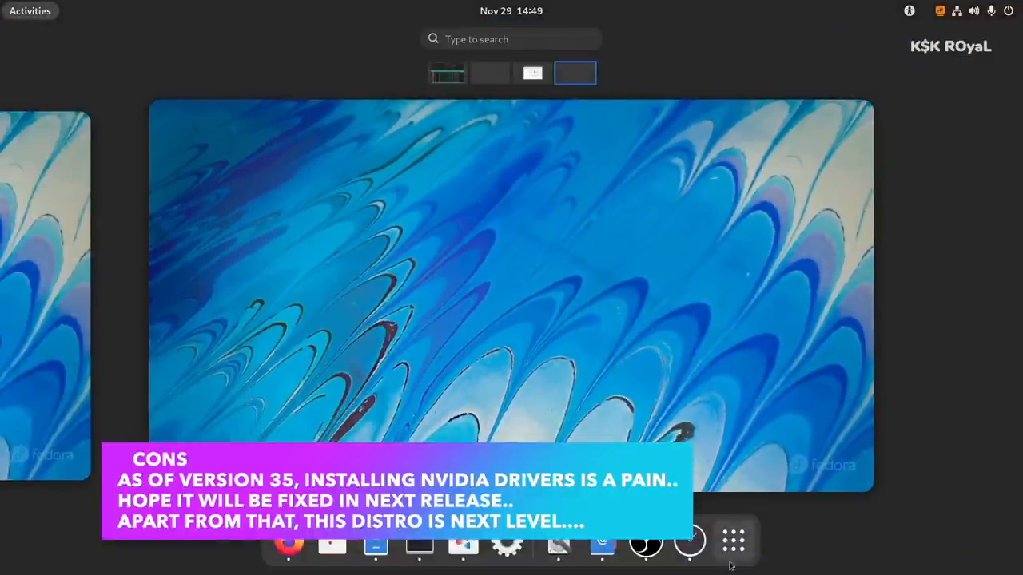
click(732, 539)
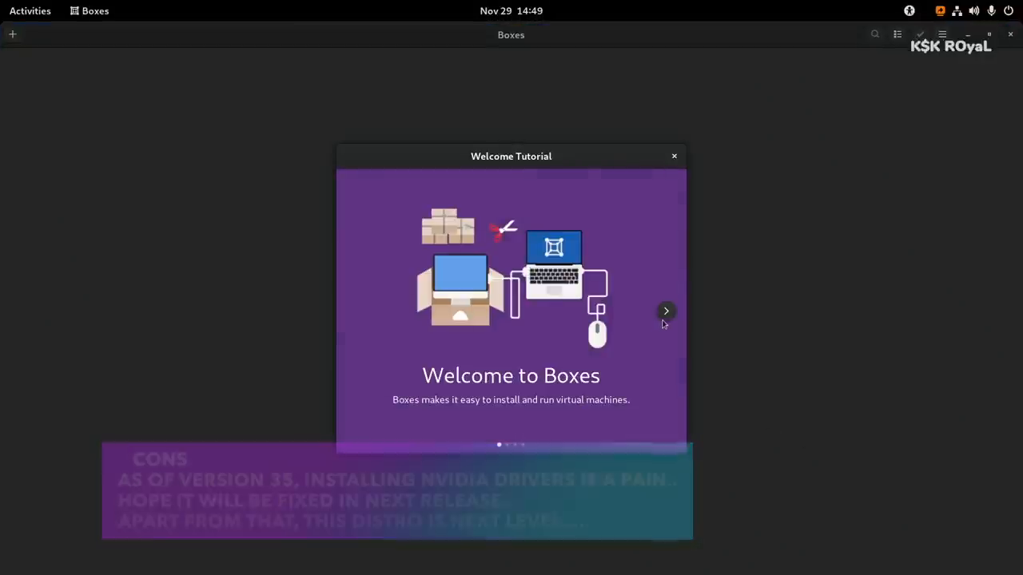
click(674, 155)
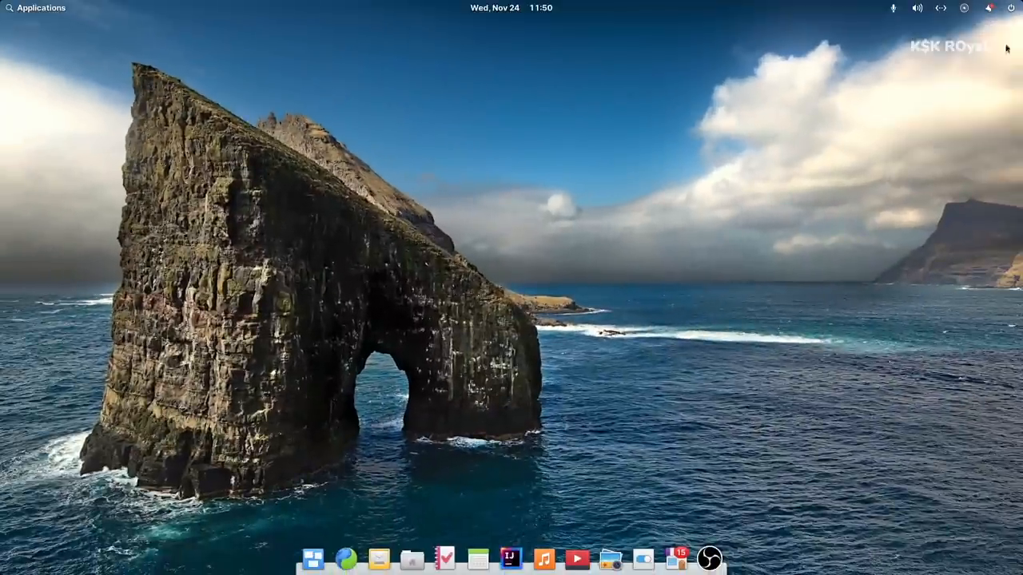
click(988, 8)
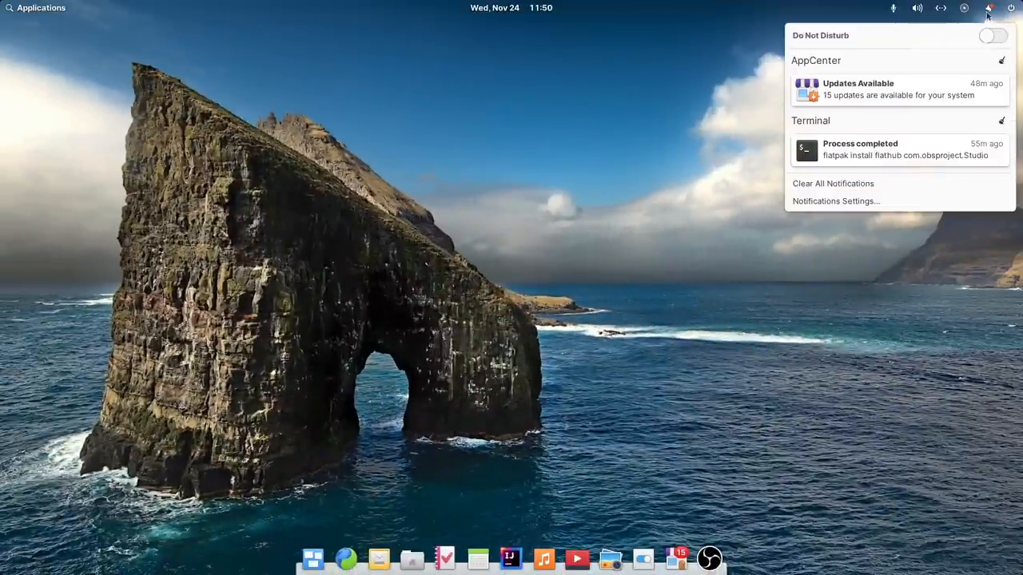
click(941, 8)
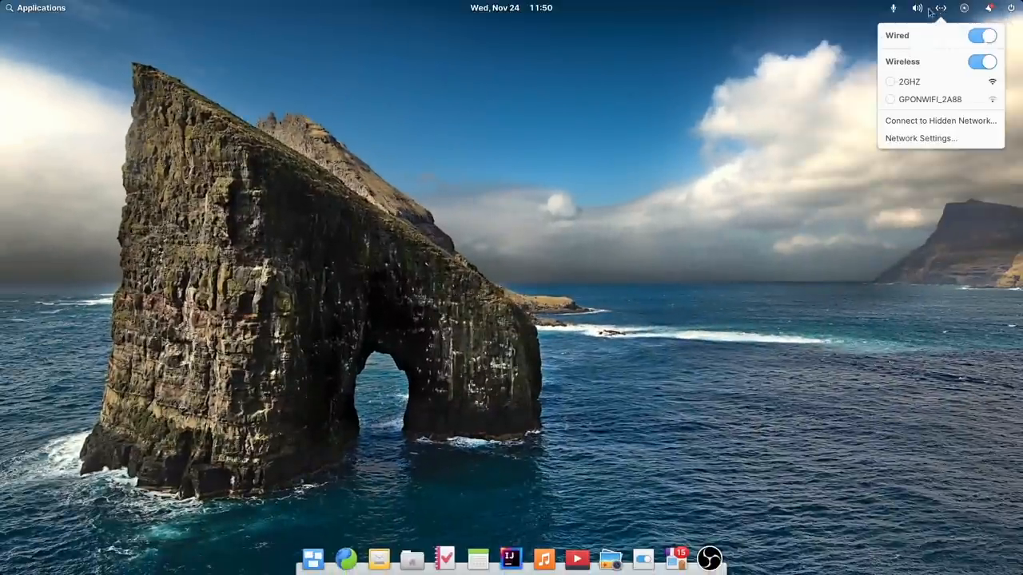
click(918, 8)
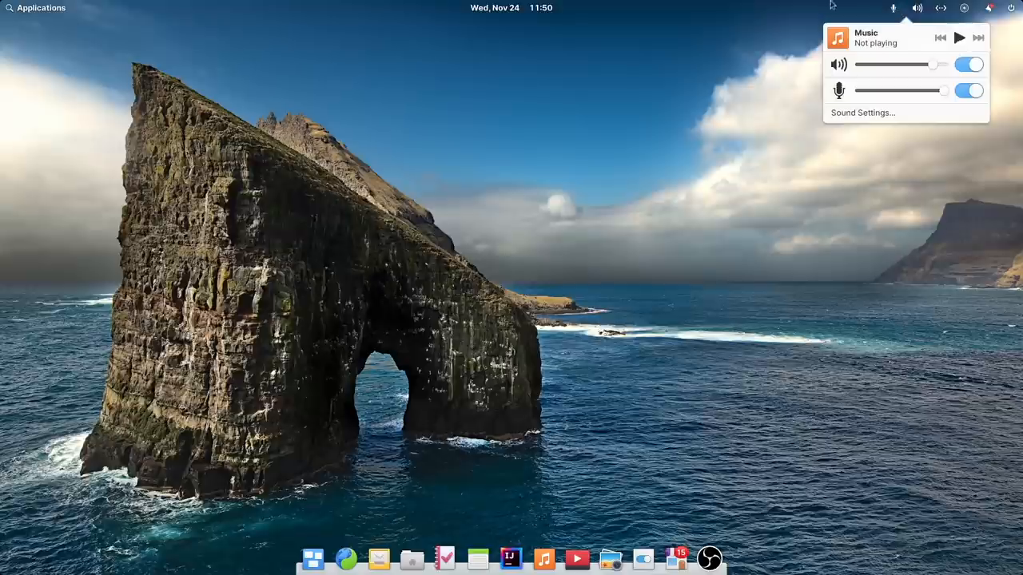
click(540, 7)
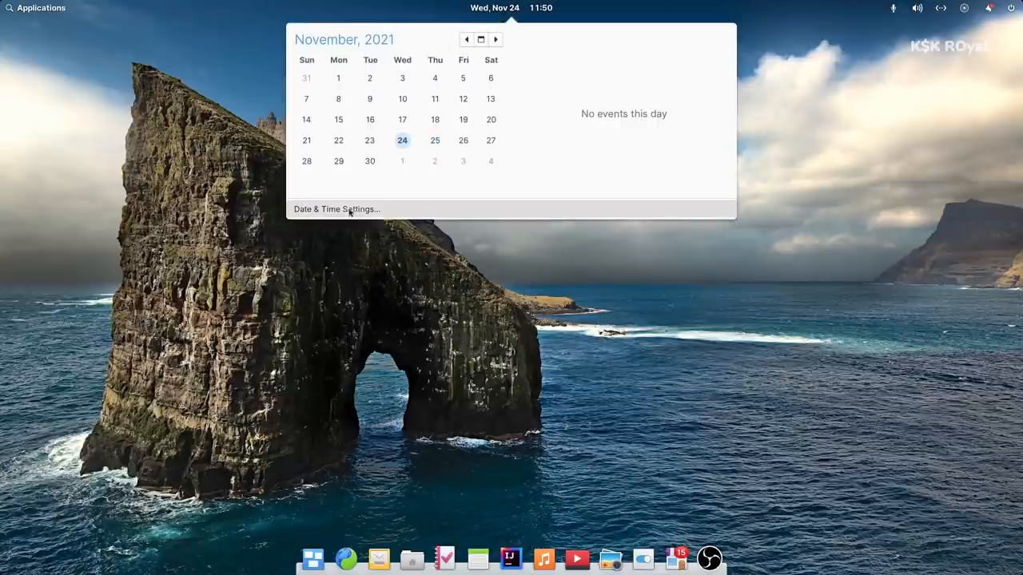
click(36, 7)
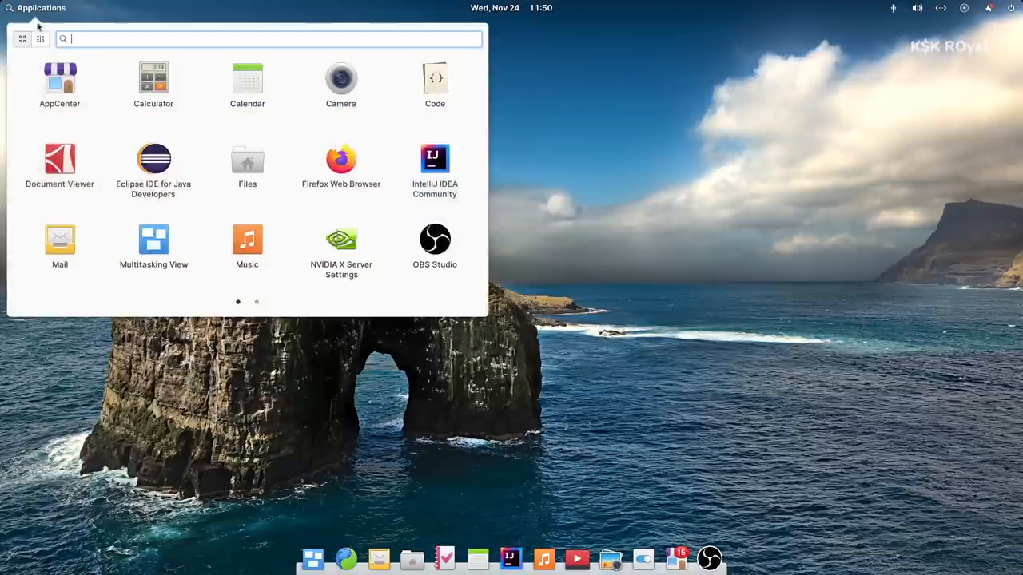
click(257, 302)
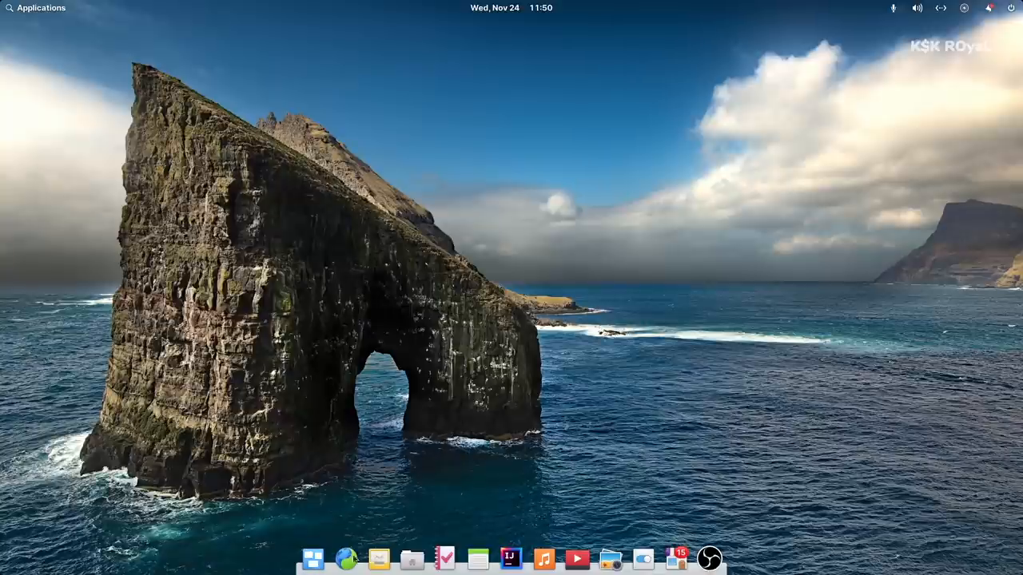
mouse_move(412, 558)
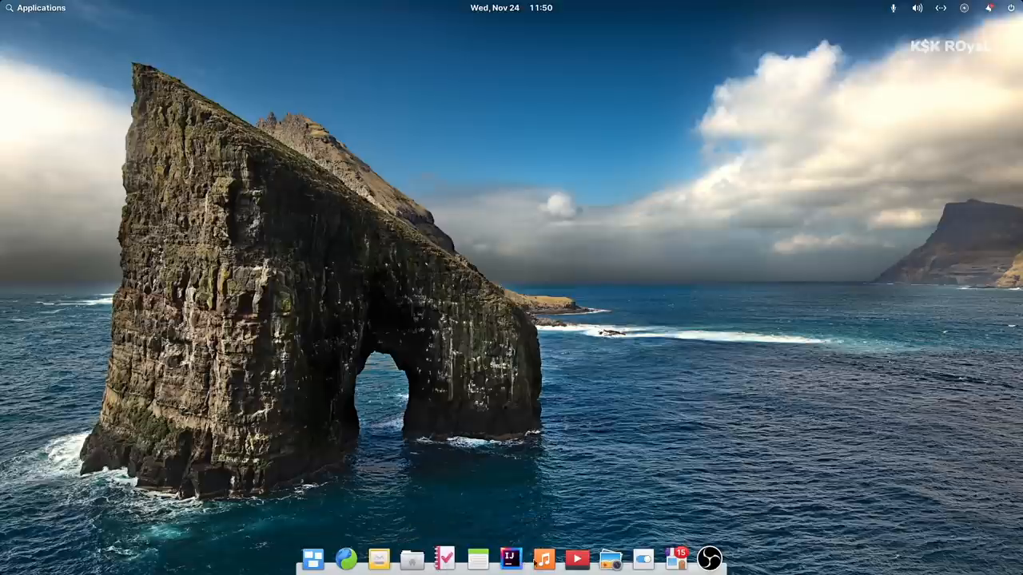
mouse_move(644, 558)
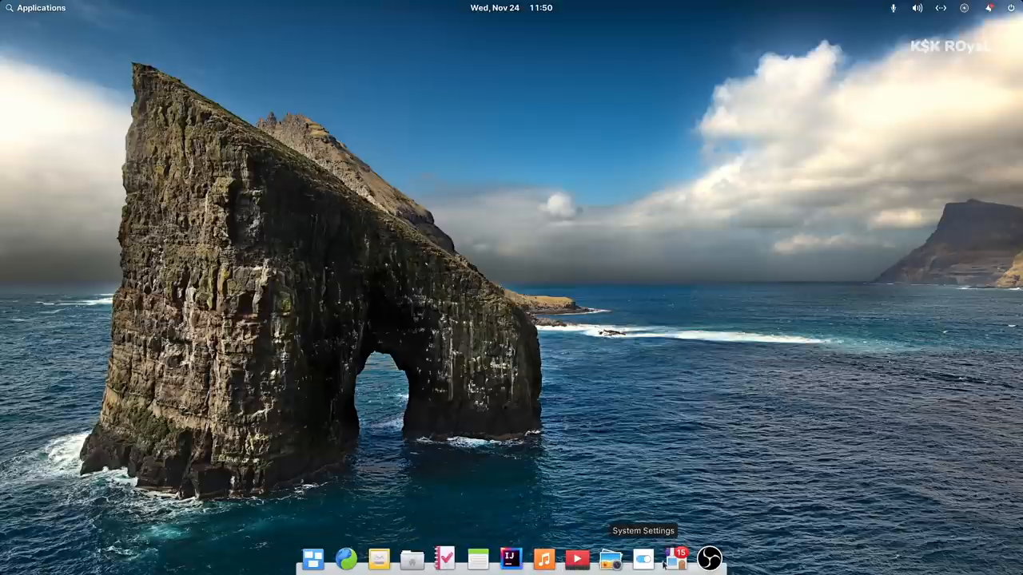
In System Settings > Desktop, try the Dark style, revert to Default, and view Multitasking.
click(675, 558)
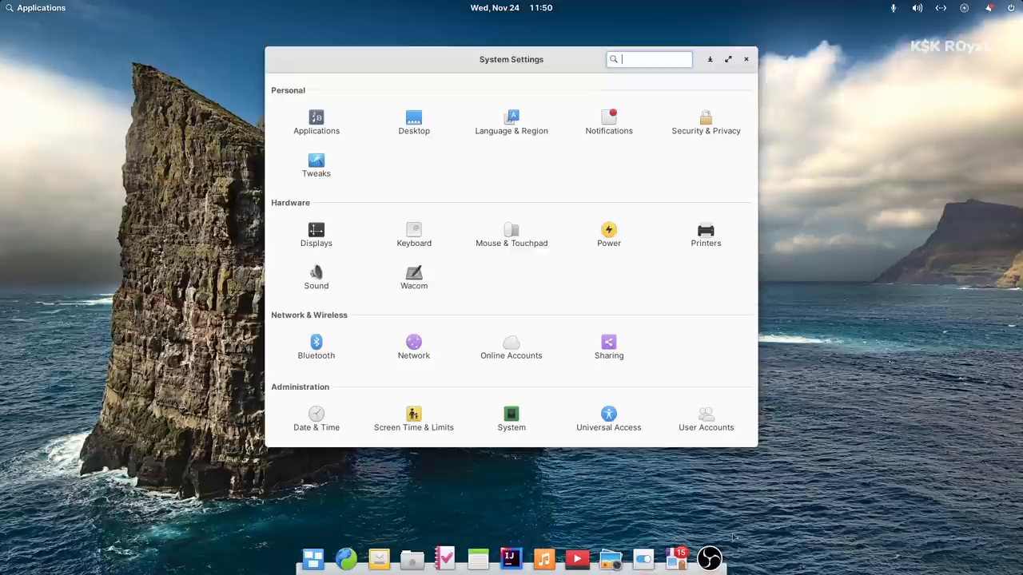
mouse_move(470, 369)
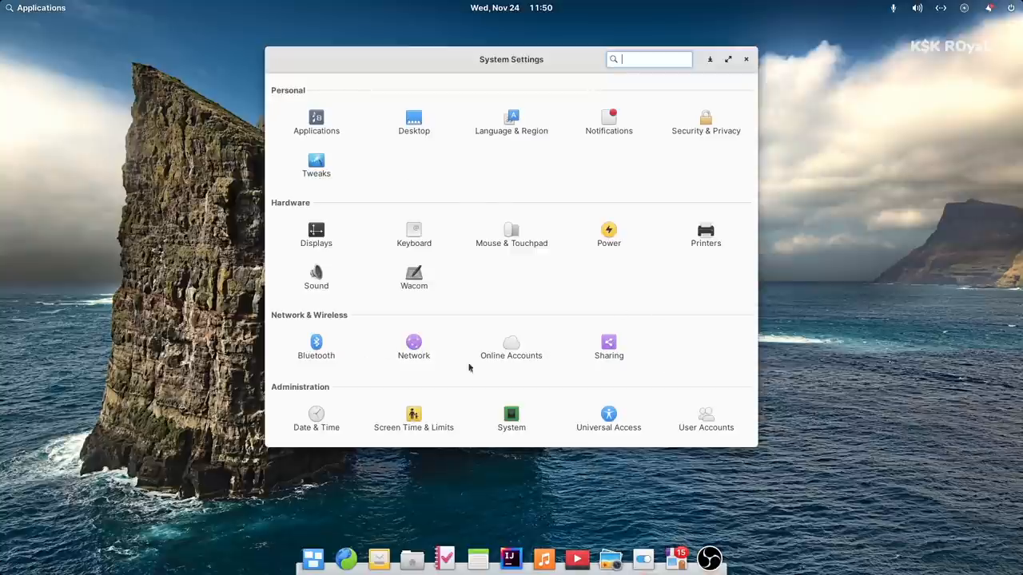
mouse_move(591, 221)
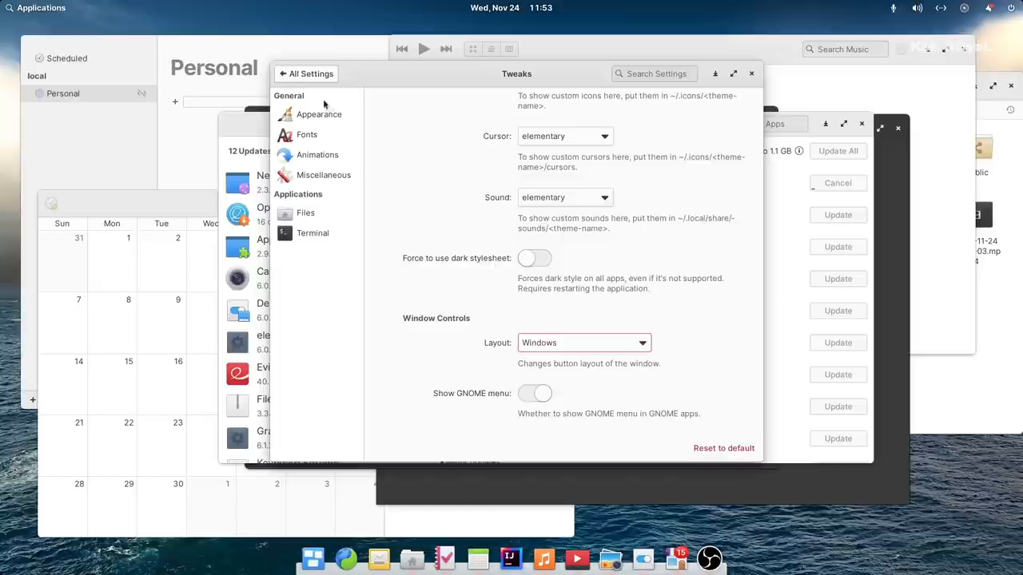
click(306, 73)
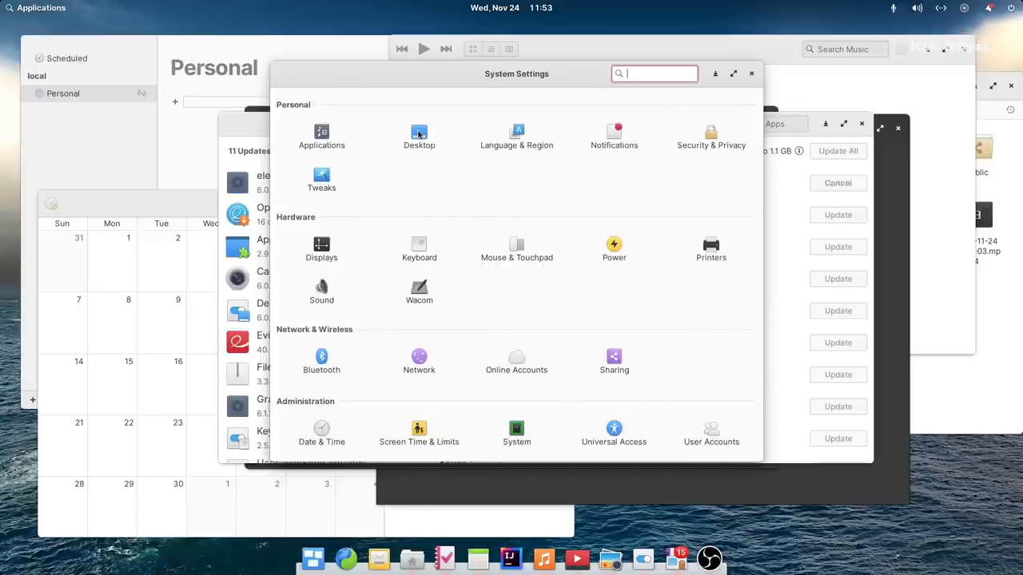
click(419, 136)
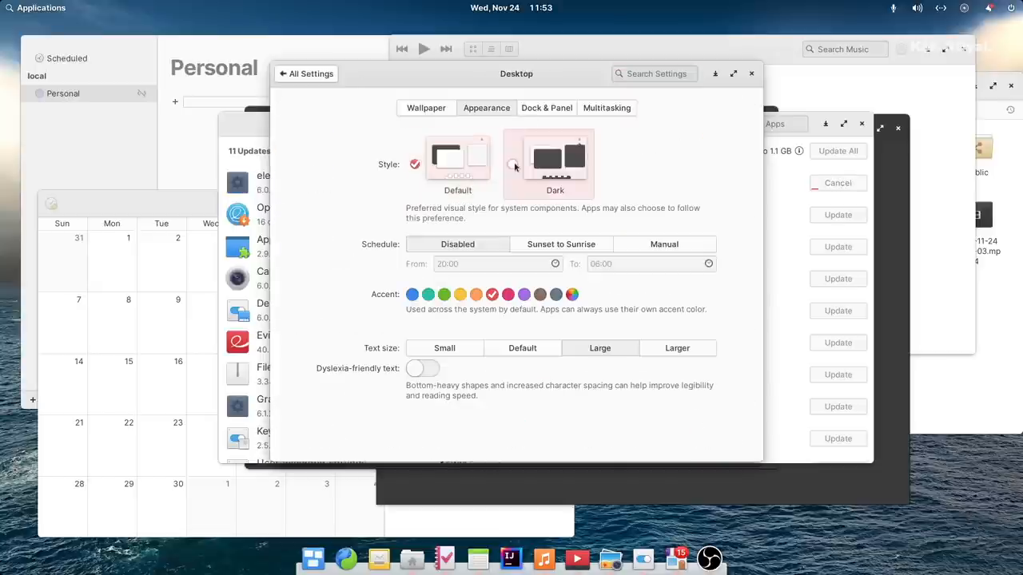
click(555, 164)
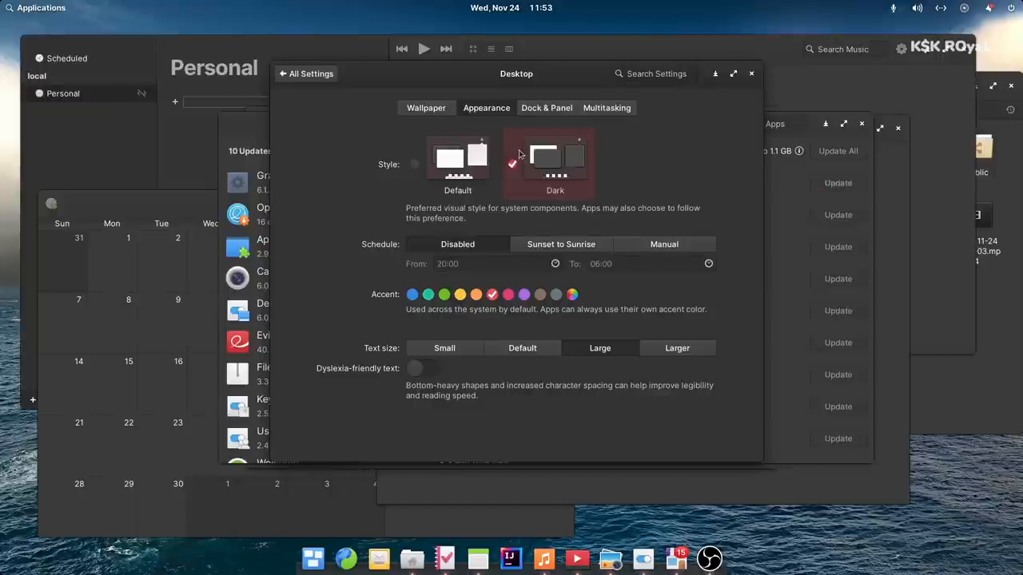
click(458, 158)
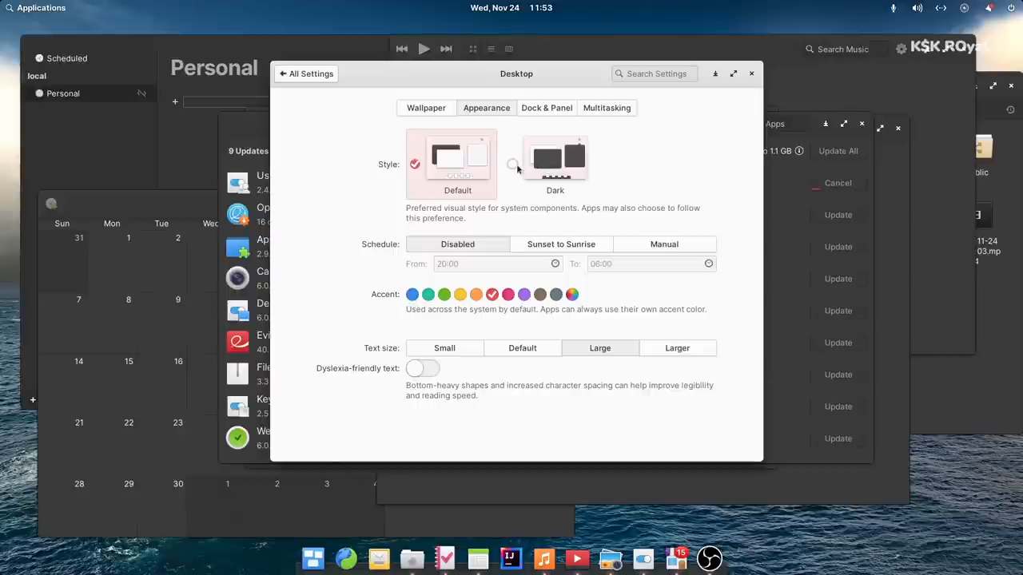
click(555, 160)
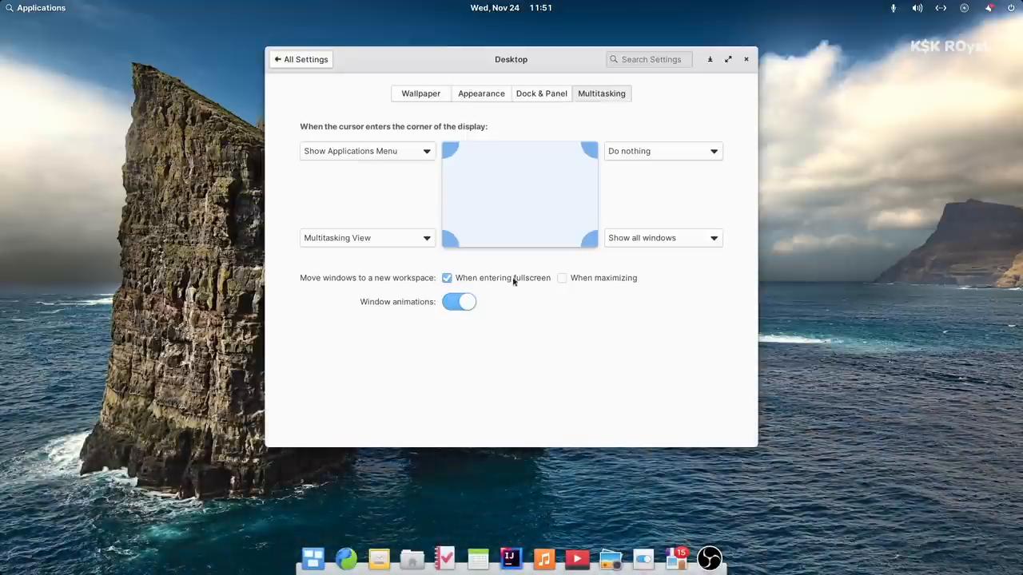
click(661, 151)
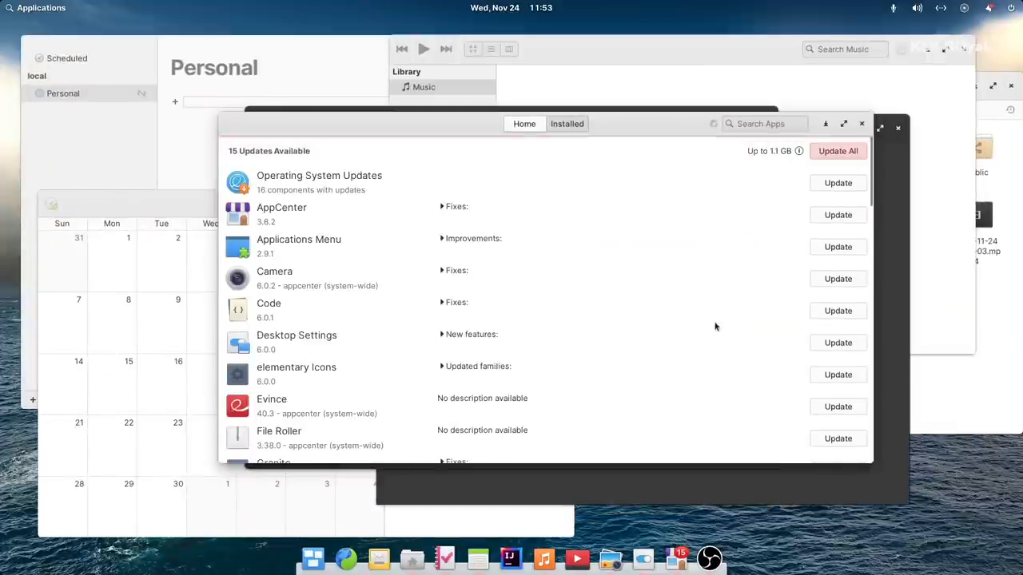
mouse_move(767, 158)
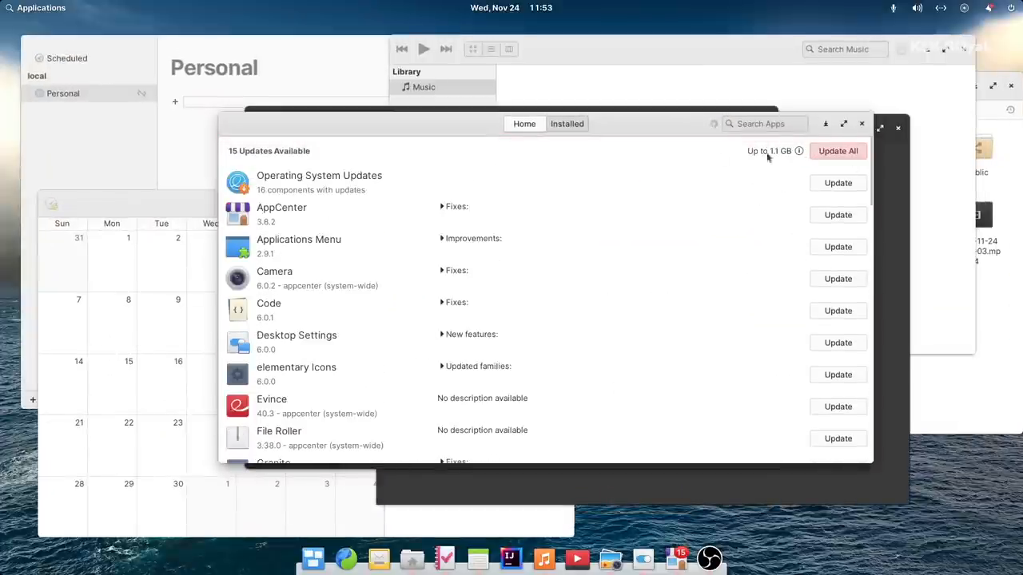
Start the Code update in AppCenter and run neofetch for elementary OS 6 Odin.
click(837, 151)
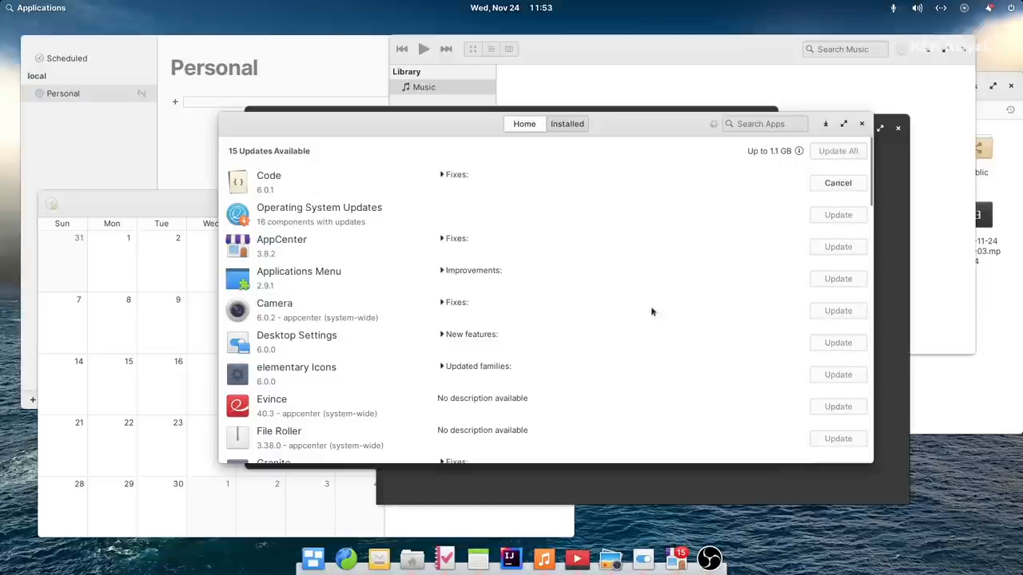
text(neofetc)
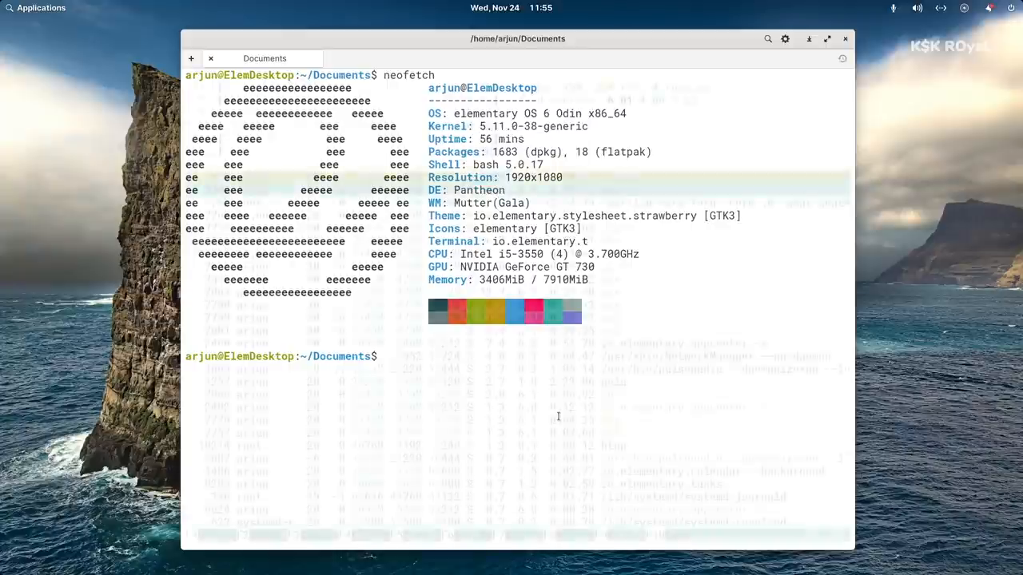
Run htop in the terminal after the neofetch summary.
text(htop)
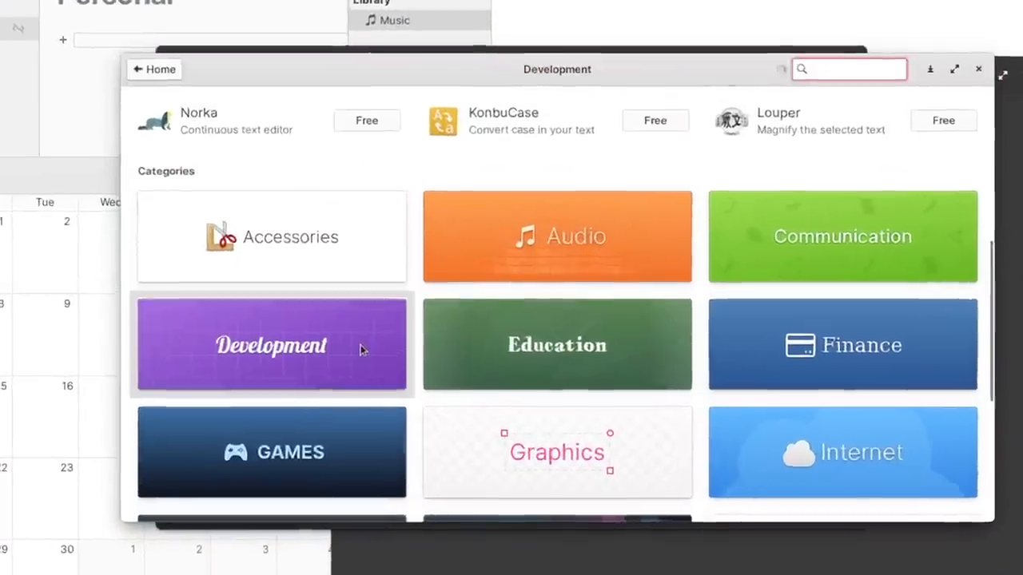
Scroll the Development apps, view TextShine's page, and close AppCenter.
click(272, 345)
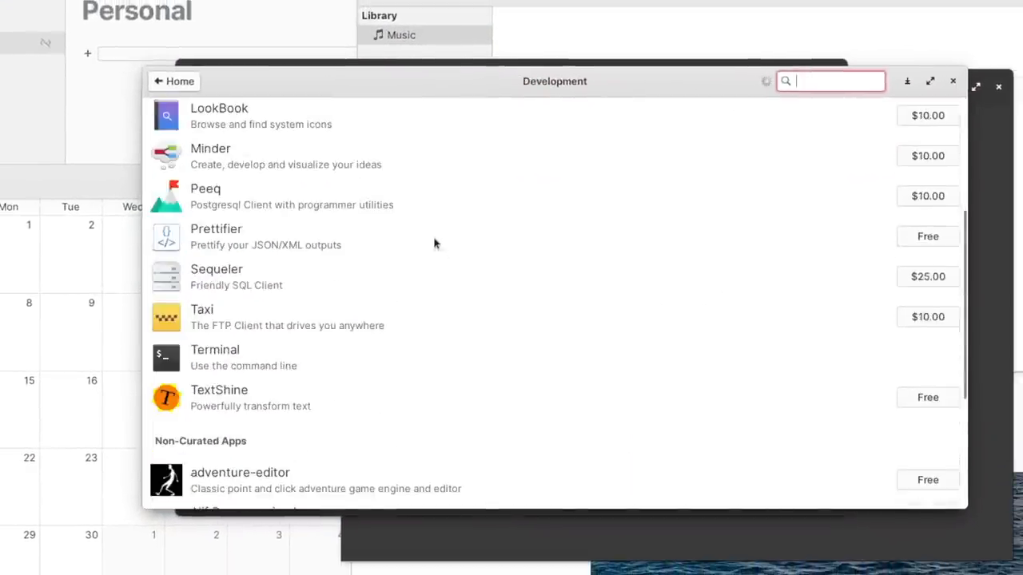
scroll(down, 3)
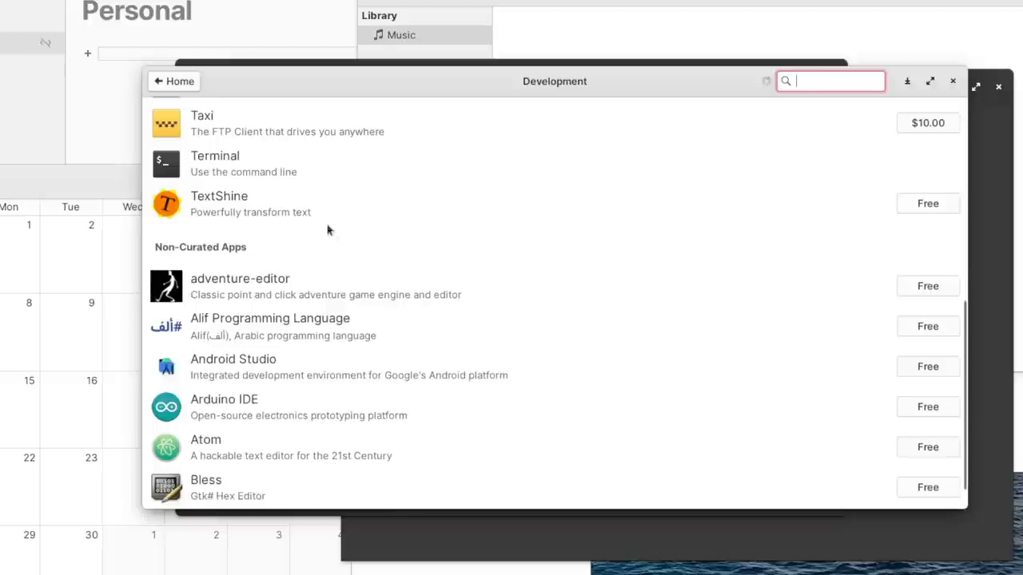
scroll(down, 3)
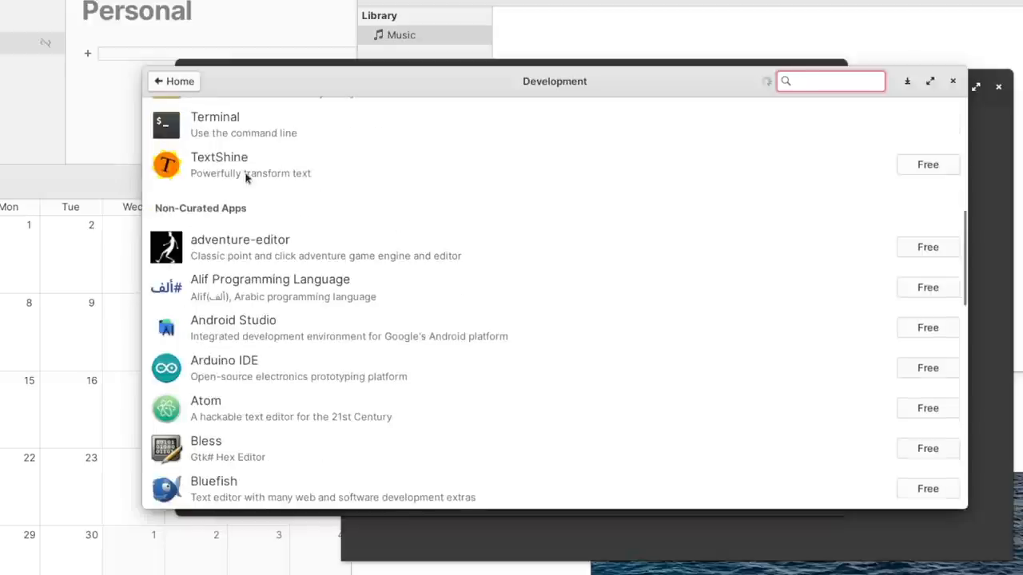
click(219, 164)
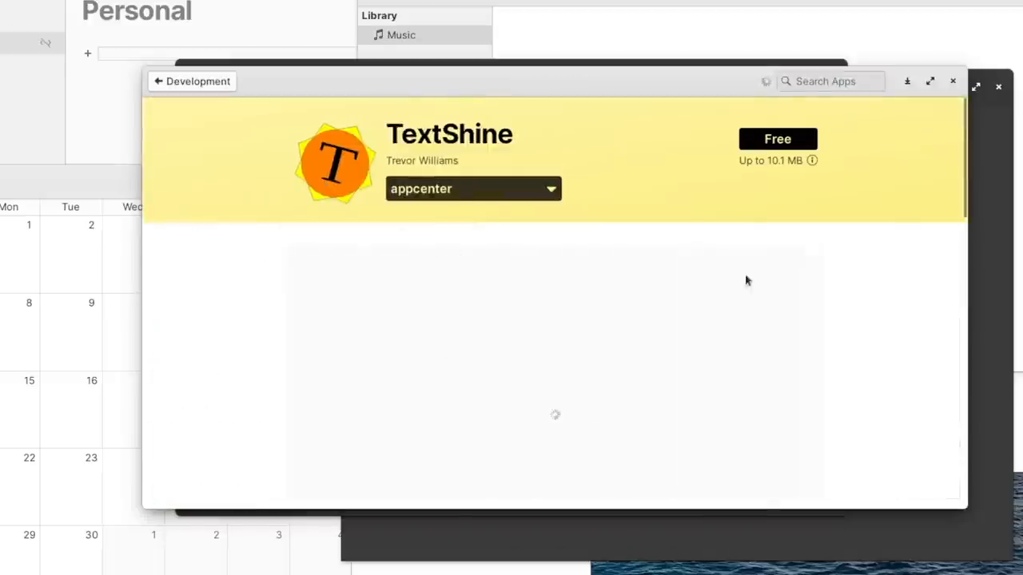
click(472, 188)
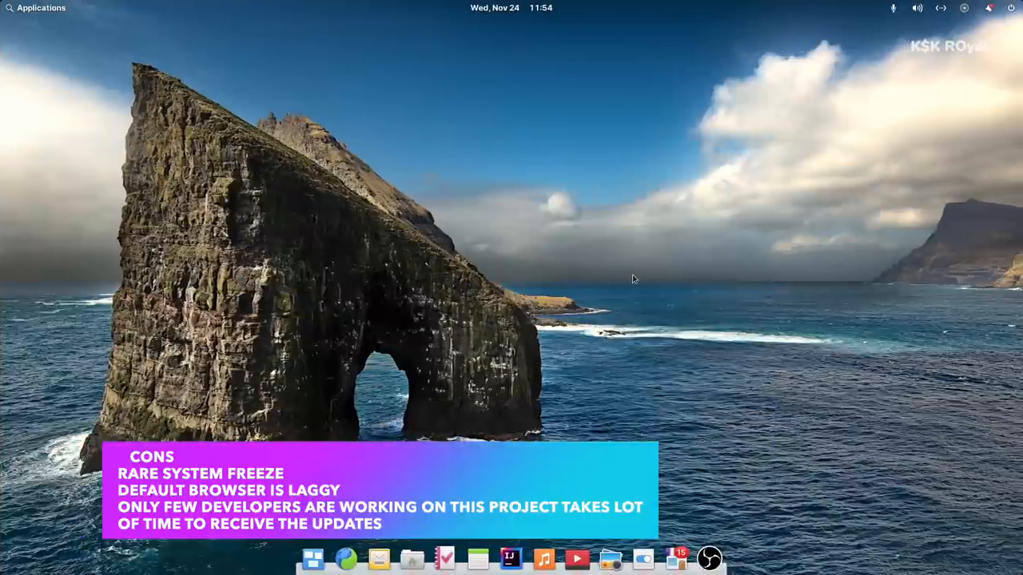
Open the Pantheon Applications menu and flip to its second page of apps.
click(36, 7)
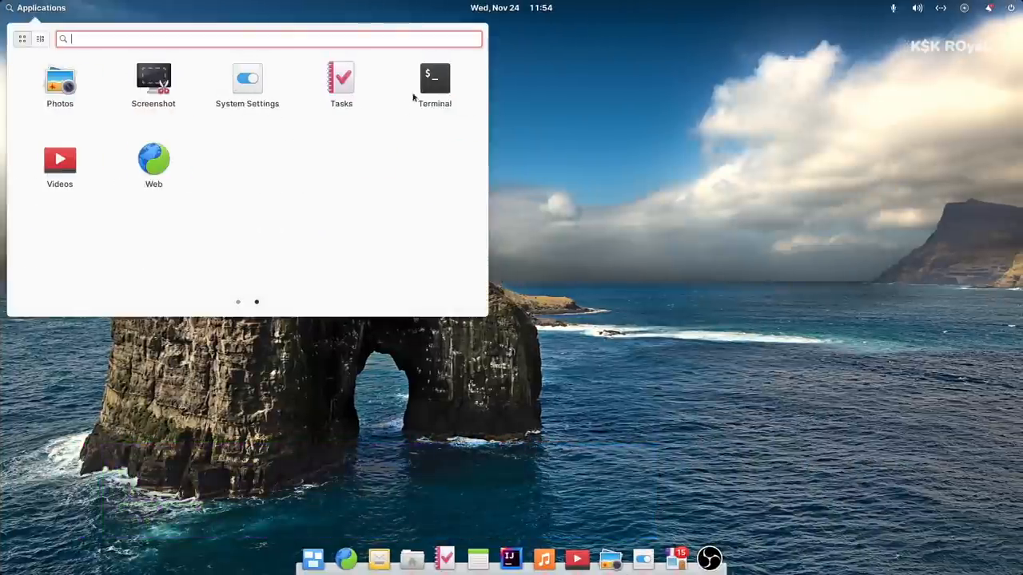
click(434, 85)
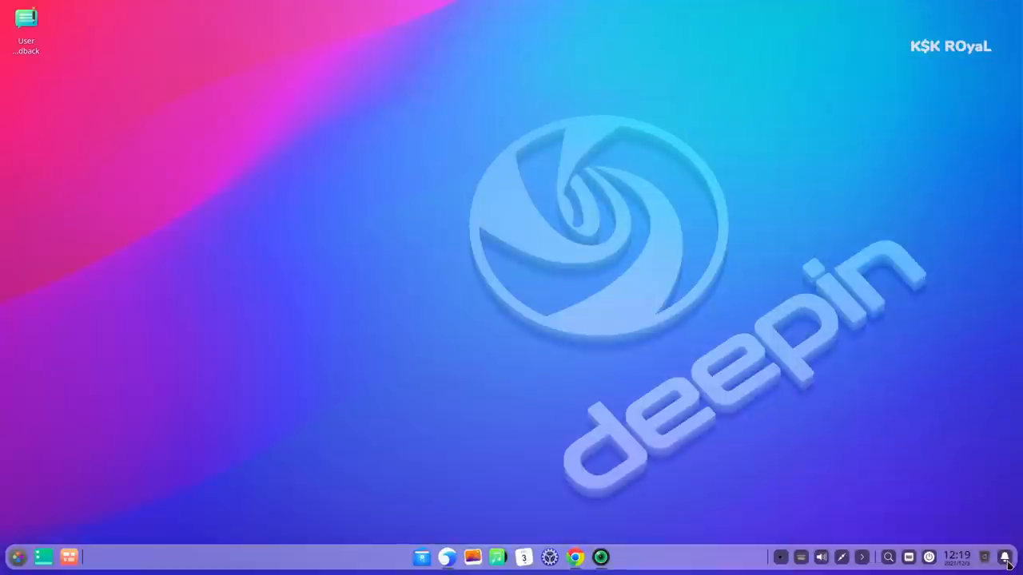
Show and close the dock calendar, then launch the Deepin Control Center.
click(1005, 557)
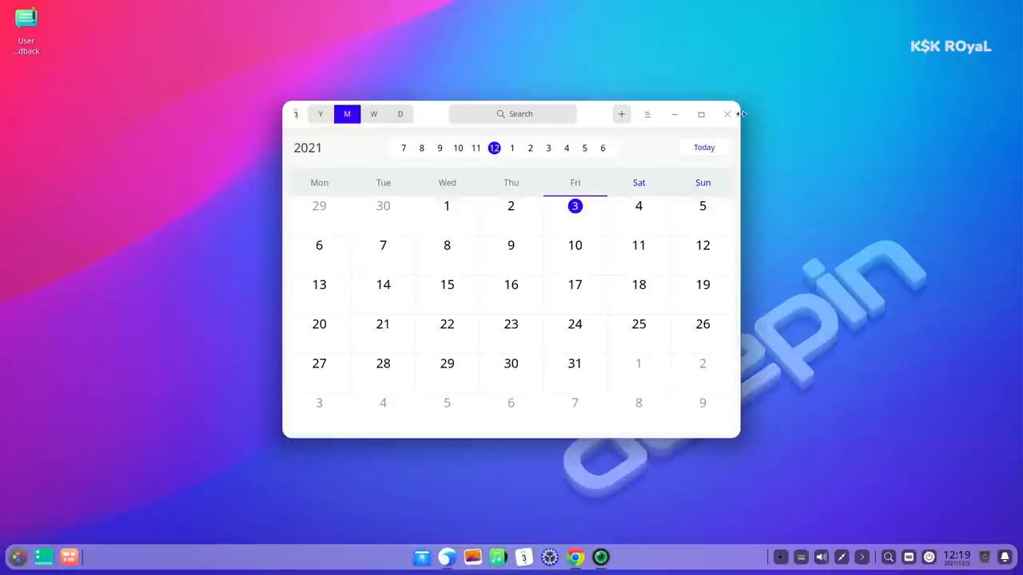
click(726, 114)
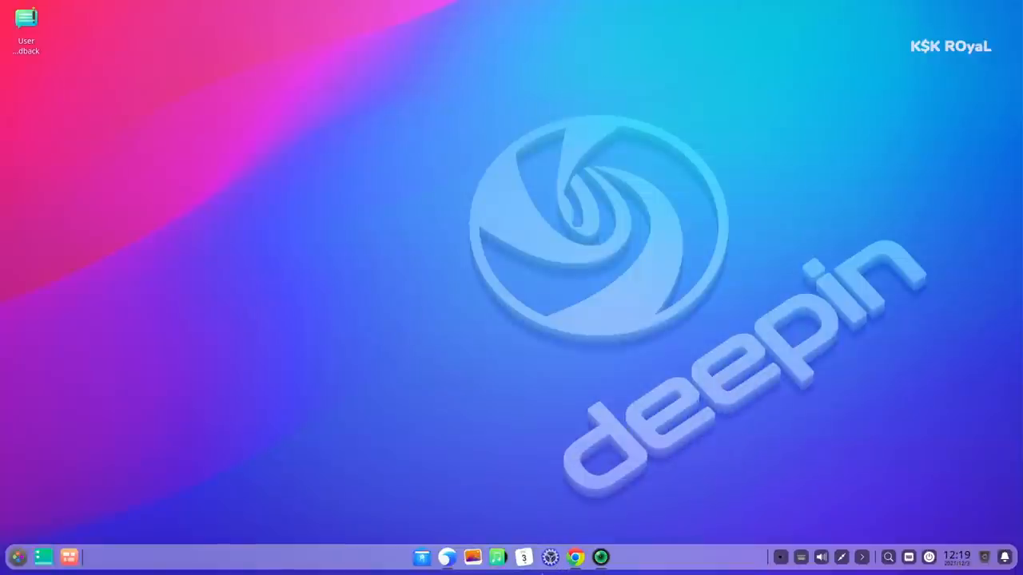
click(549, 557)
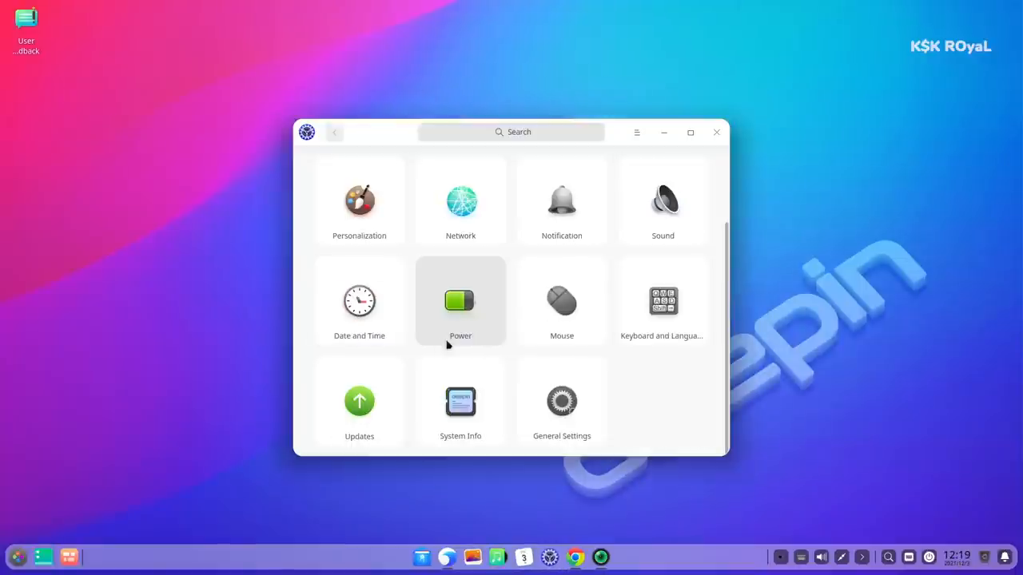
View System Info for Deepin 20.3, then open Personalization with the dark theme.
click(460, 402)
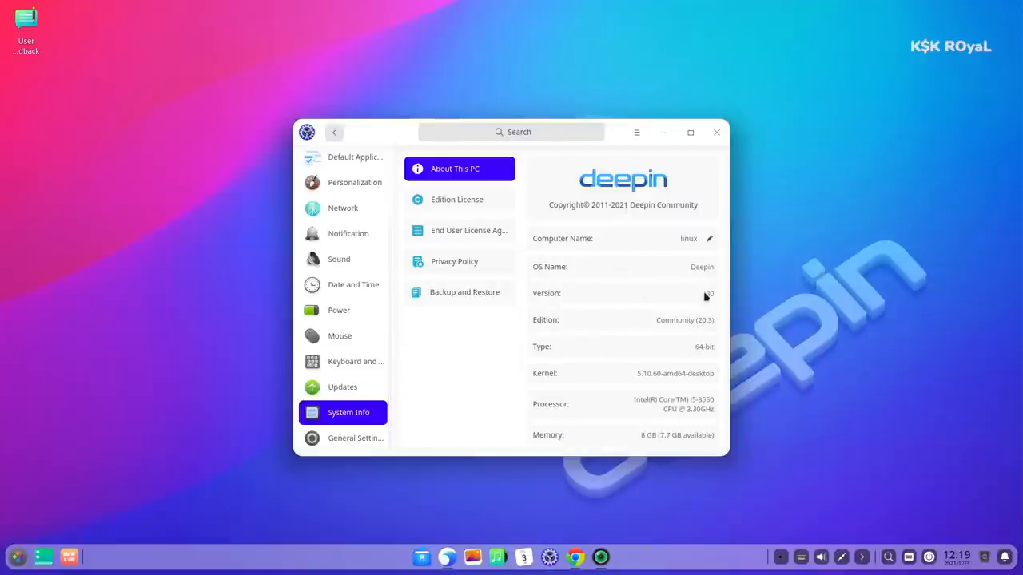
scroll(down, 3)
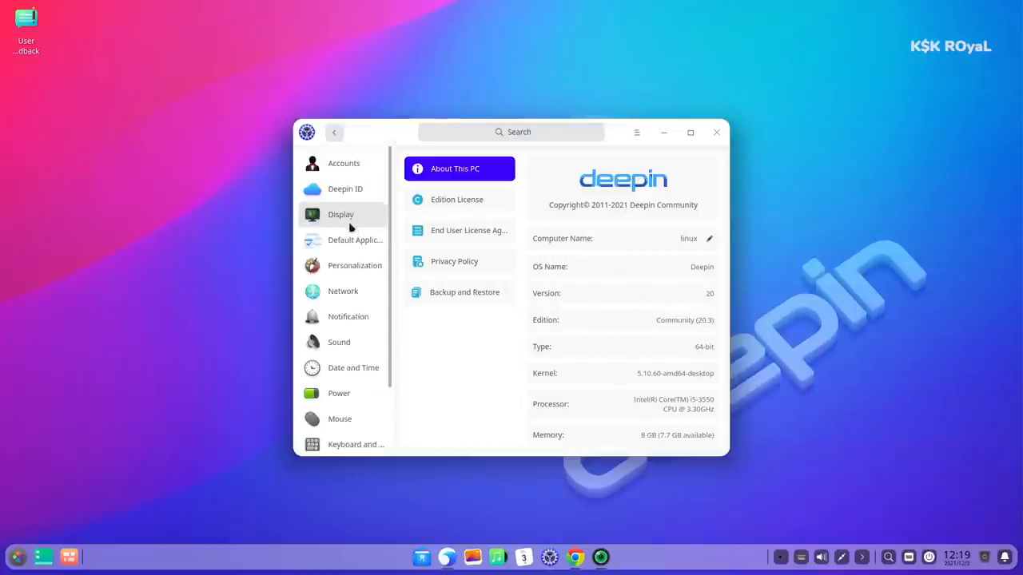
scroll(down, 3)
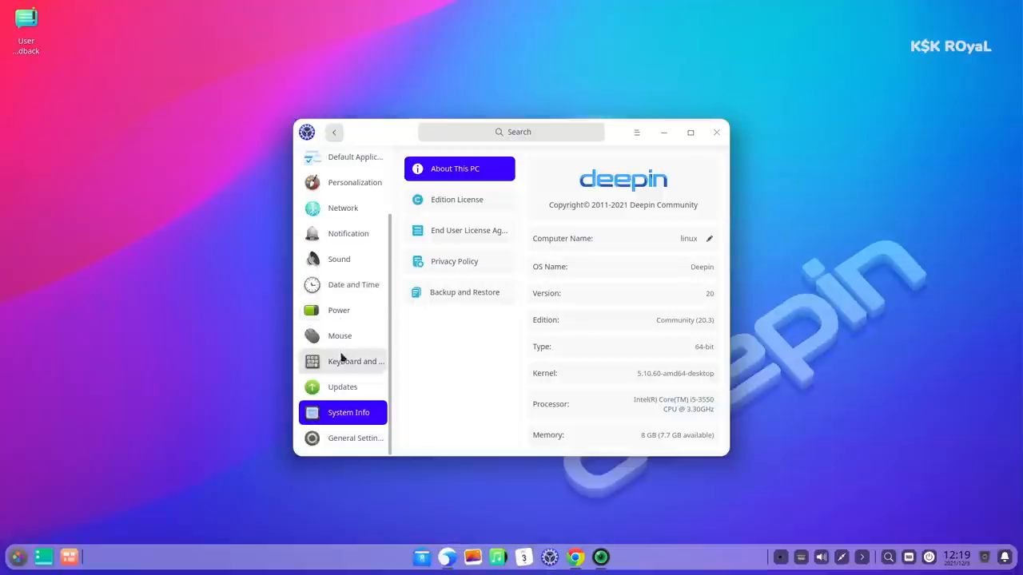
mouse_move(336, 413)
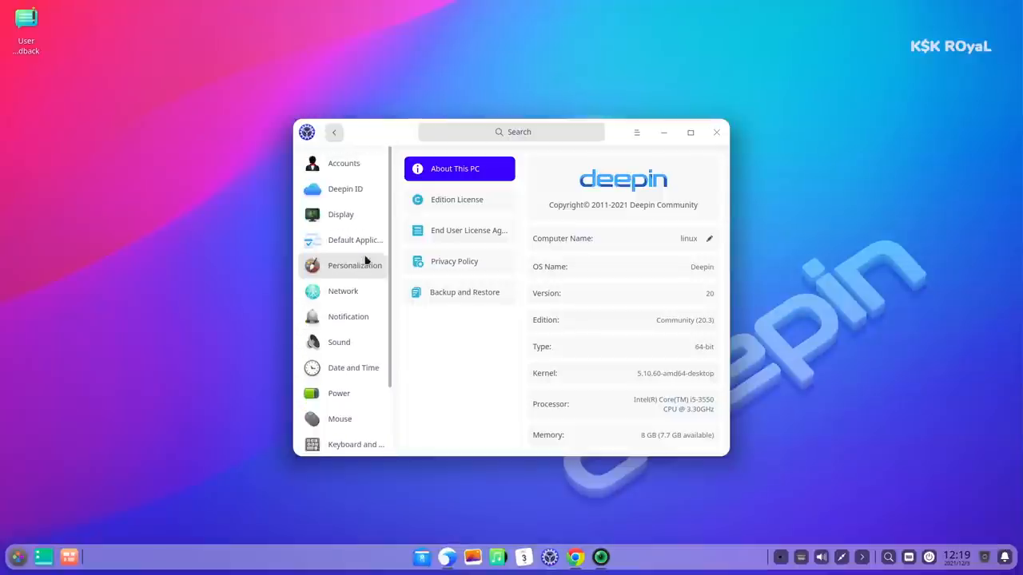
click(354, 265)
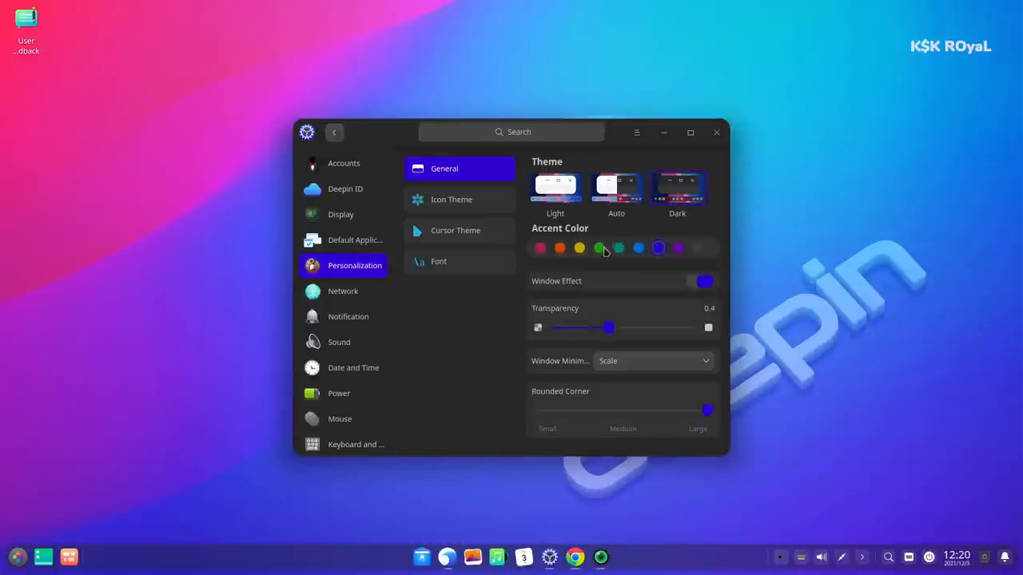
Change the accent colour to green and select the Light theme.
click(599, 247)
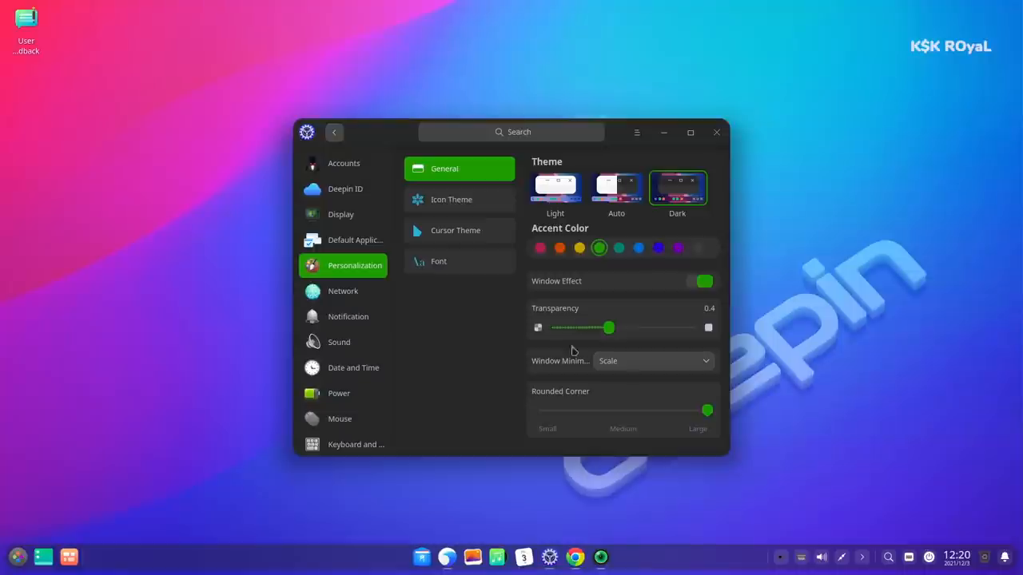
click(451, 199)
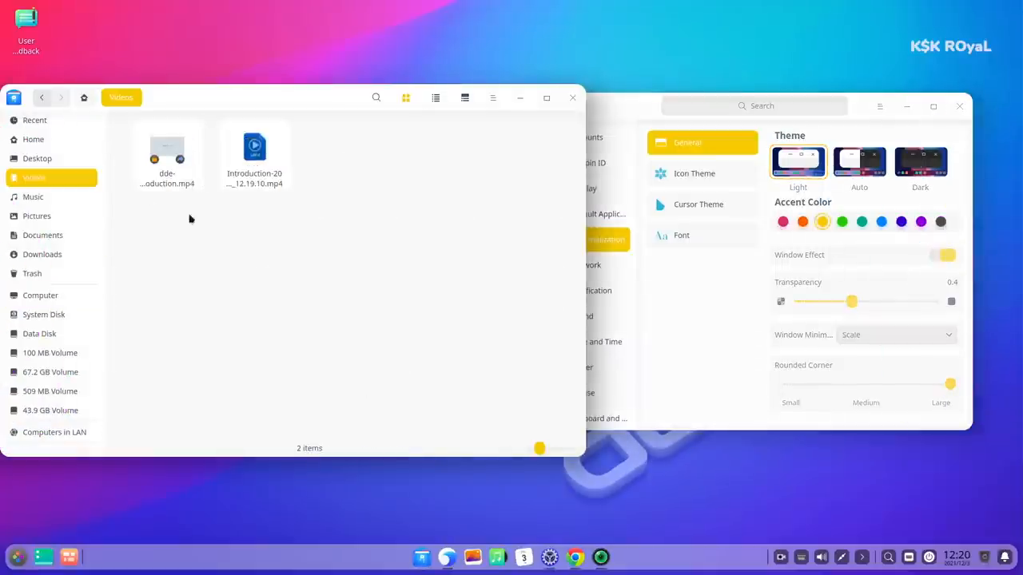
Go to the Home folder, search 'cal' and launch Calculator.
click(33, 139)
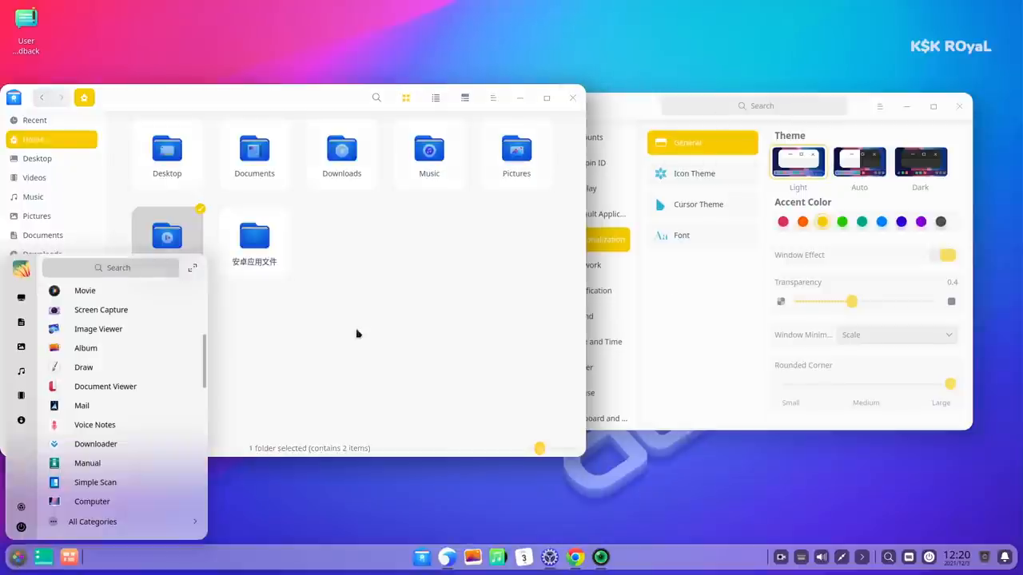
text(cal)
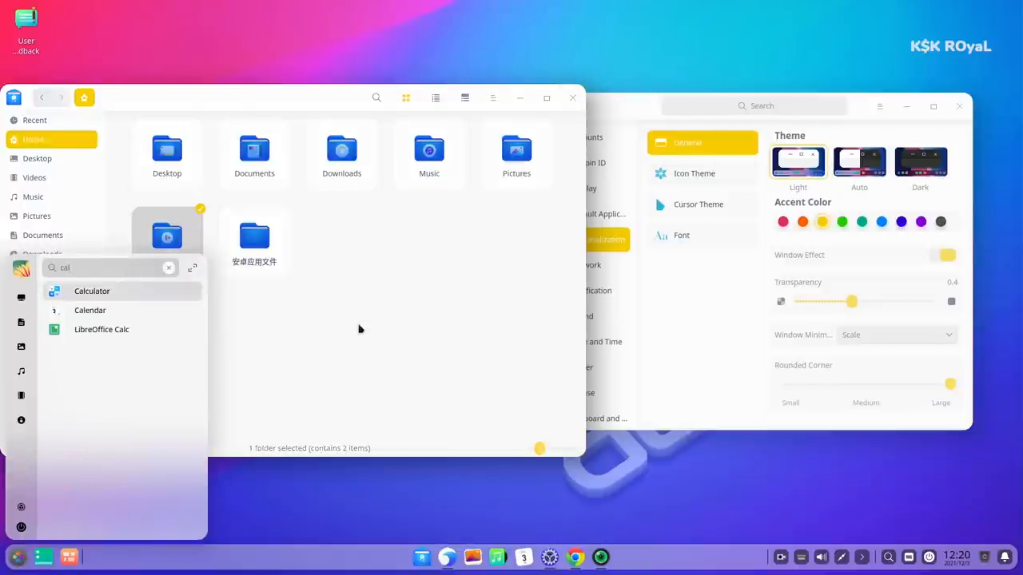
click(92, 291)
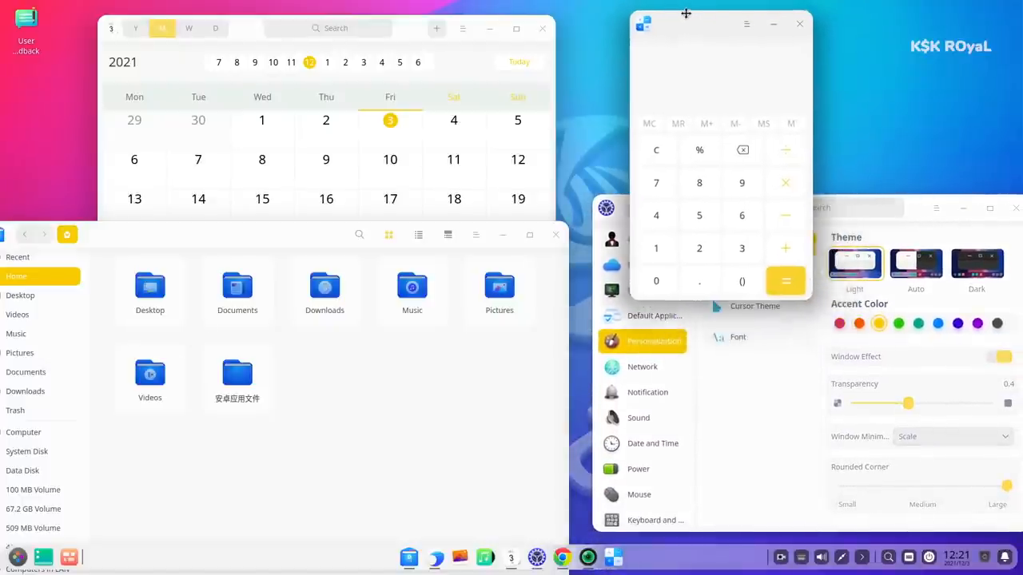
Switch every window to the Dark theme in Control Center.
click(935, 208)
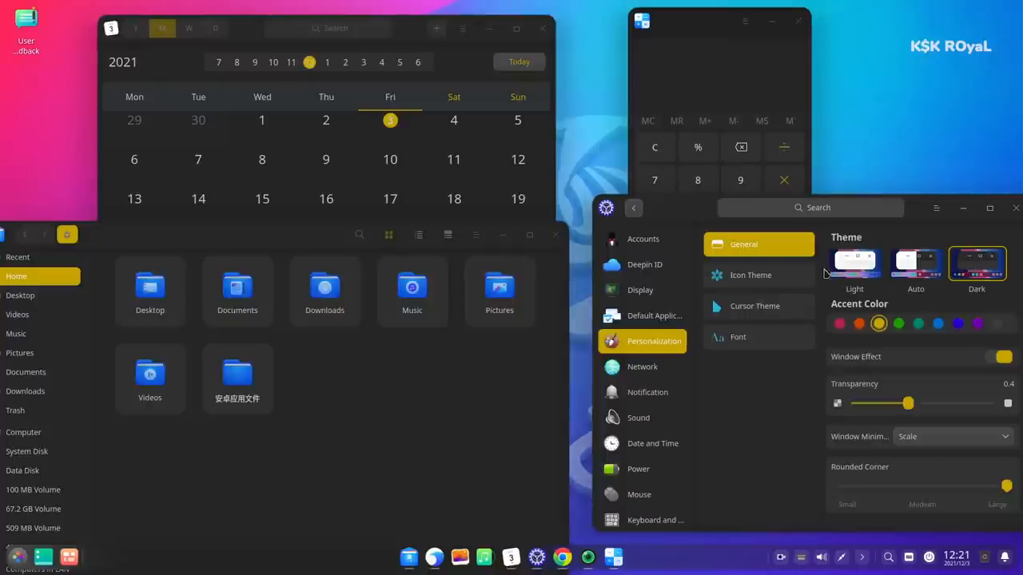
click(854, 263)
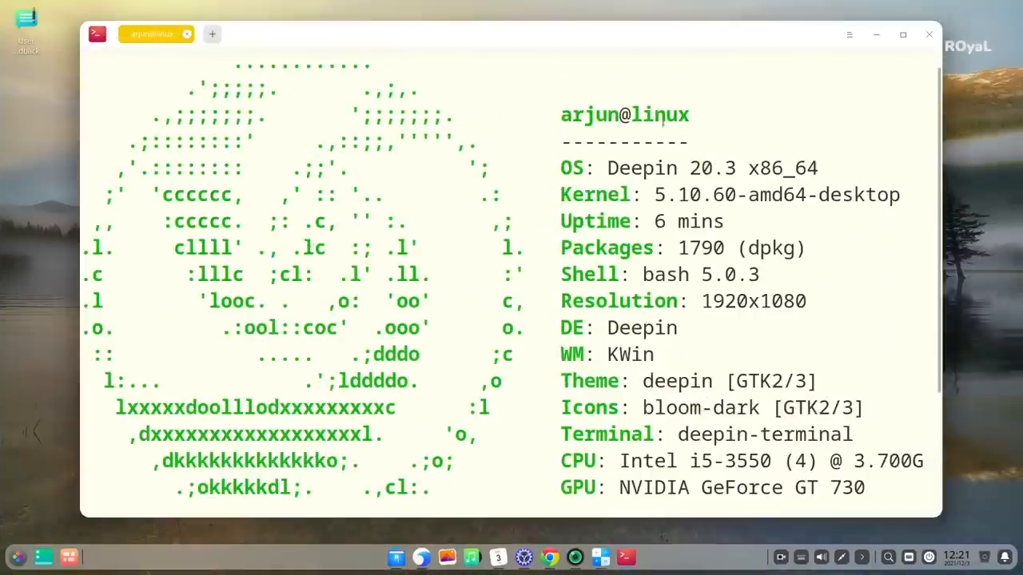
Launch Chromium to get the Google Chrome .deb download.
double_click(775, 194)
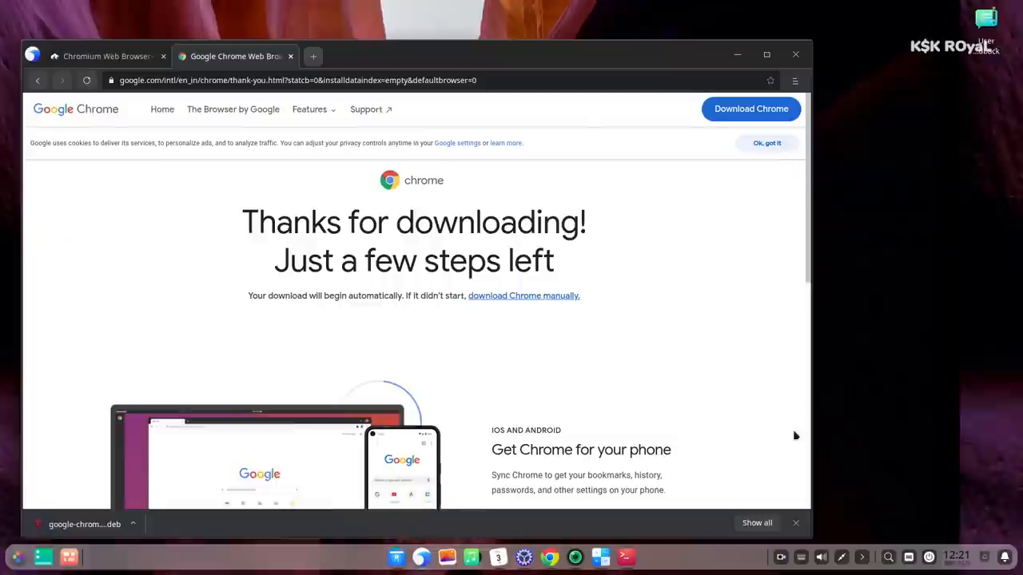
Close the Chromium window.
click(313, 56)
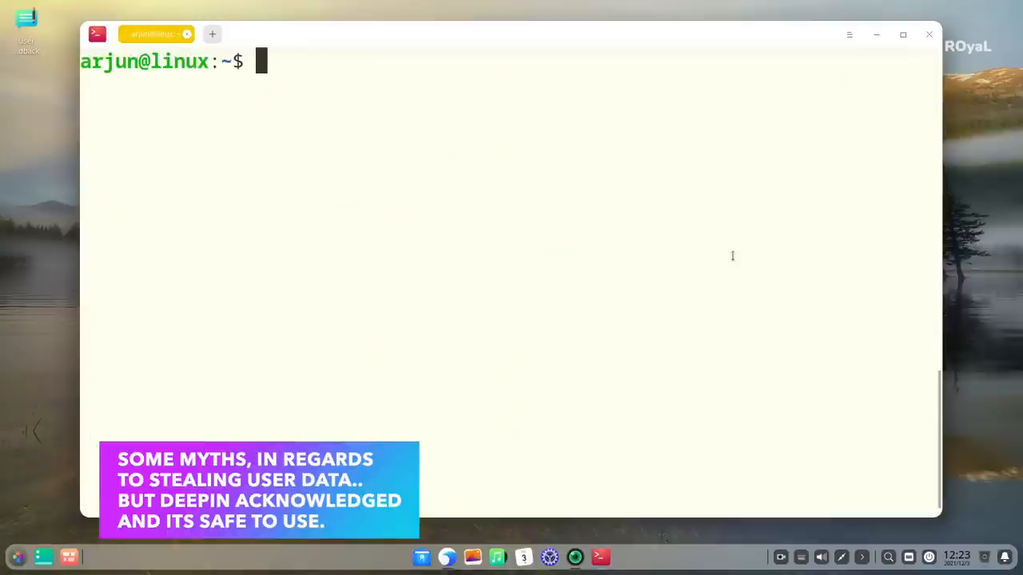
Run cat /etc/lsb-release and htop, then show the terminal's theme list.
text(cat /e)
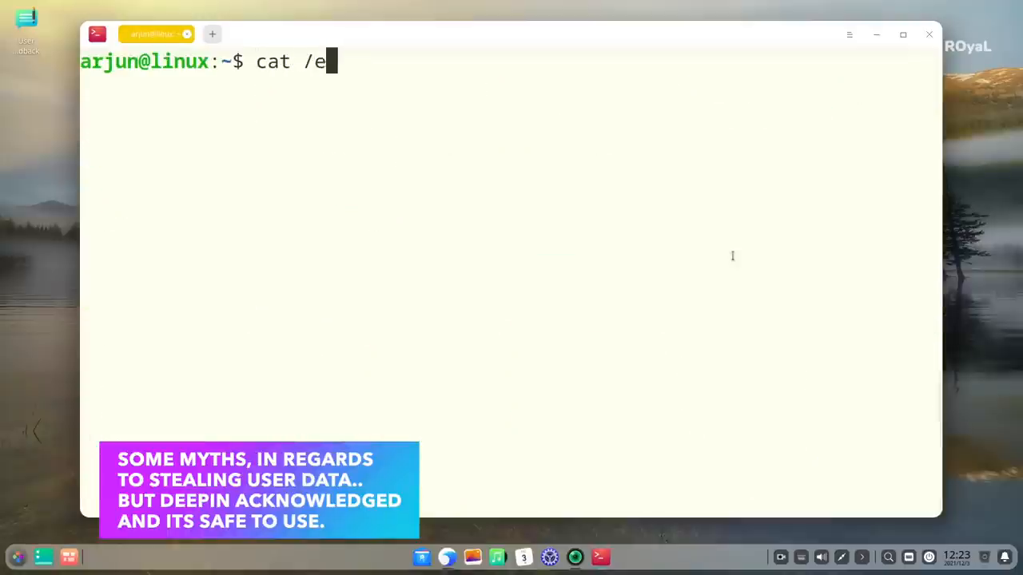
text(tc/lsb-release)
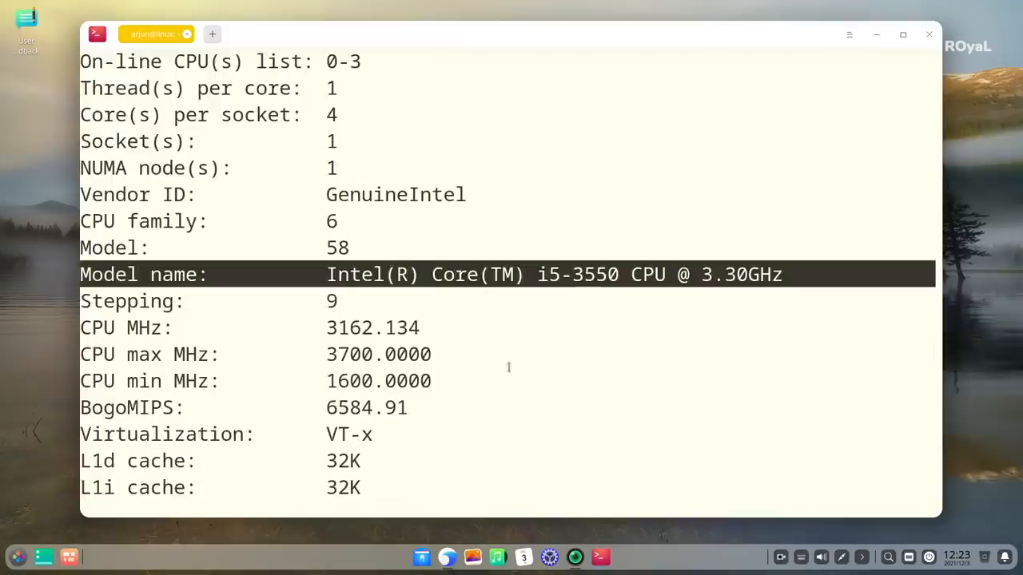
scroll(down, 3)
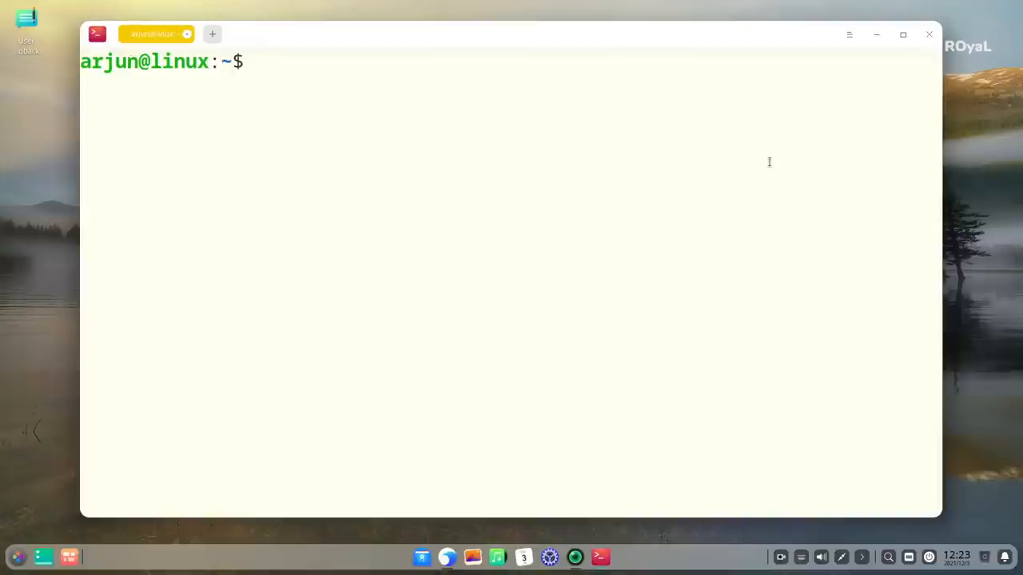
text(h)
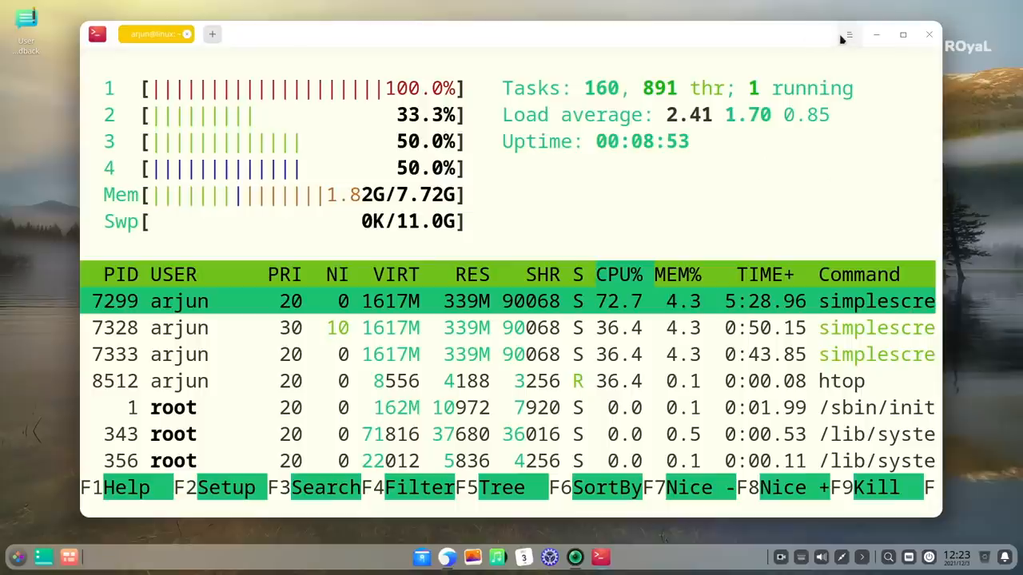
click(848, 35)
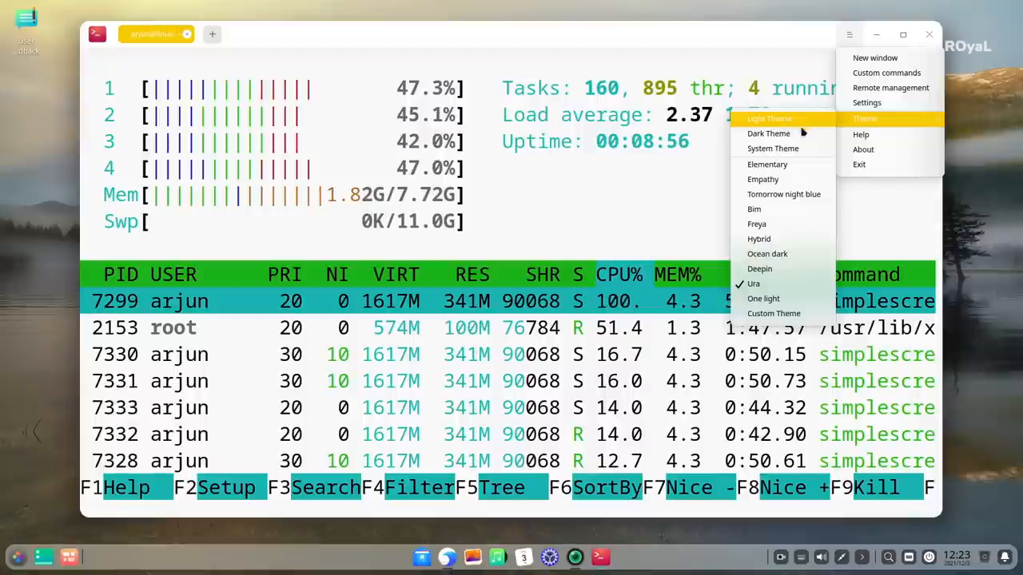